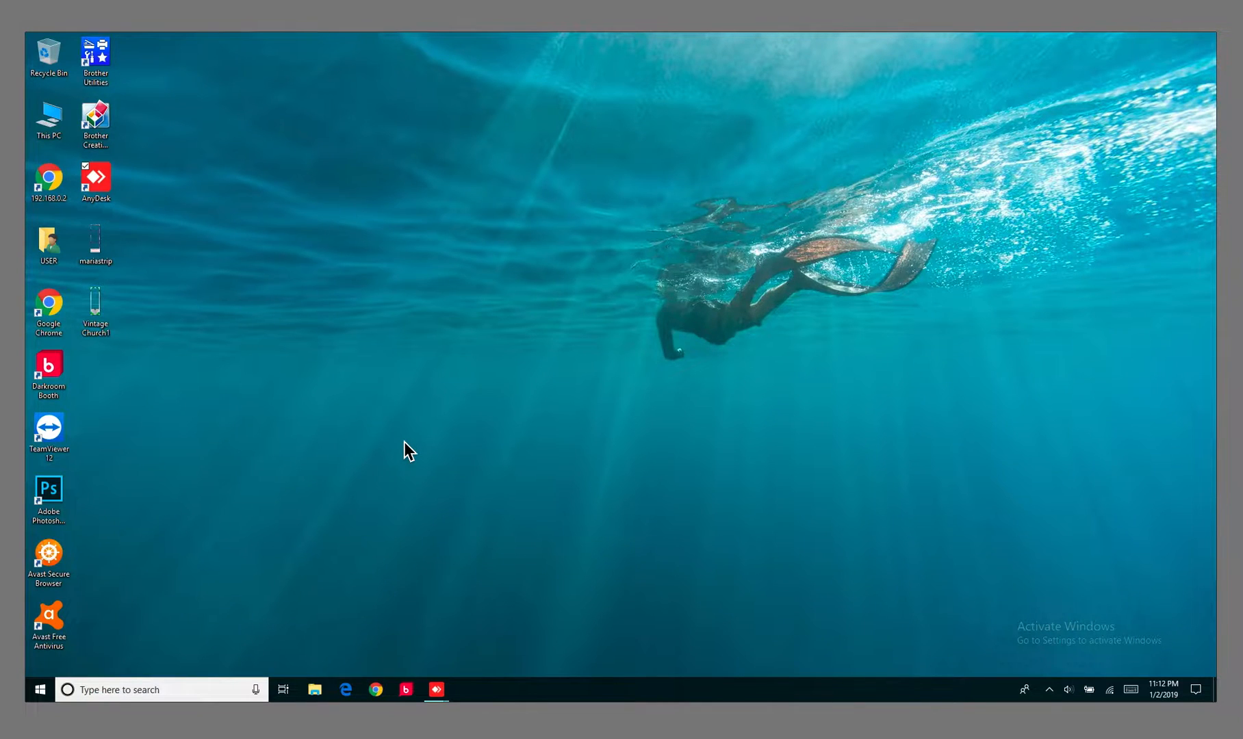
pyautogui.moveTo(89, 376)
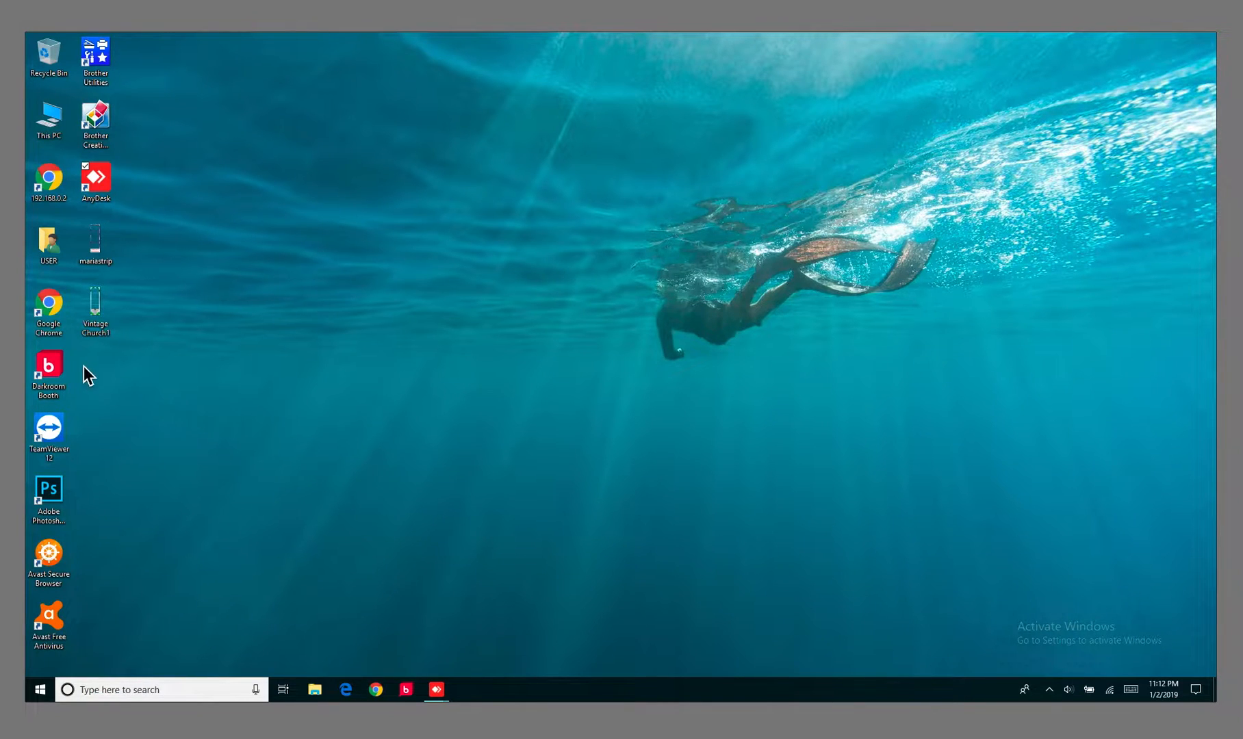
pyautogui.moveTo(61, 368)
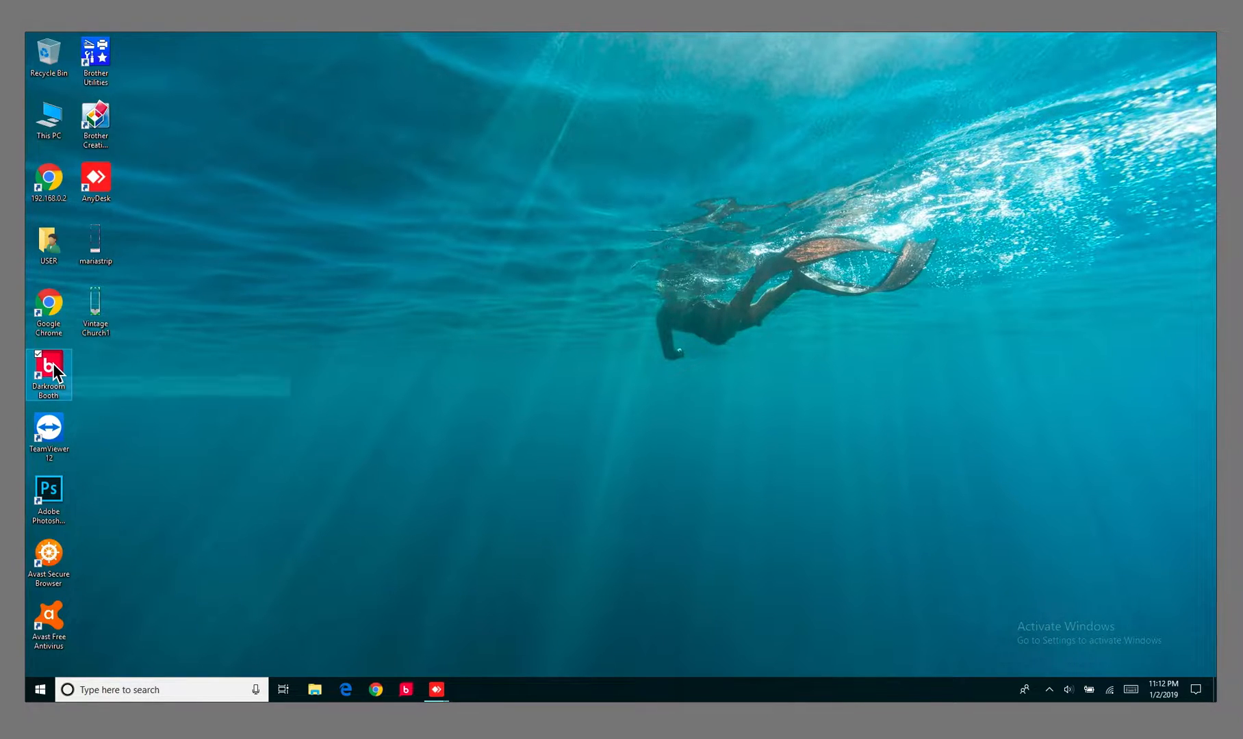
pyautogui.moveTo(107, 368)
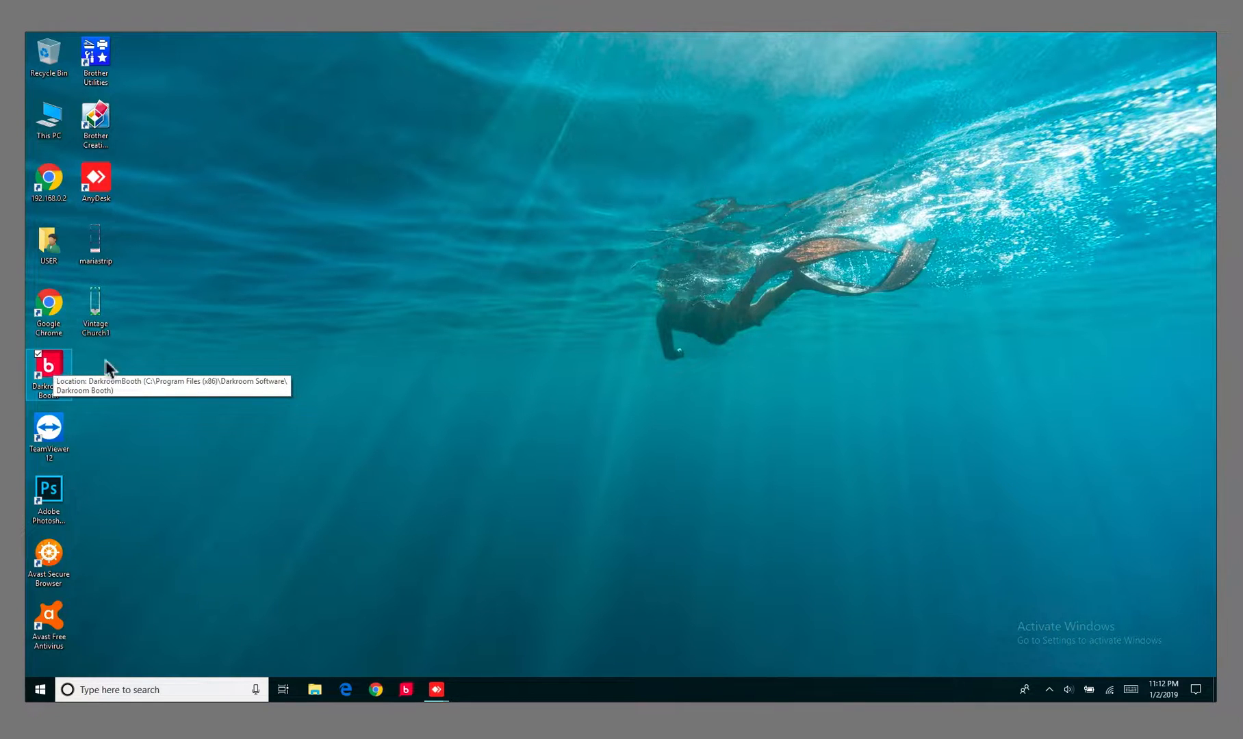
# Launch Darkroom Booth and continue in trial mode to the Test 2 event settings.
pyautogui.doubleClick(47, 367)
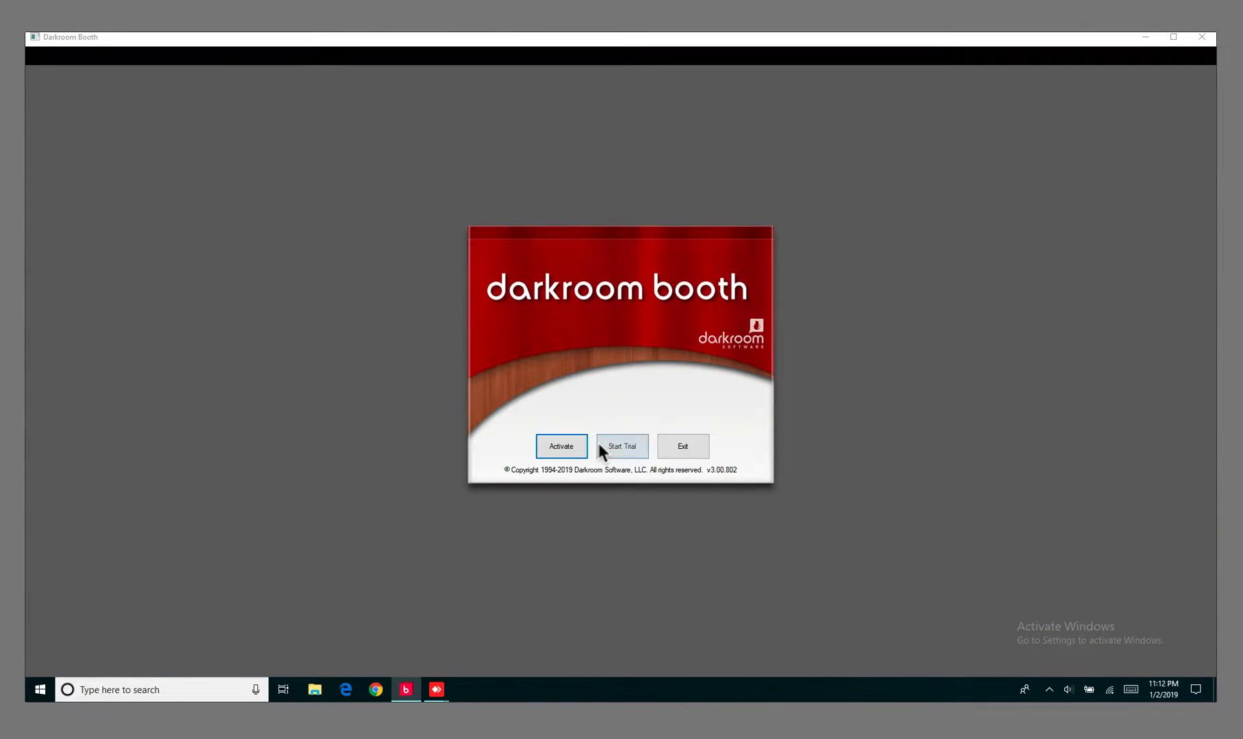
pyautogui.moveTo(626, 456)
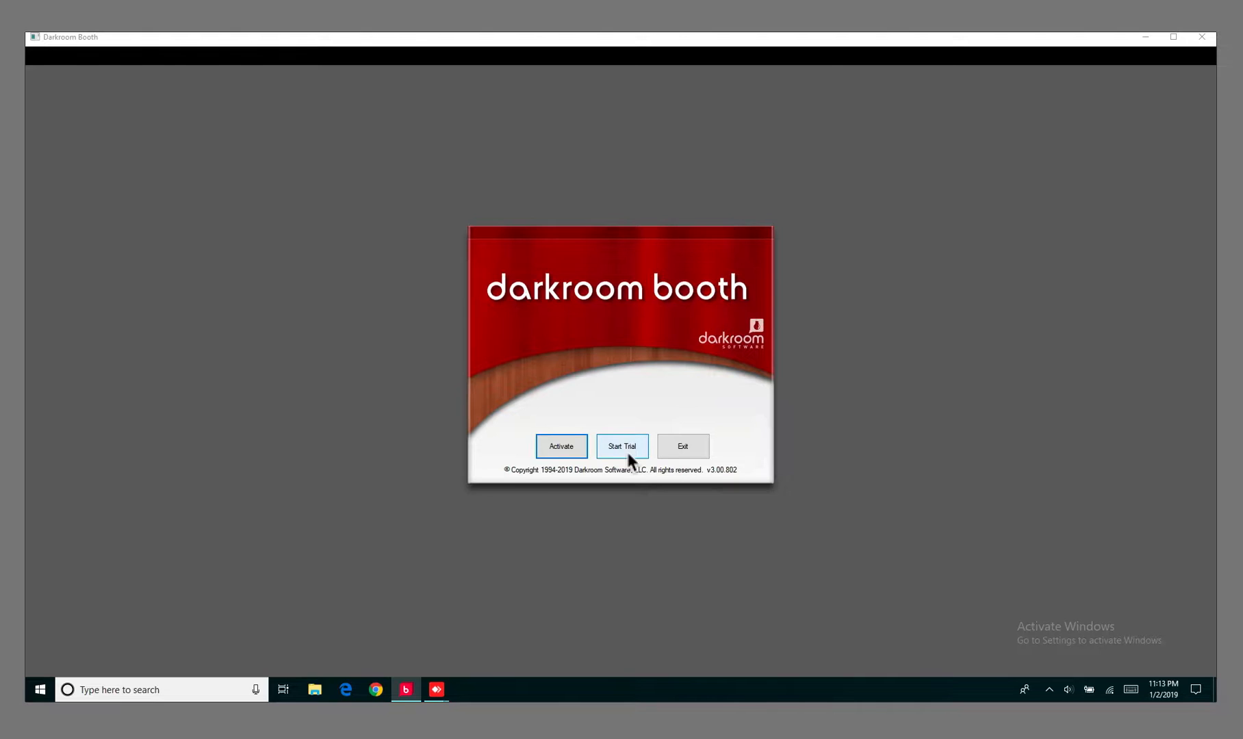
pyautogui.click(622, 446)
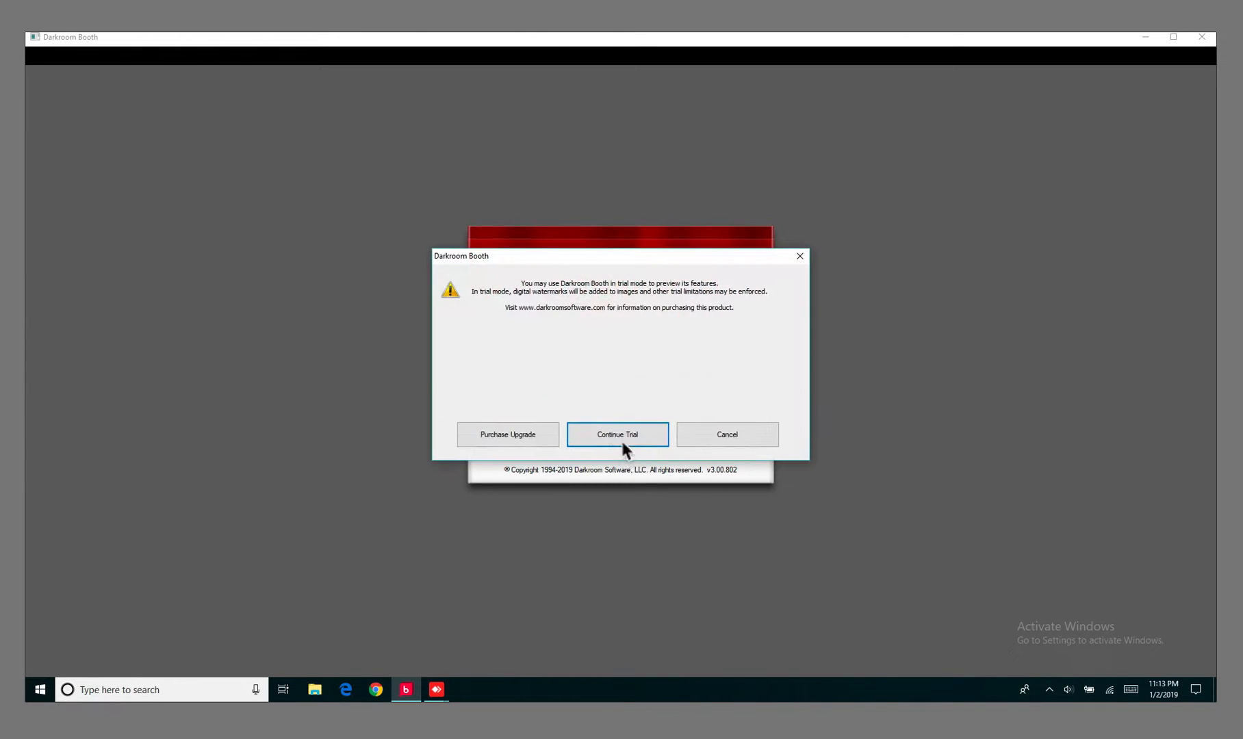
pyautogui.click(617, 434)
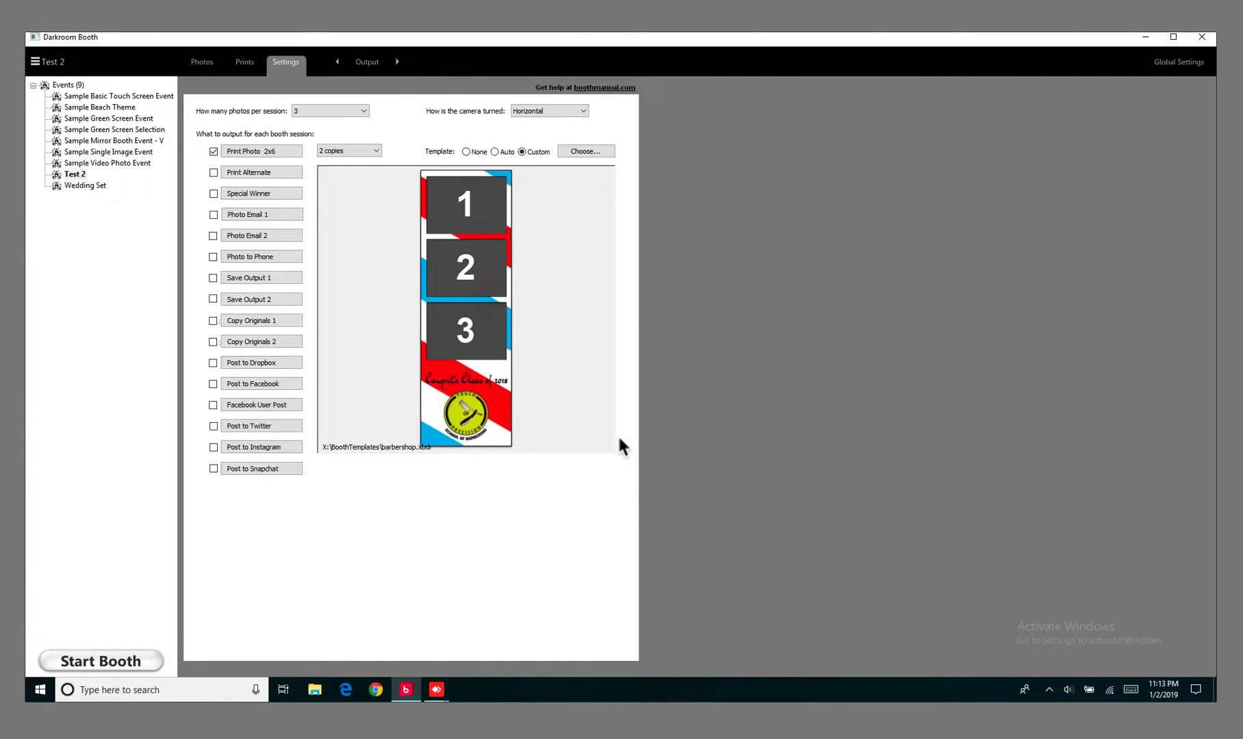
pyautogui.moveTo(458, 487)
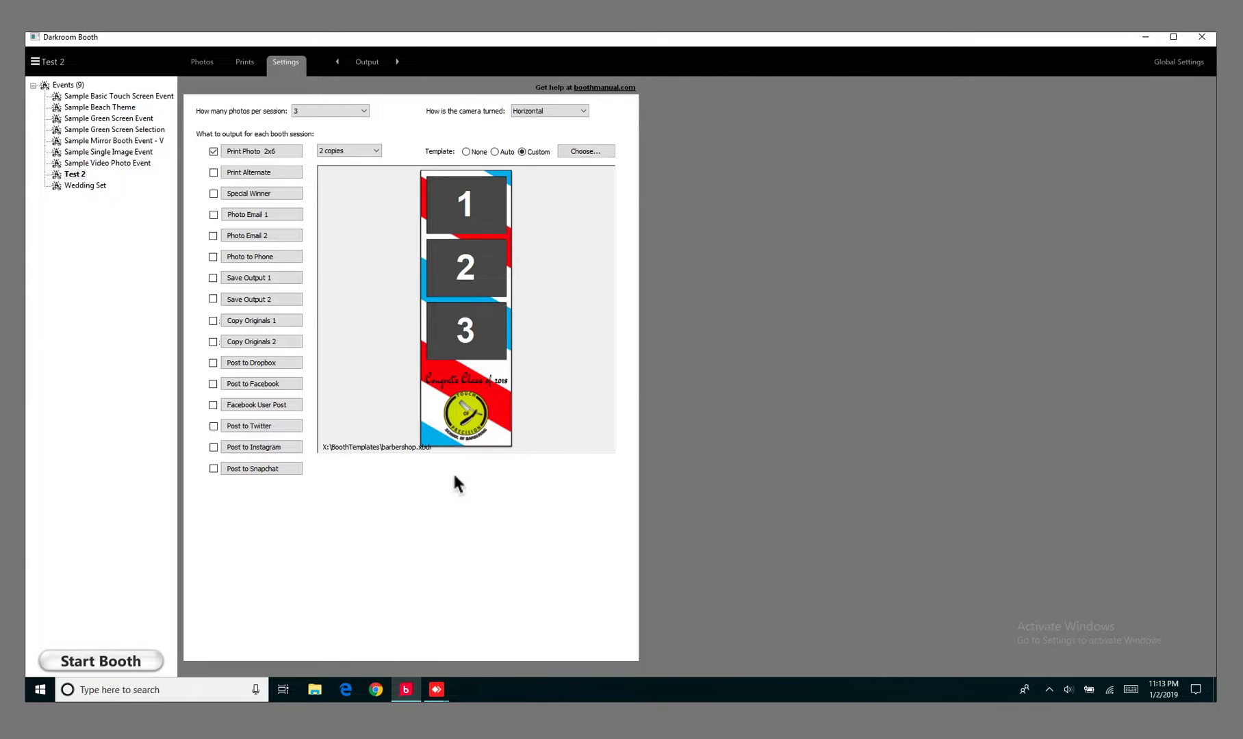
pyautogui.moveTo(406, 487)
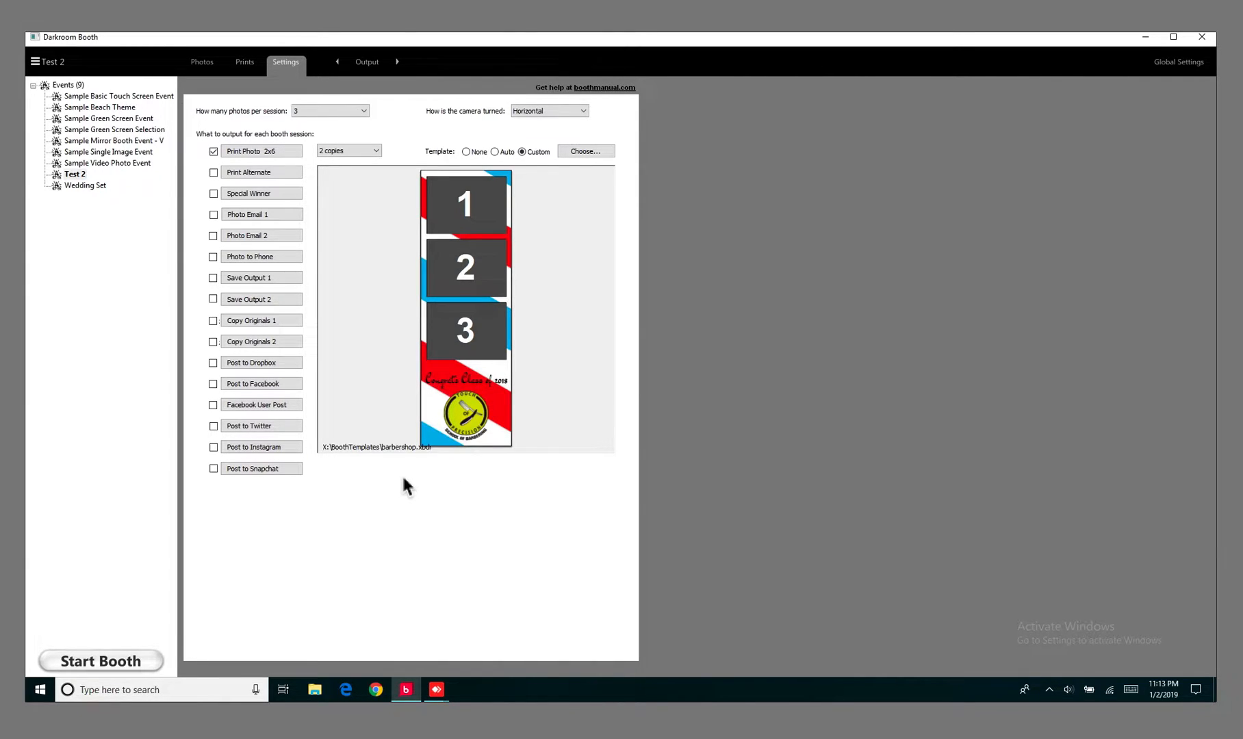
pyautogui.moveTo(419, 237)
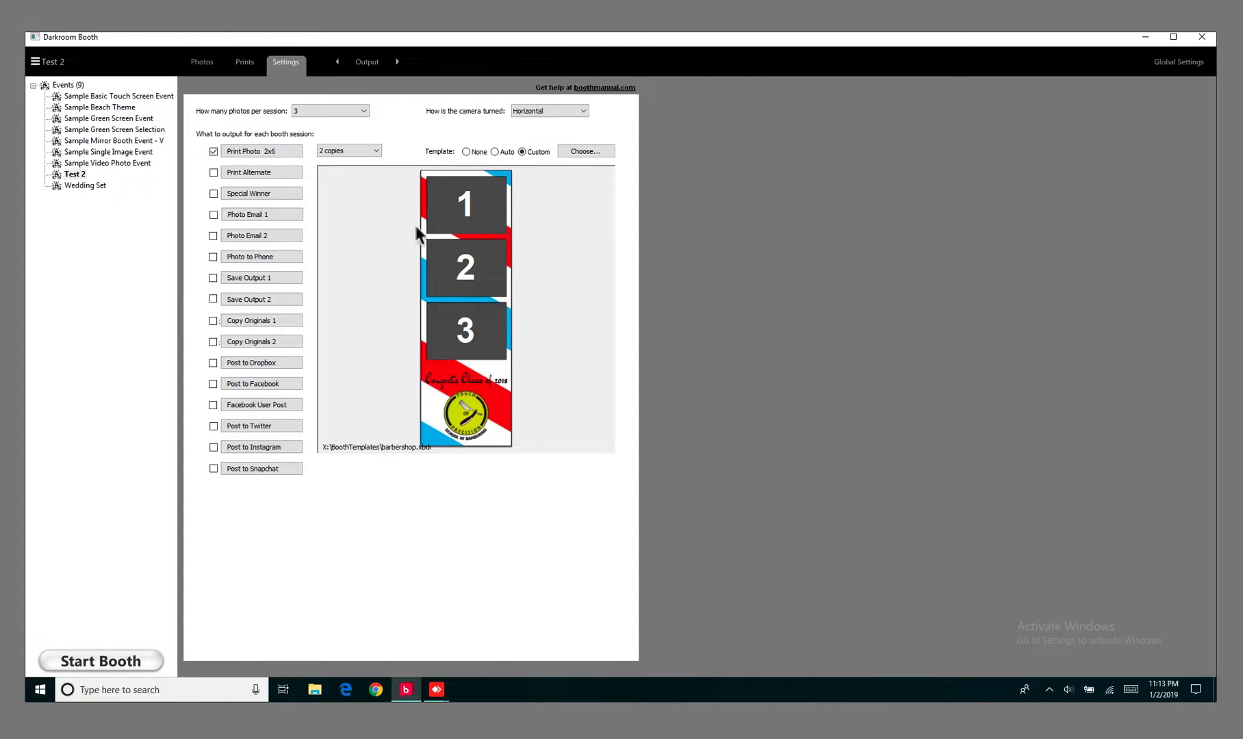
pyautogui.moveTo(407, 119)
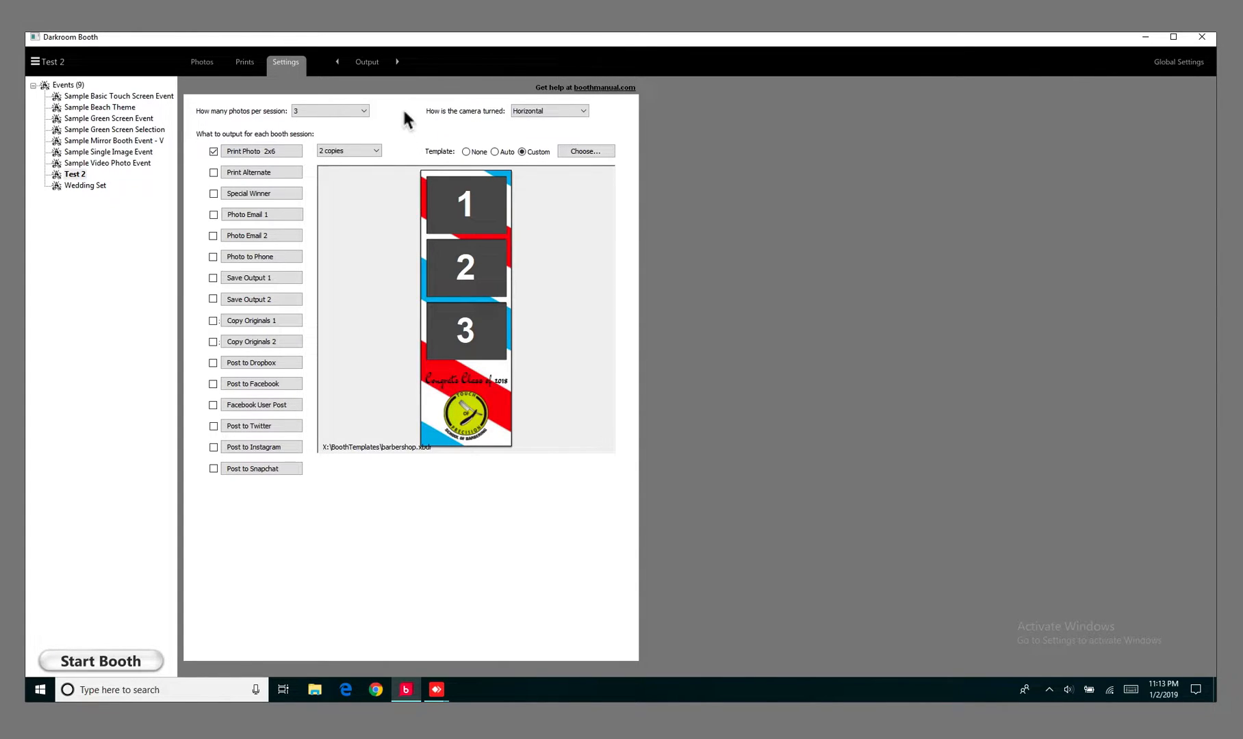
pyautogui.moveTo(497, 229)
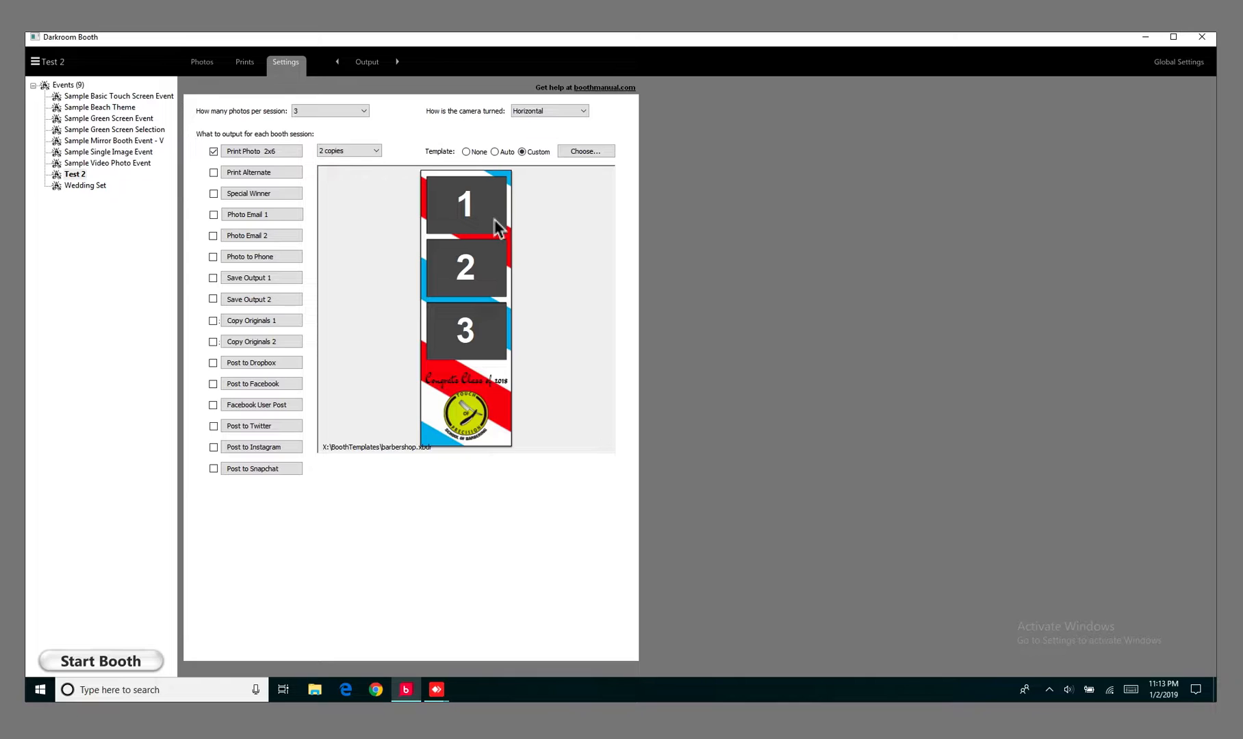
pyautogui.moveTo(403, 216)
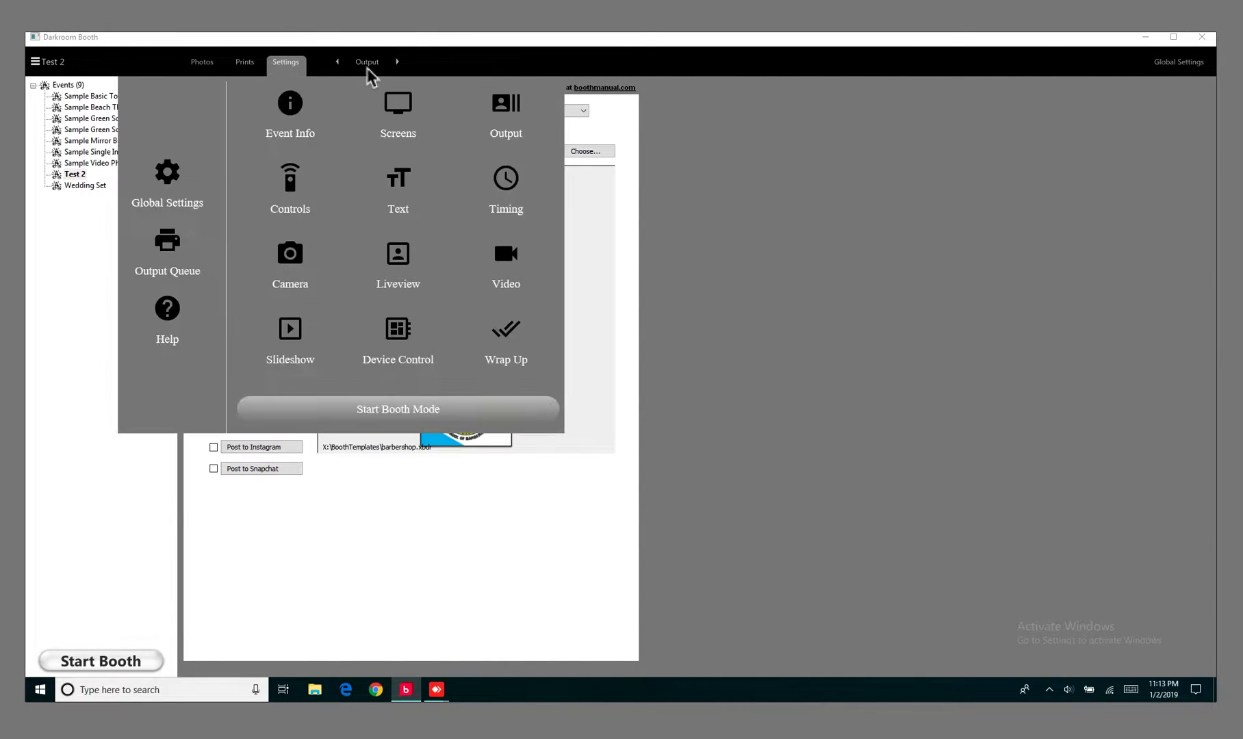
# Show the Test 2 event's Screens settings with the red-curtain template preview.
pyautogui.click(397, 114)
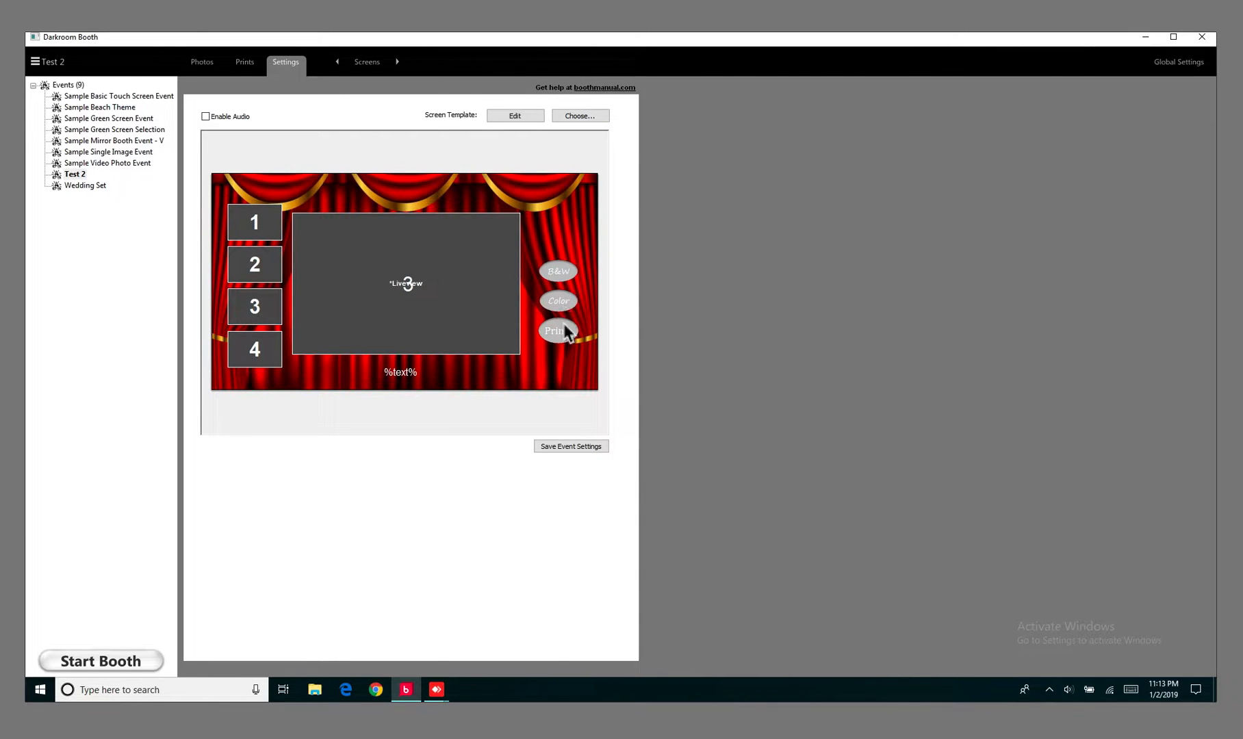
pyautogui.moveTo(525, 131)
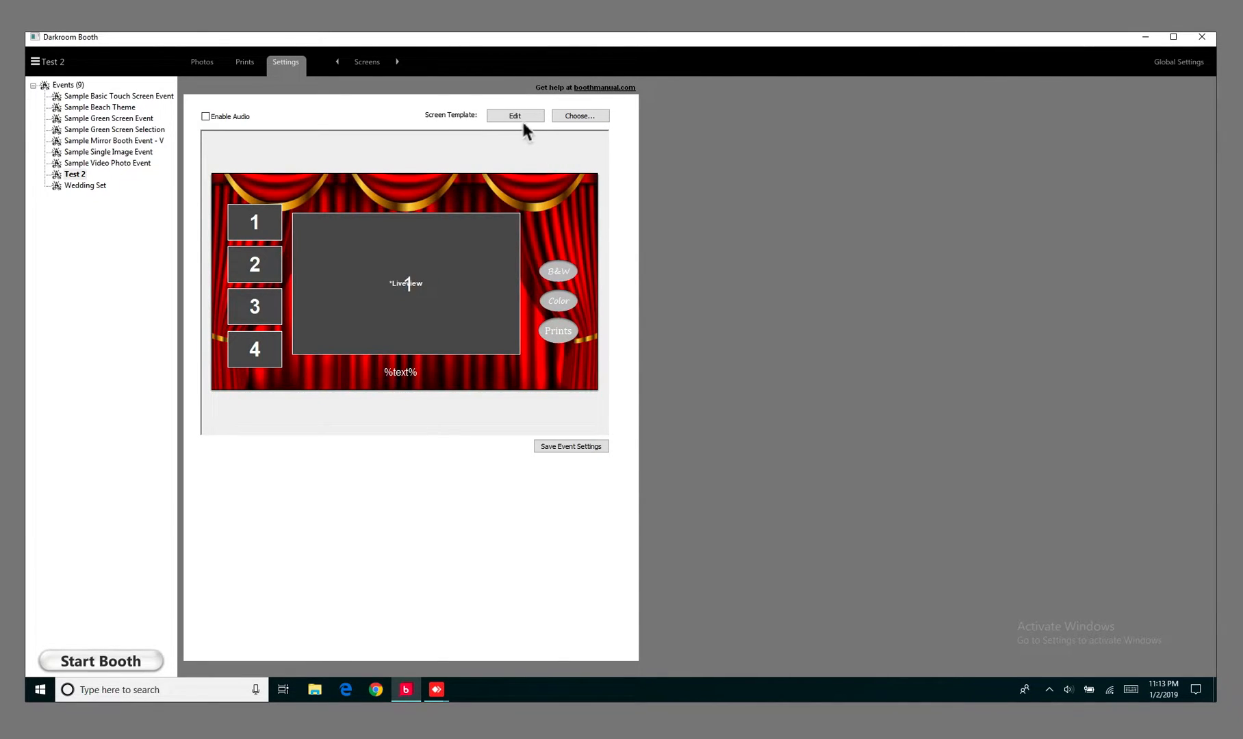
# Edit the screen template and delete the Prints ellipse, leaving B&W and Color.
pyautogui.click(515, 116)
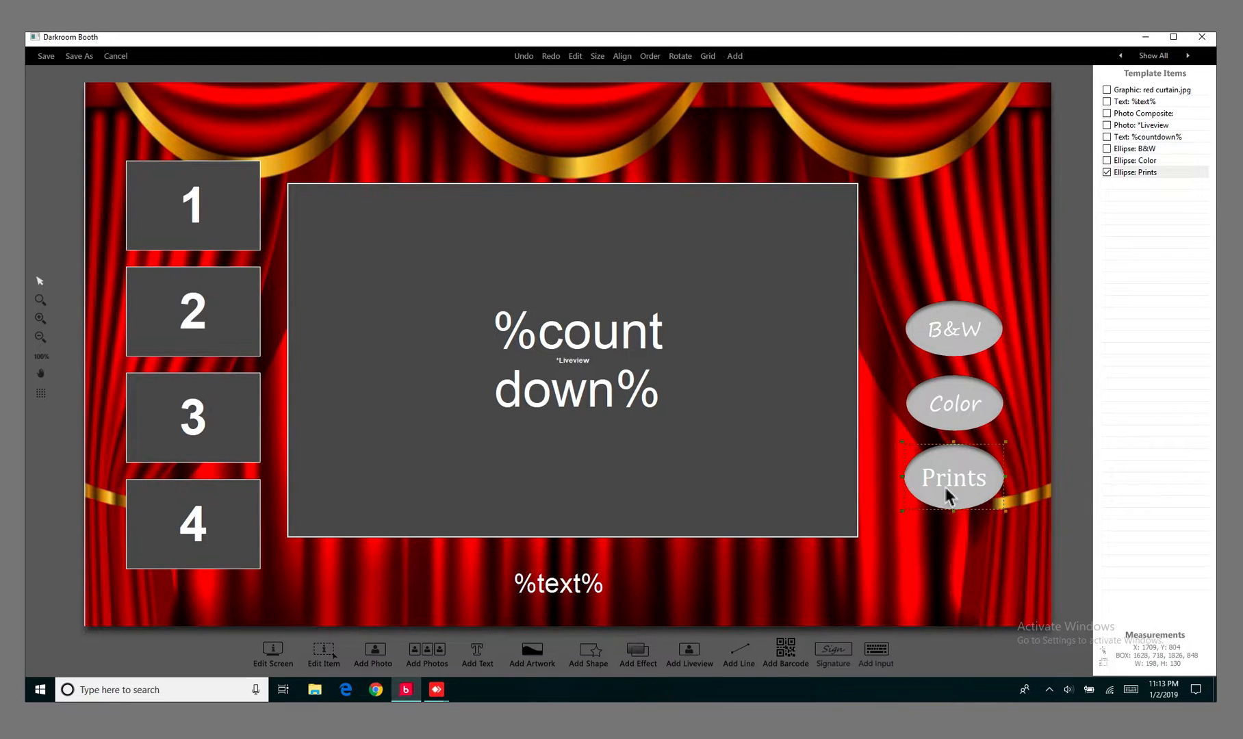
pyautogui.rightClick(953, 477)
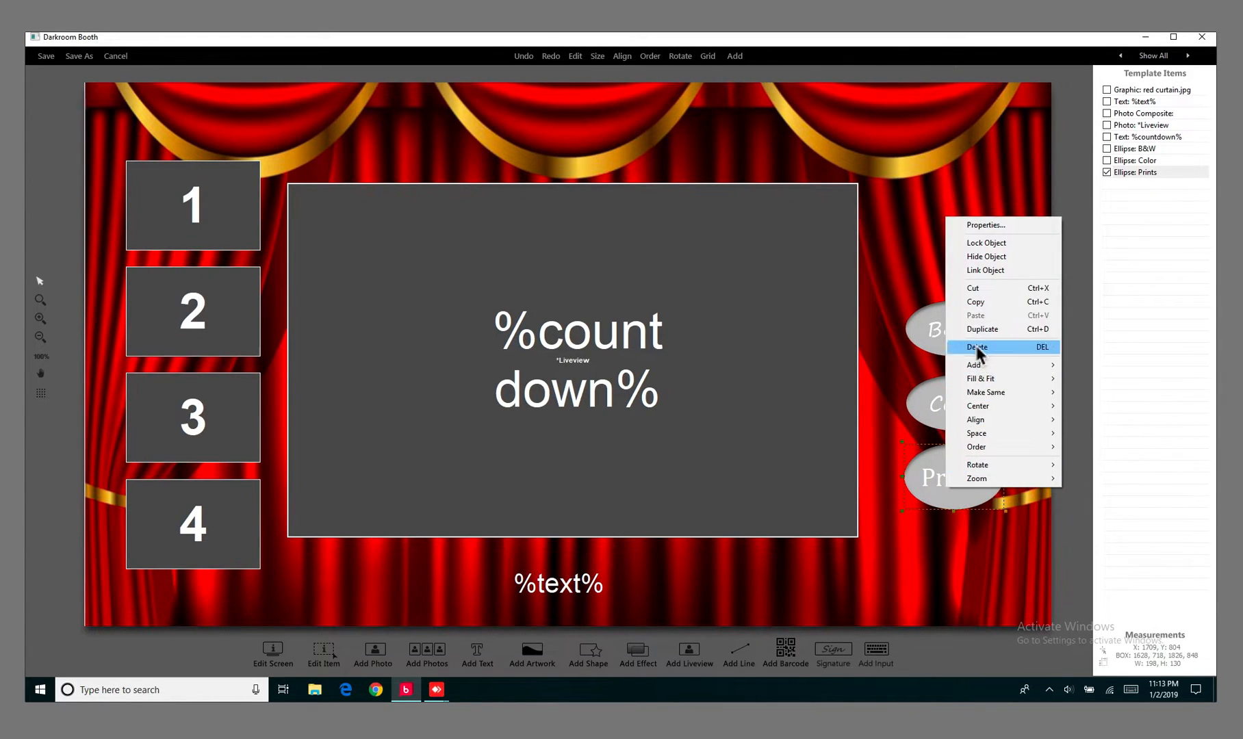
pyautogui.click(982, 347)
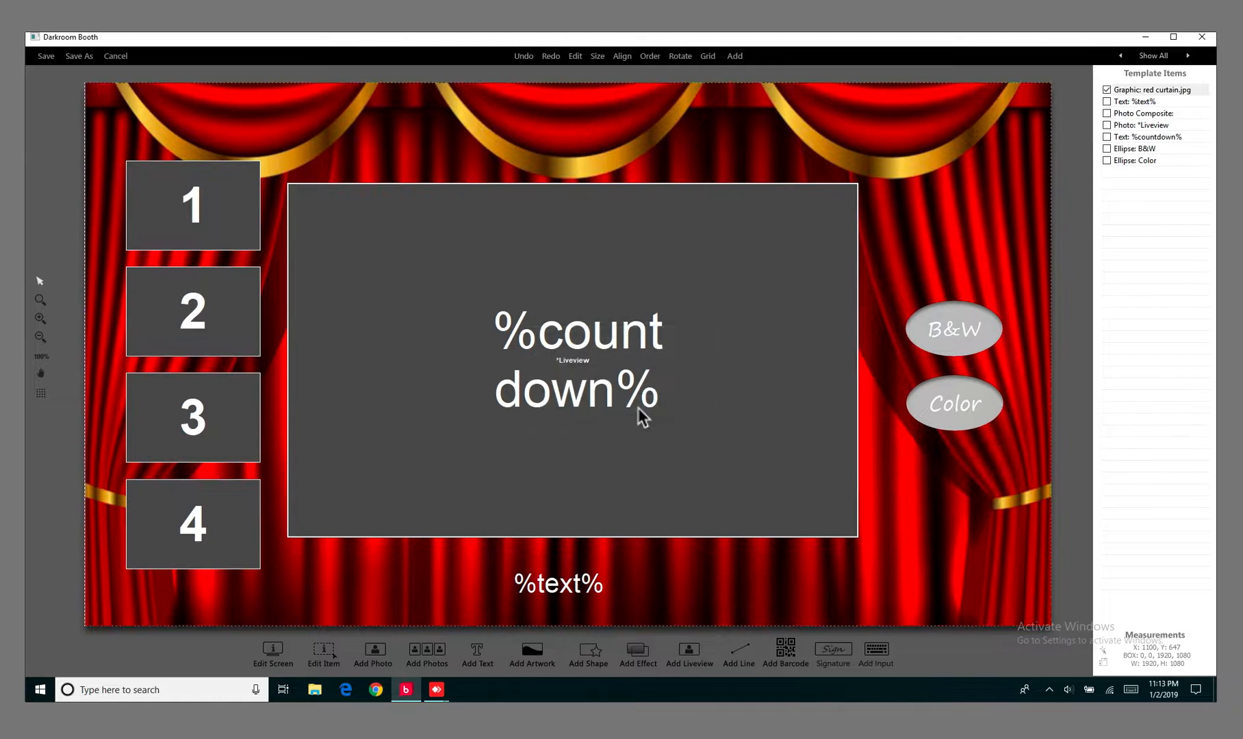
# Show the B&W ellipse's Shape Object properties with its Grayscale + Start booth command.
pyautogui.click(953, 328)
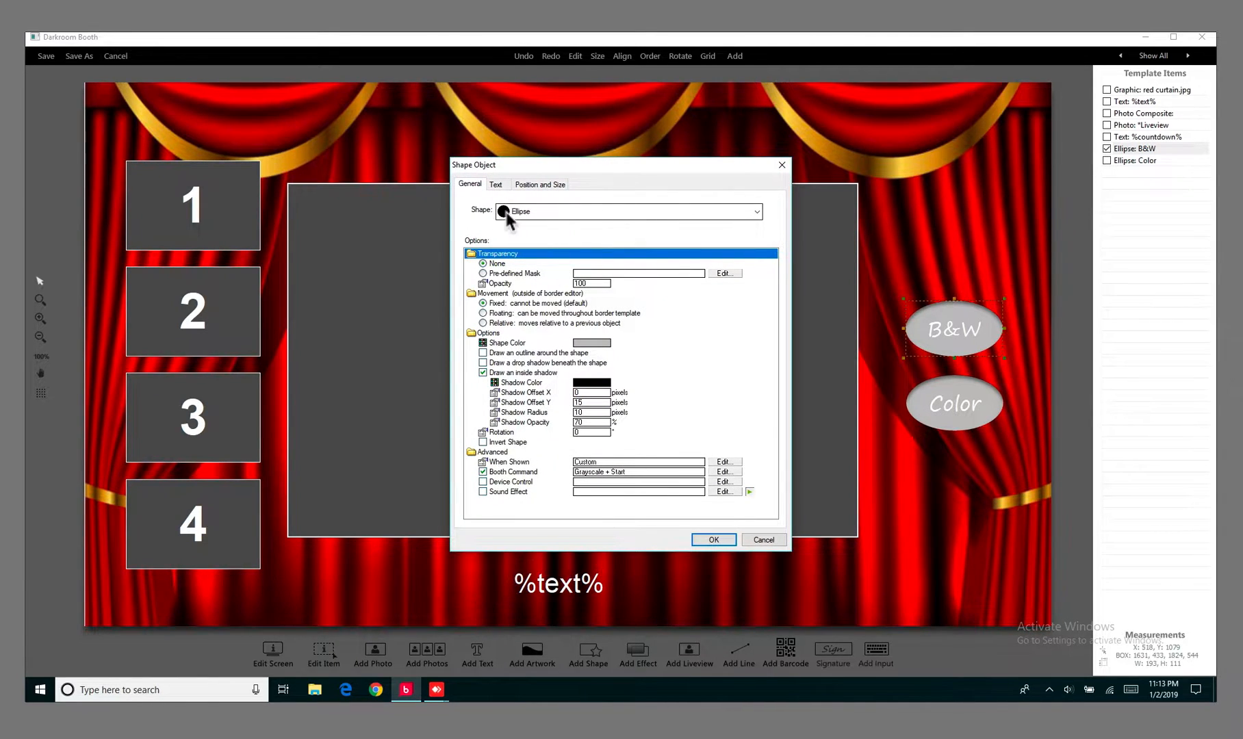
pyautogui.moveTo(577, 246)
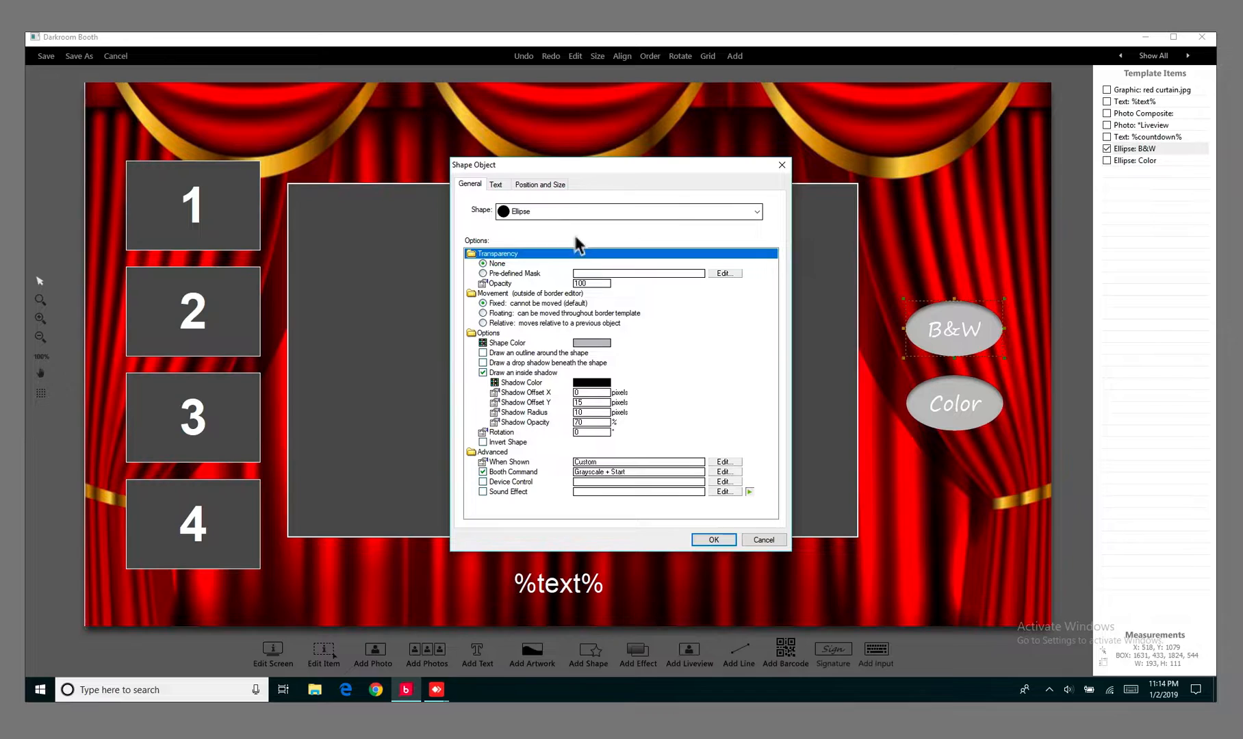
pyautogui.moveTo(578, 361)
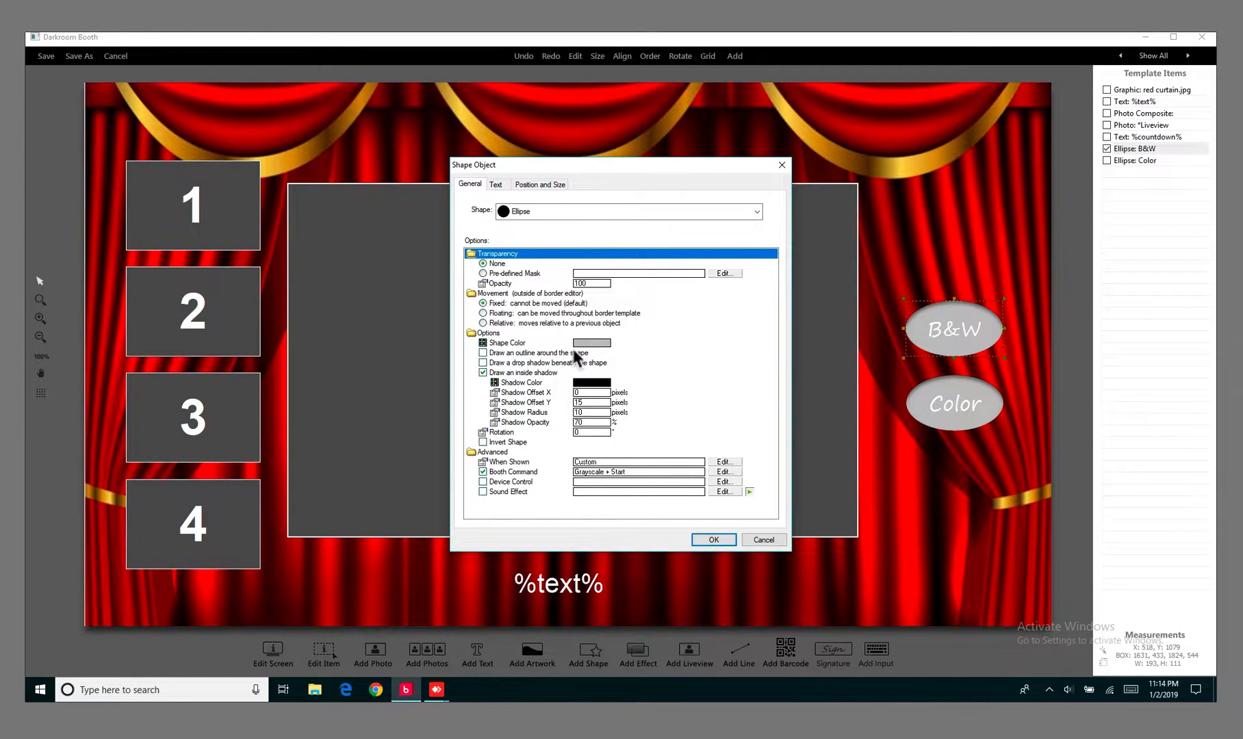
pyautogui.moveTo(607, 357)
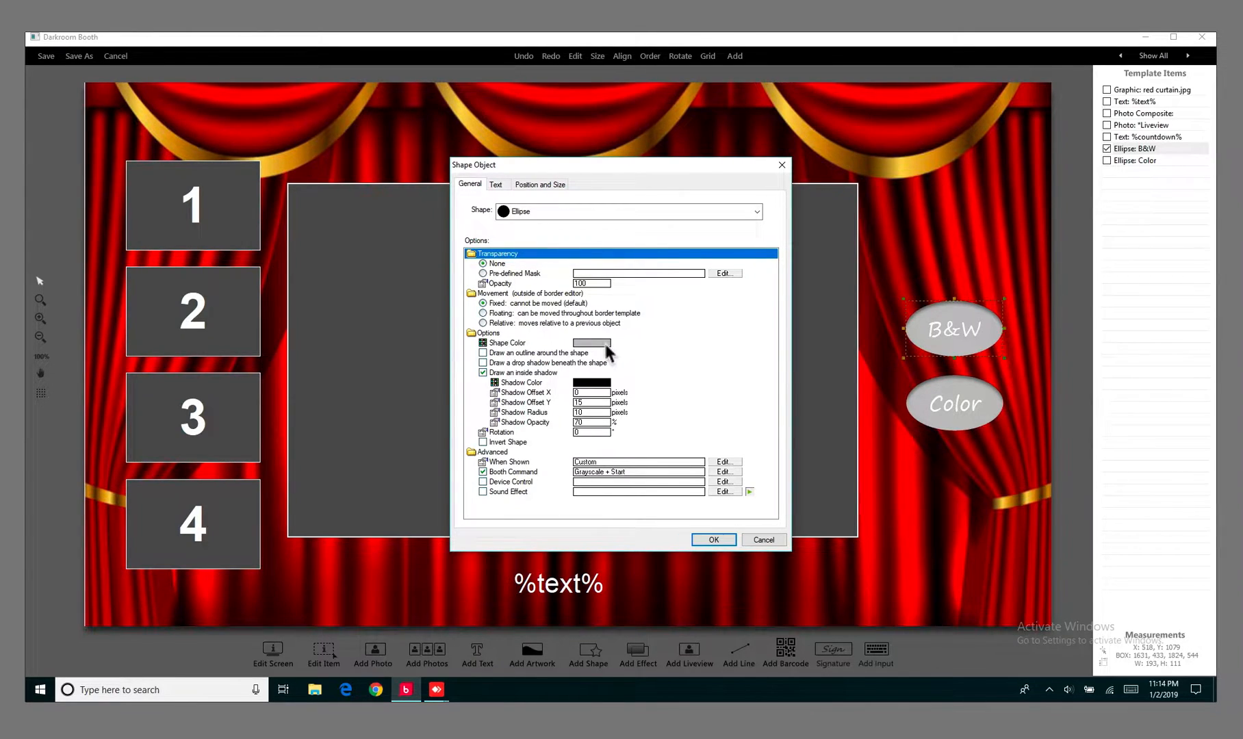
pyautogui.moveTo(606, 394)
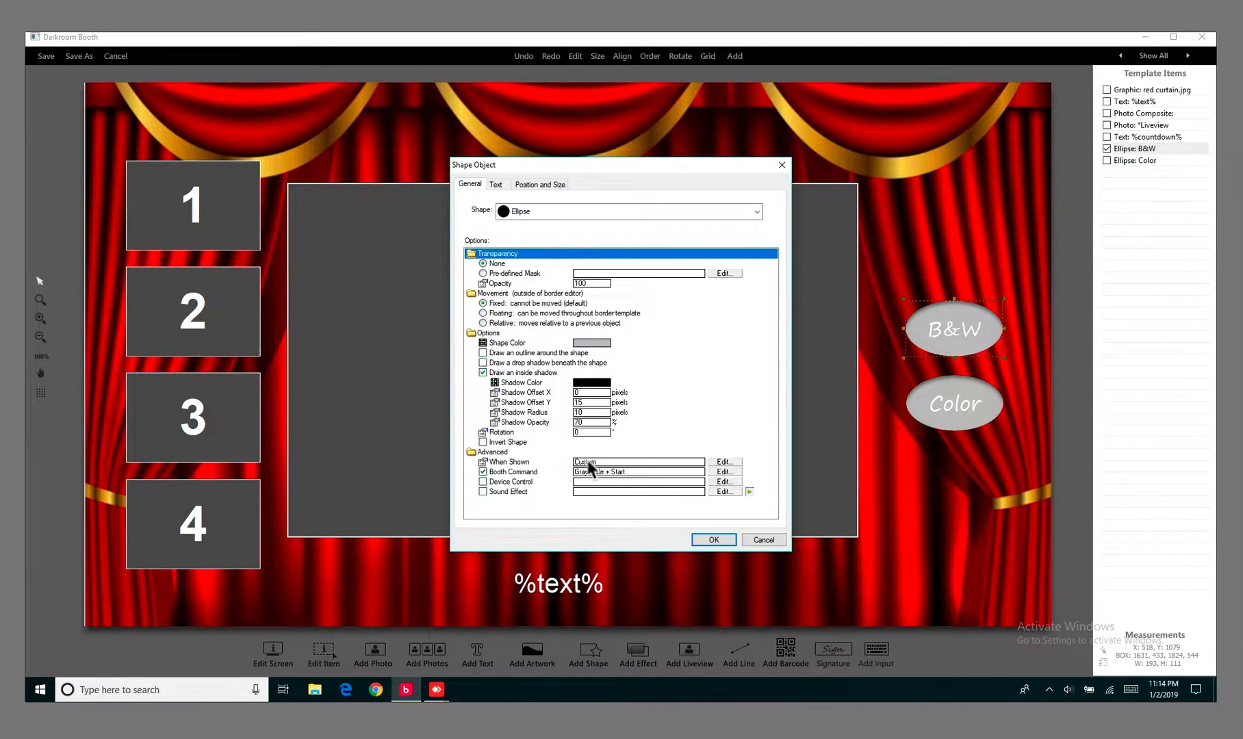
# Review the B&W ellipse's When Shown steps: Attract Mode and During Startup.
pyautogui.click(724, 462)
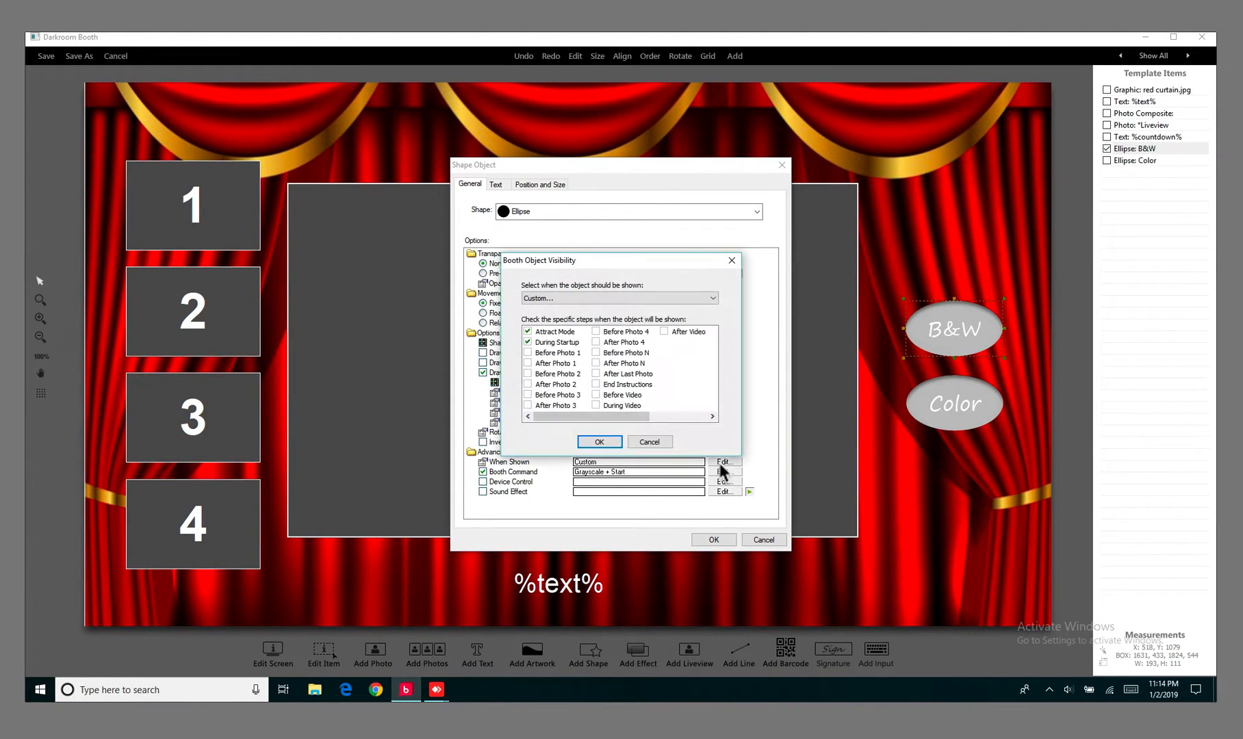
pyautogui.moveTo(551, 343)
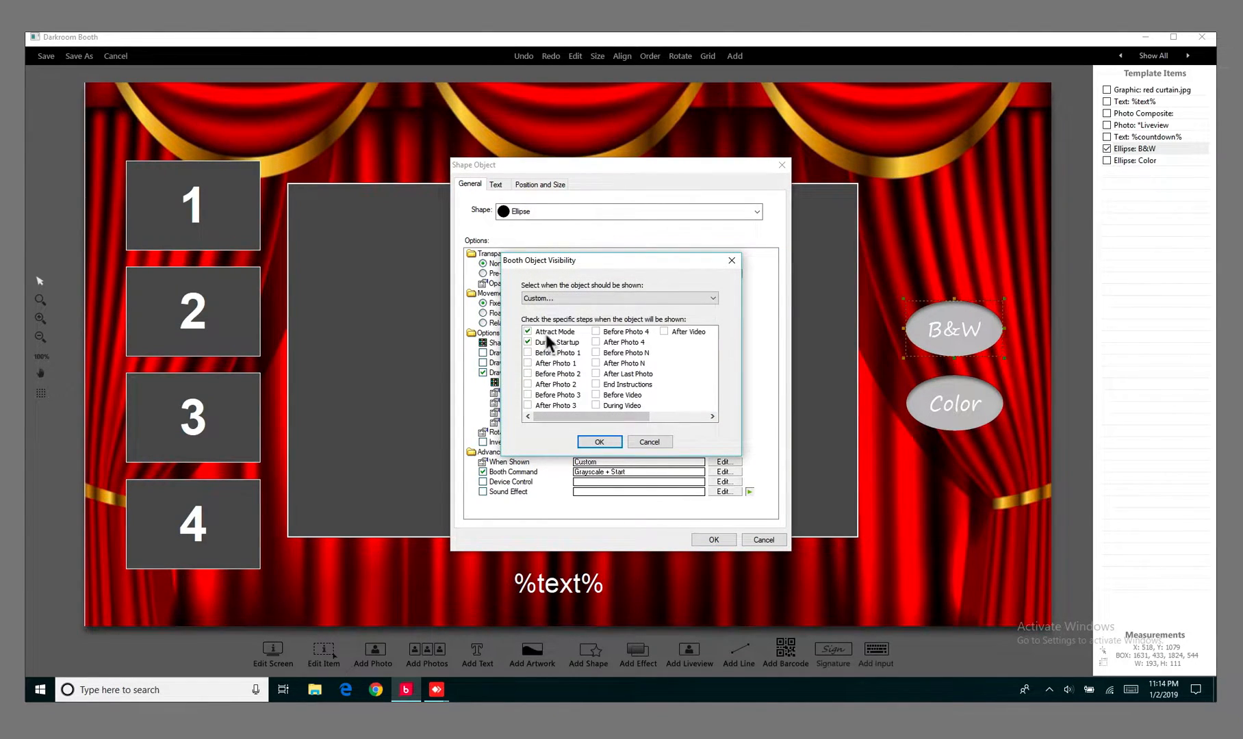
pyautogui.moveTo(555, 351)
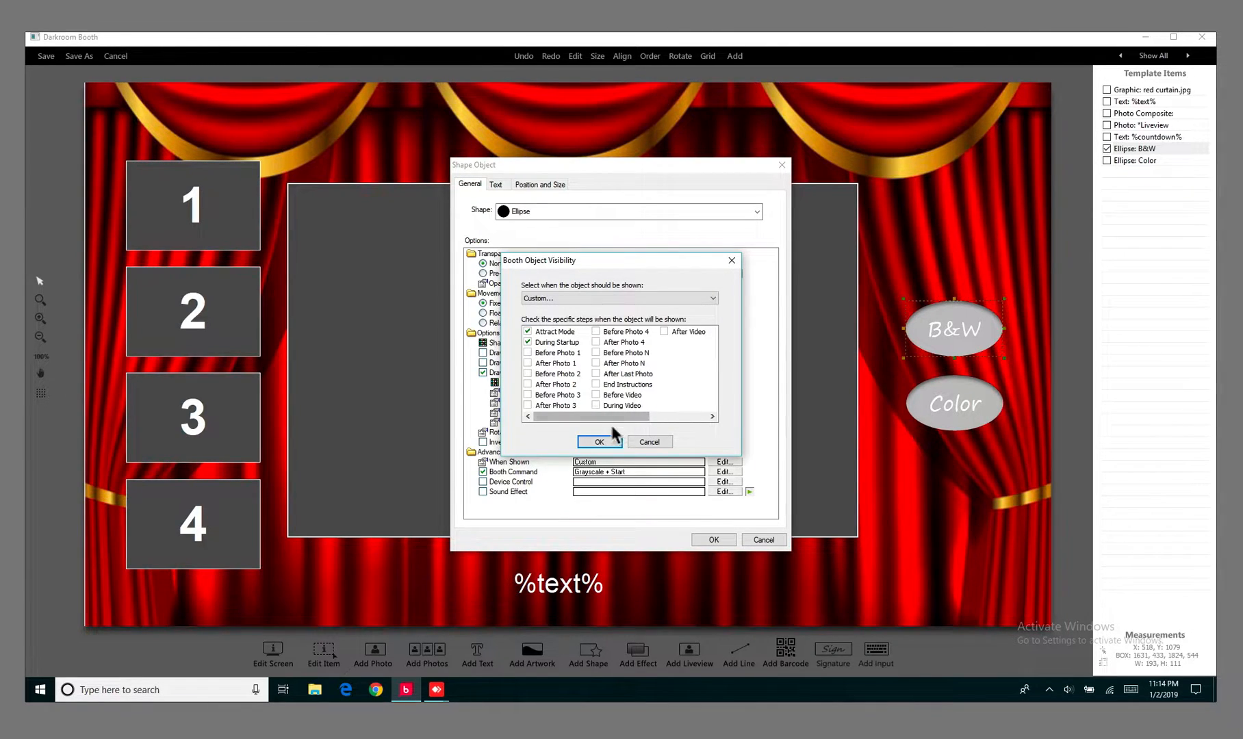
pyautogui.click(600, 442)
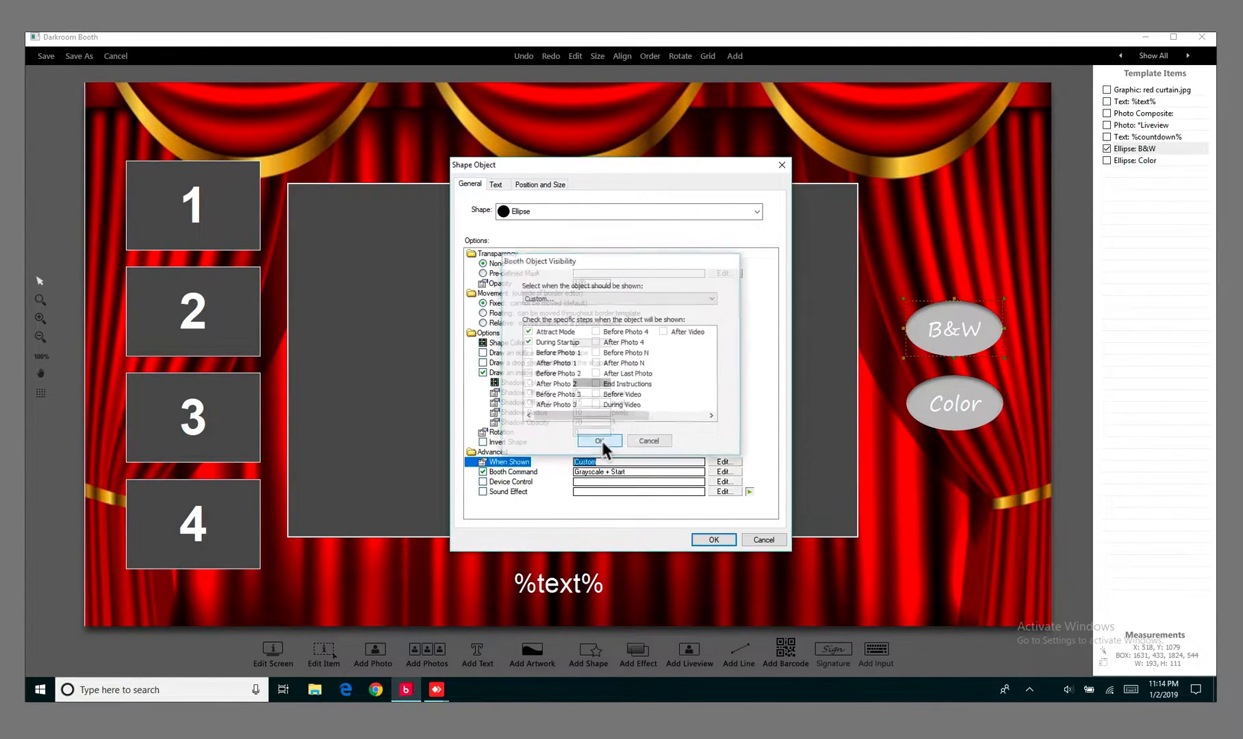
pyautogui.click(600, 441)
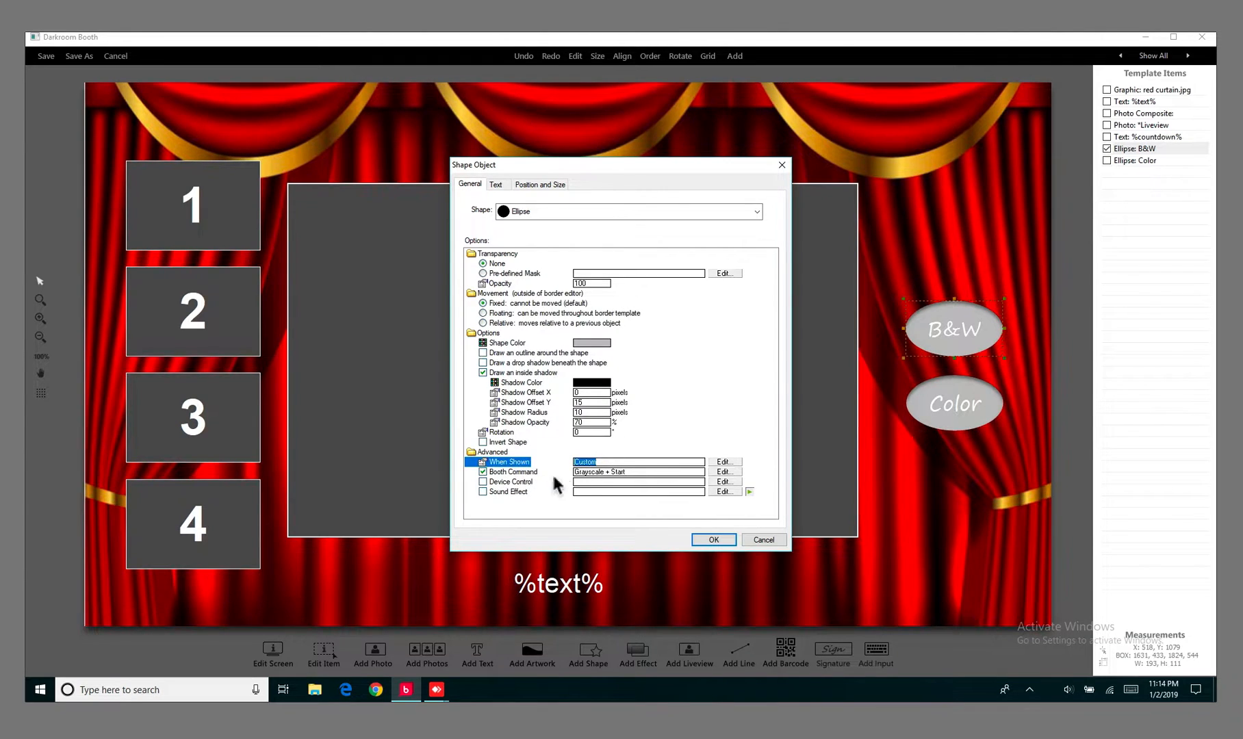
pyautogui.click(725, 472)
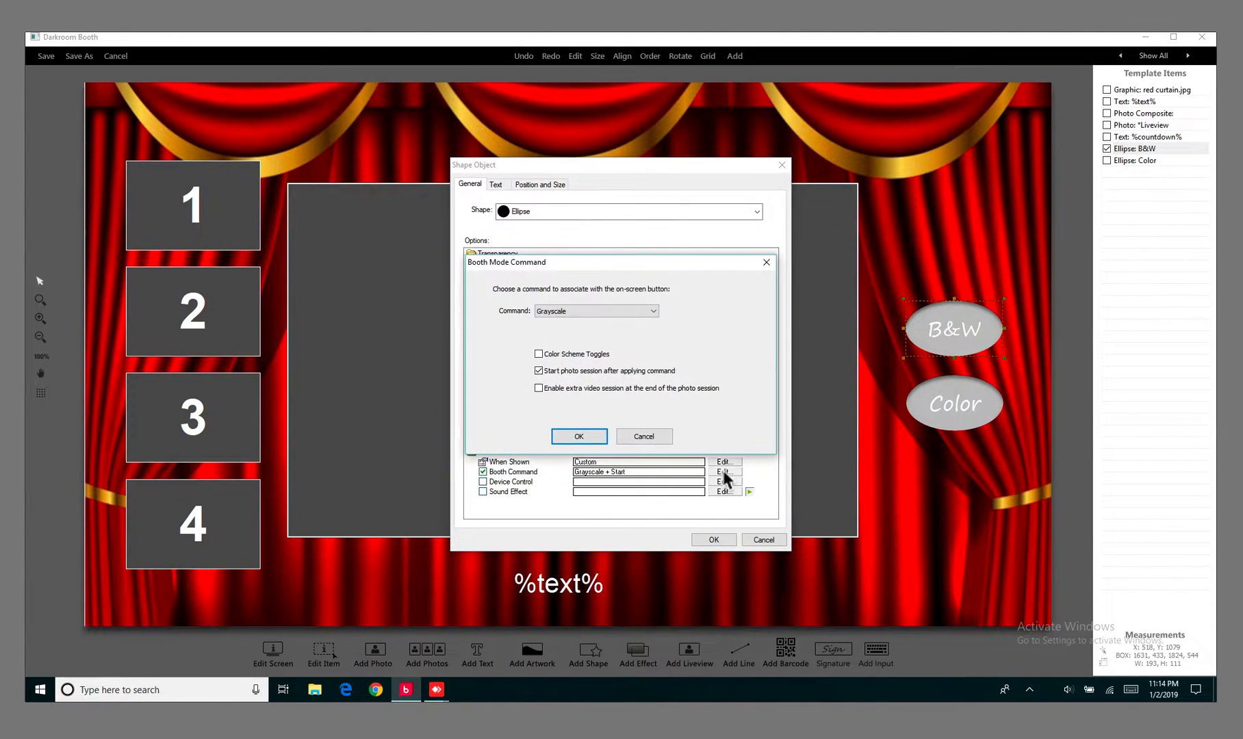
pyautogui.moveTo(662, 342)
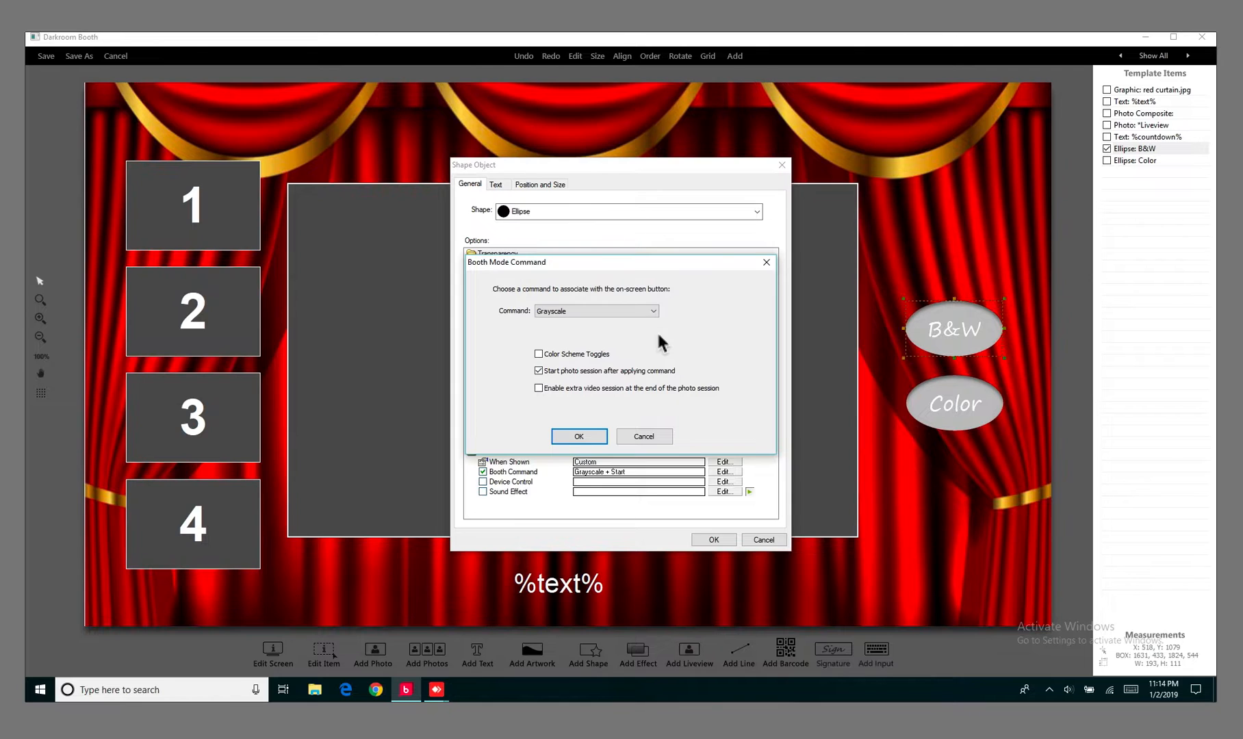
pyautogui.click(653, 311)
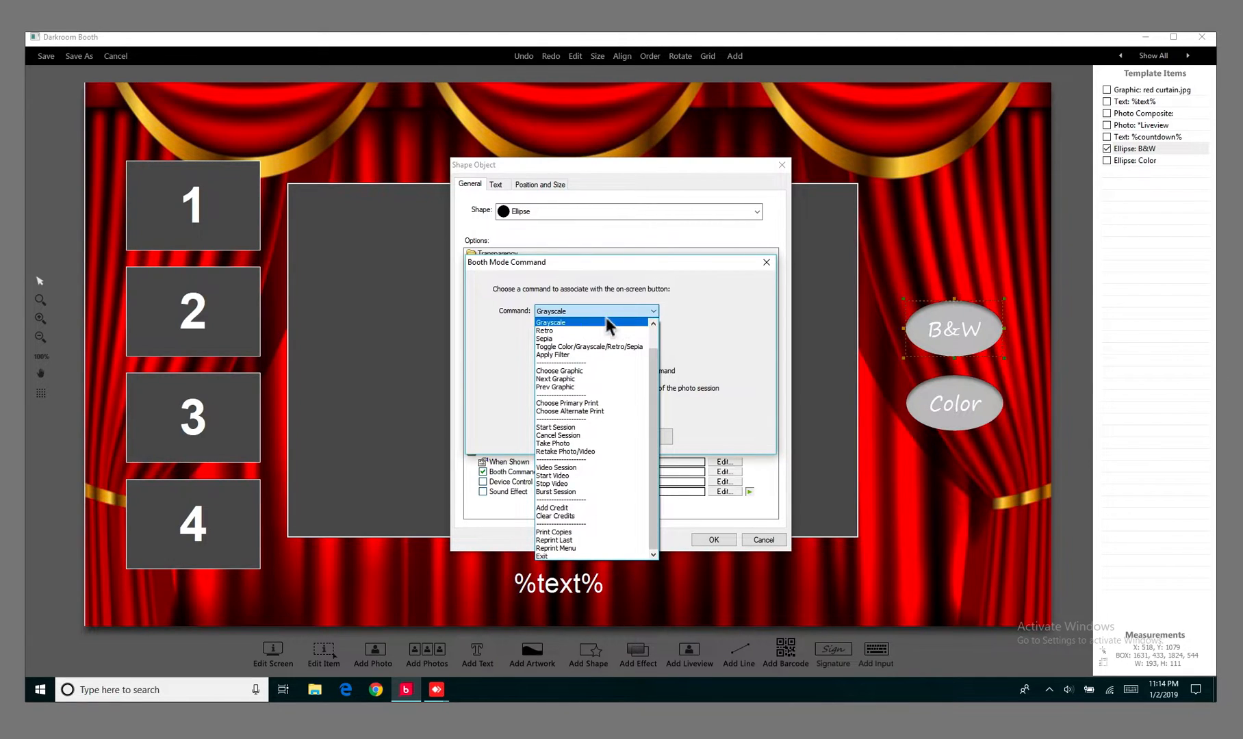
pyautogui.click(551, 322)
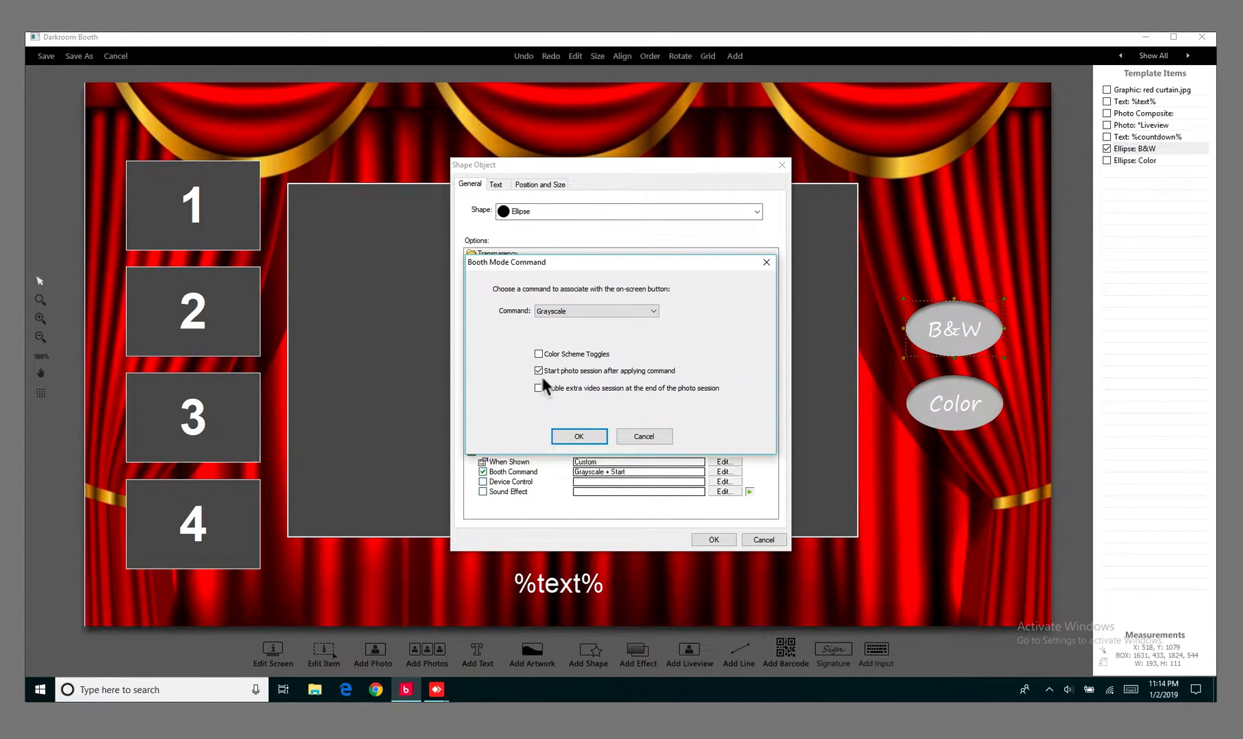
pyautogui.moveTo(555, 381)
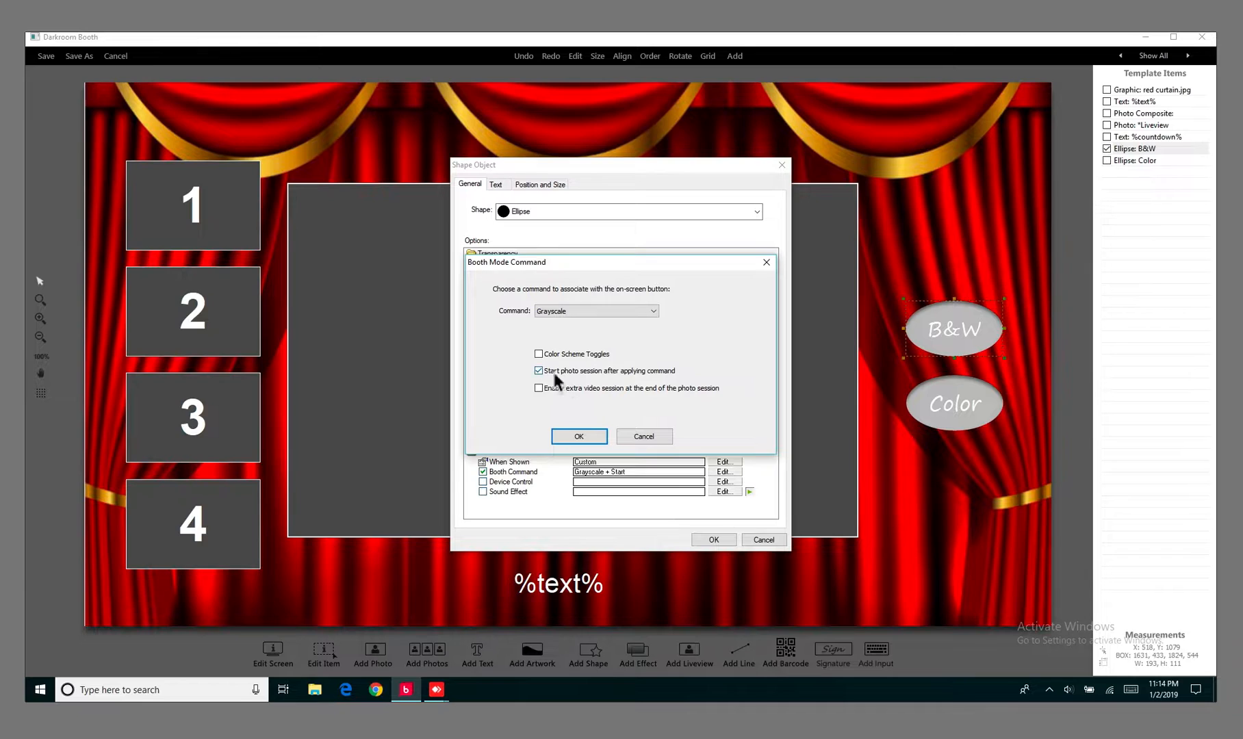
pyautogui.moveTo(682, 388)
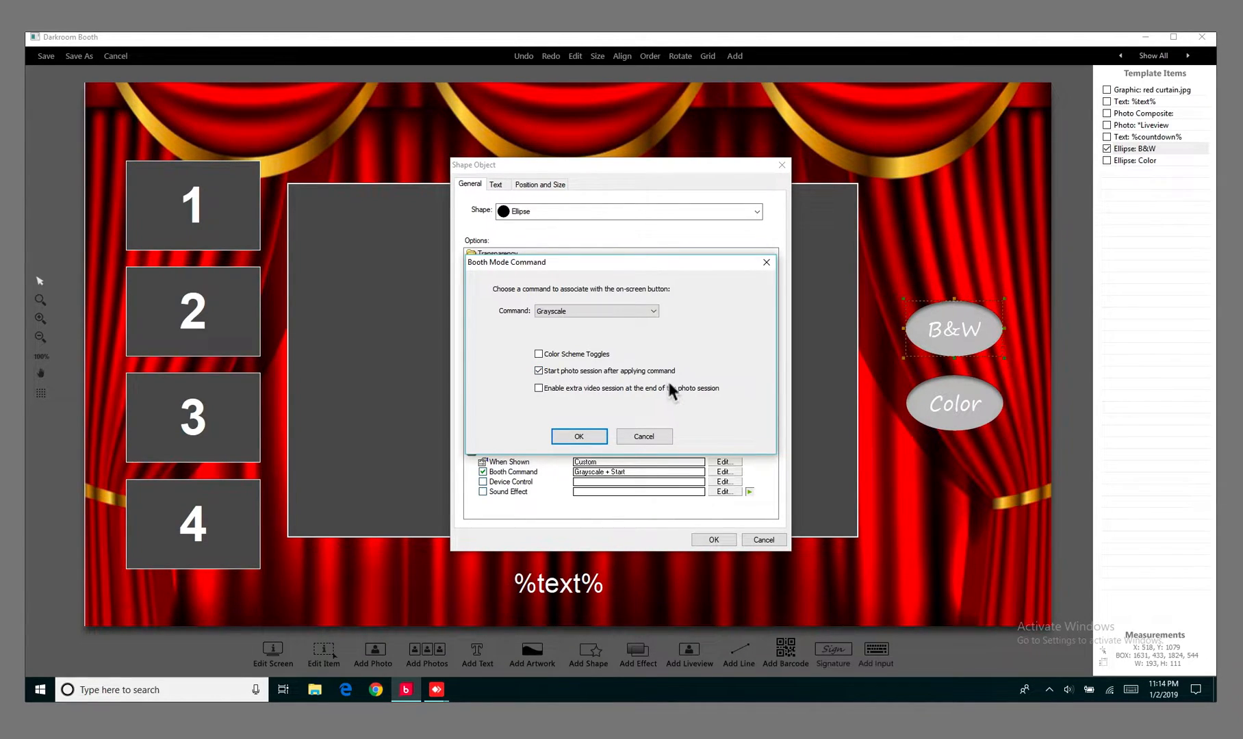
pyautogui.moveTo(583, 285)
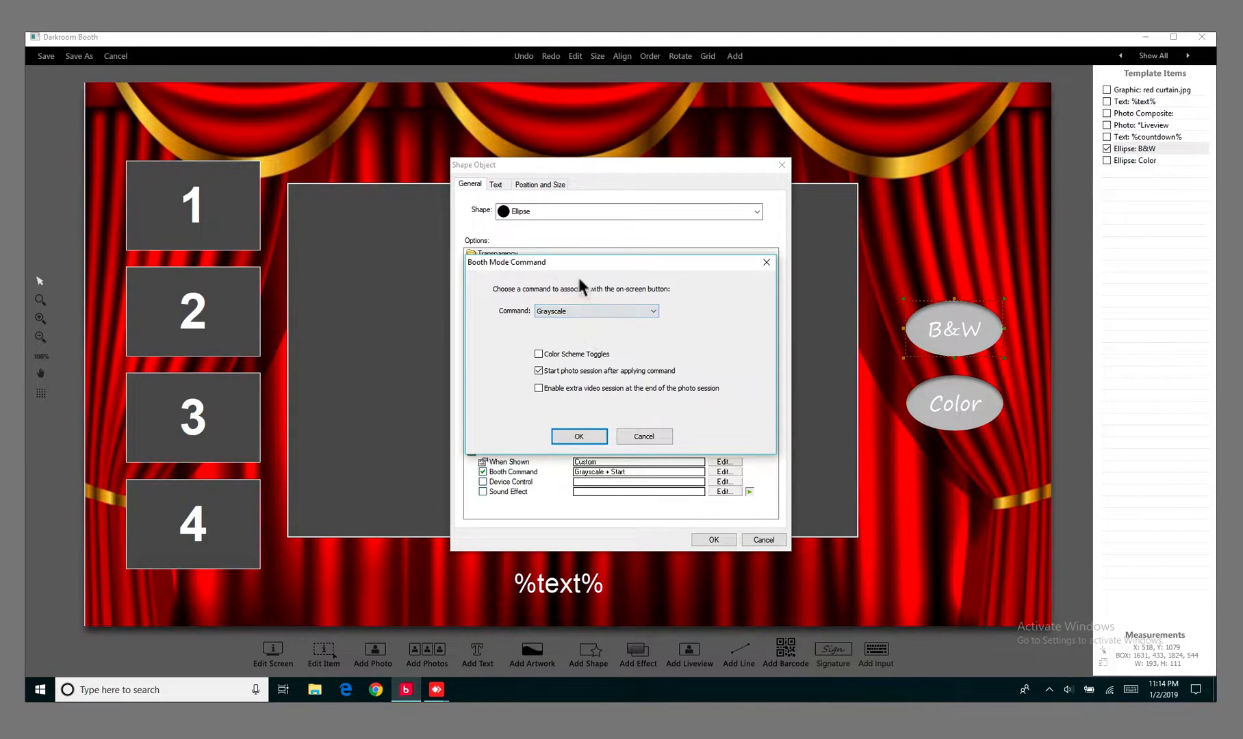
pyautogui.moveTo(587, 371)
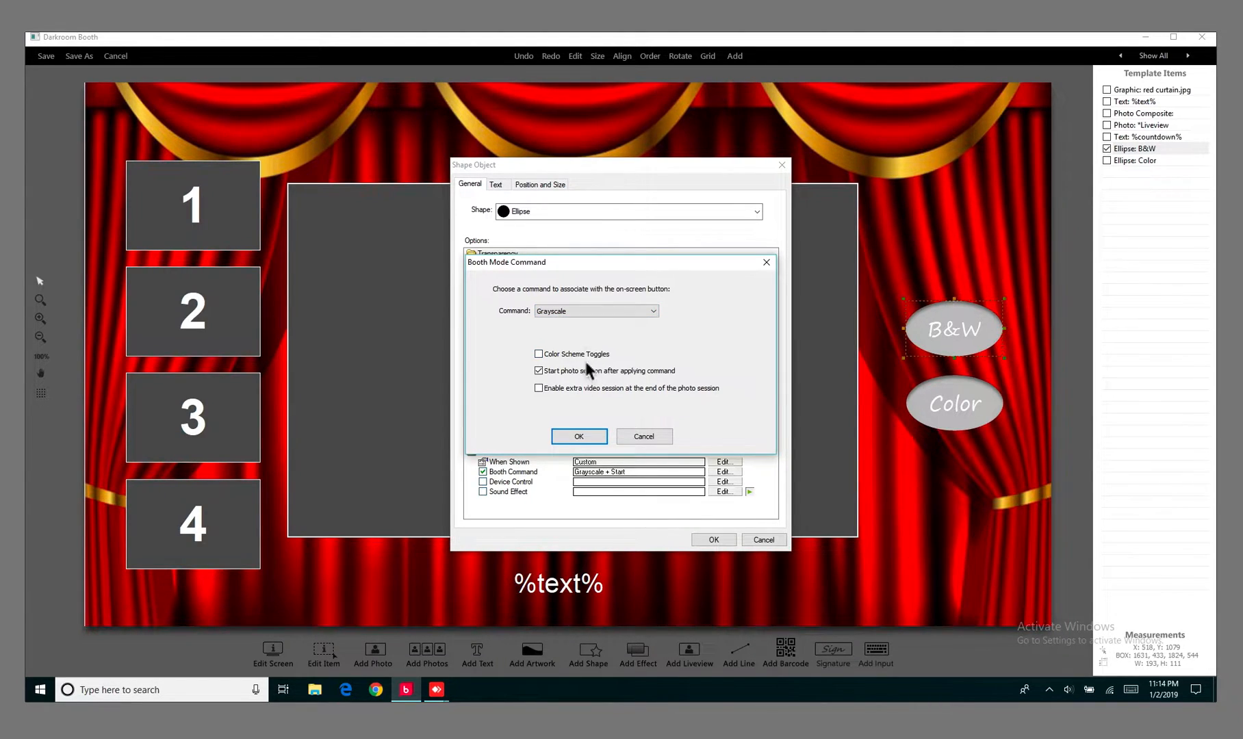
pyautogui.moveTo(579, 408)
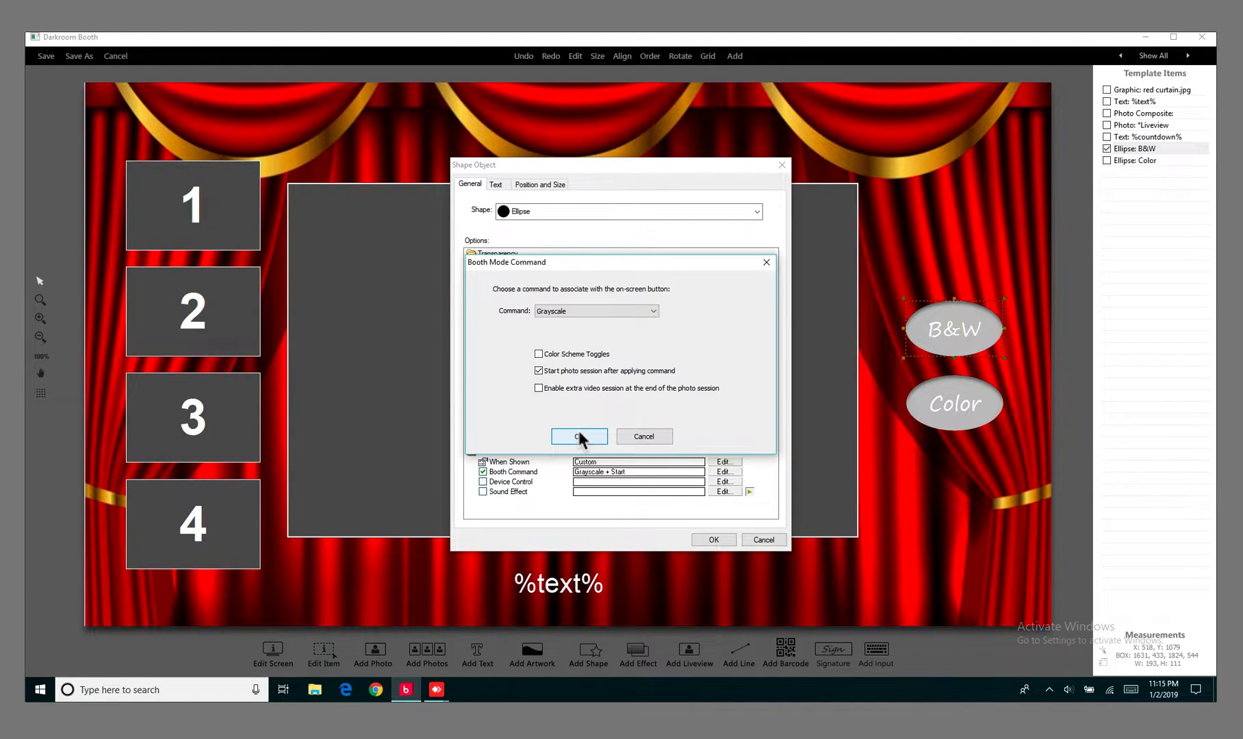
pyautogui.click(578, 437)
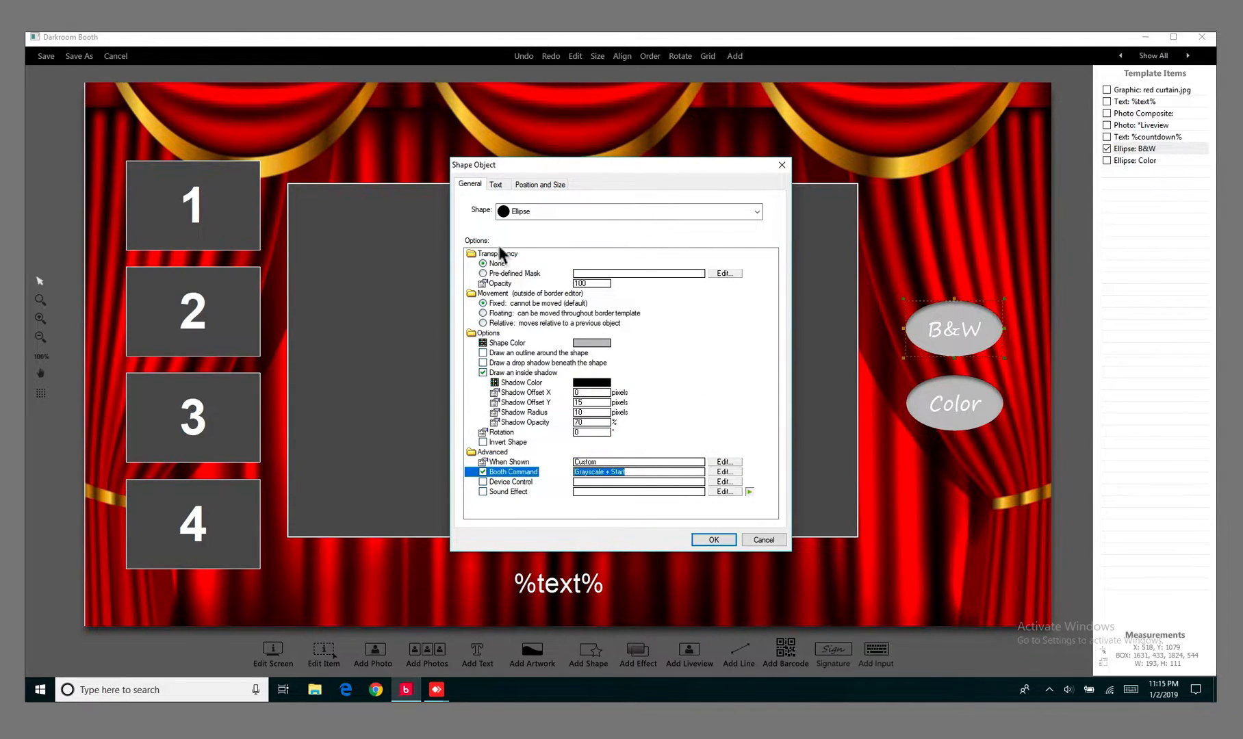
pyautogui.moveTo(496, 187)
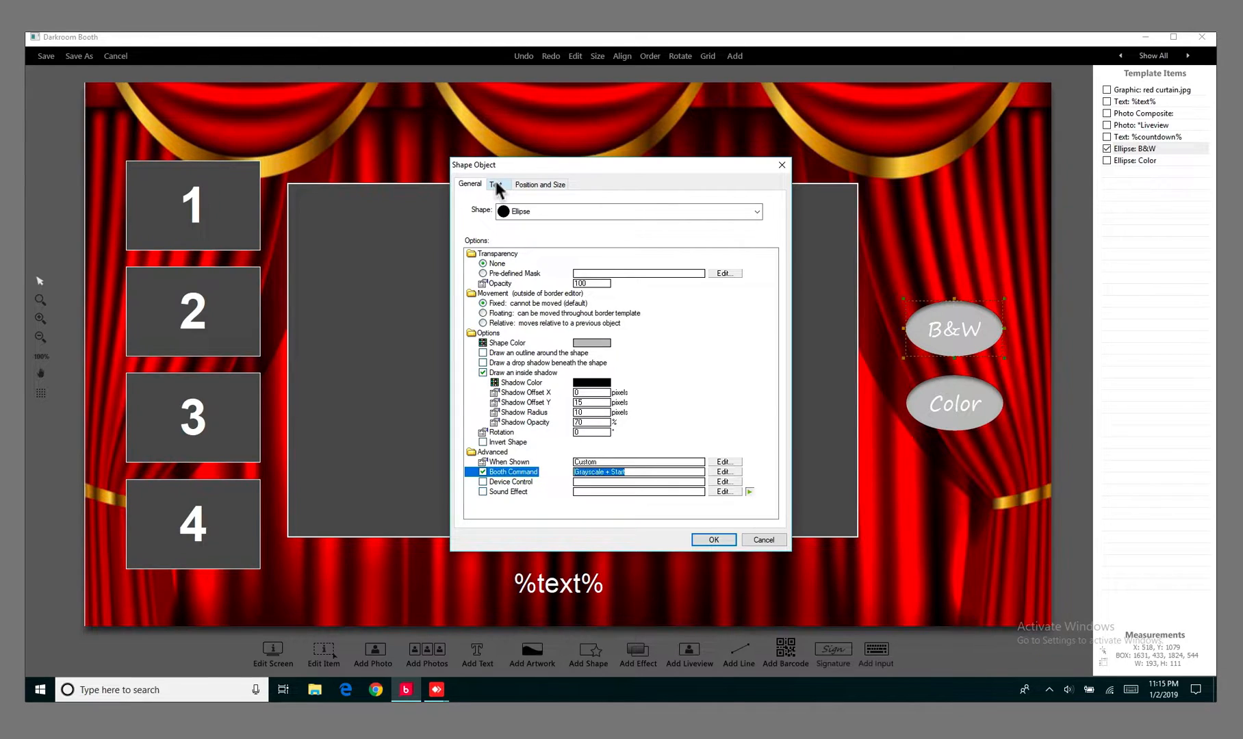
# Check the B&W label text and font, then close its shape properties.
pyautogui.click(496, 184)
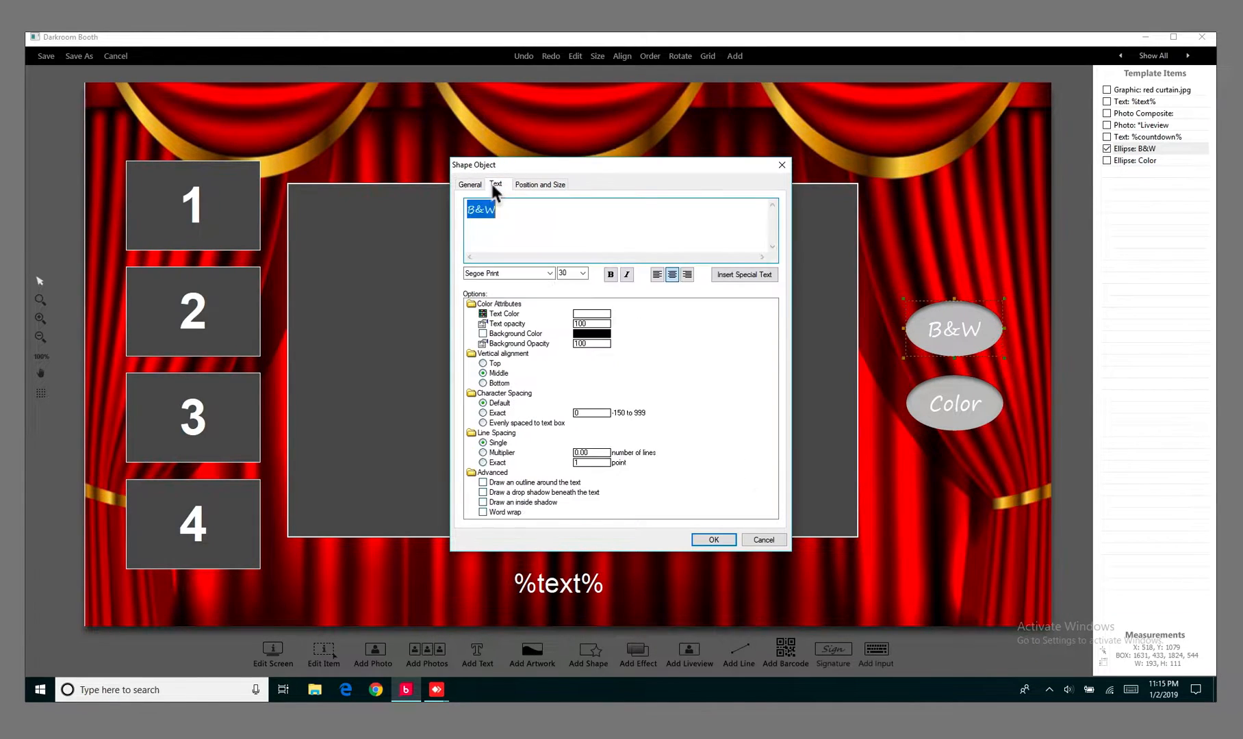
pyautogui.moveTo(508, 253)
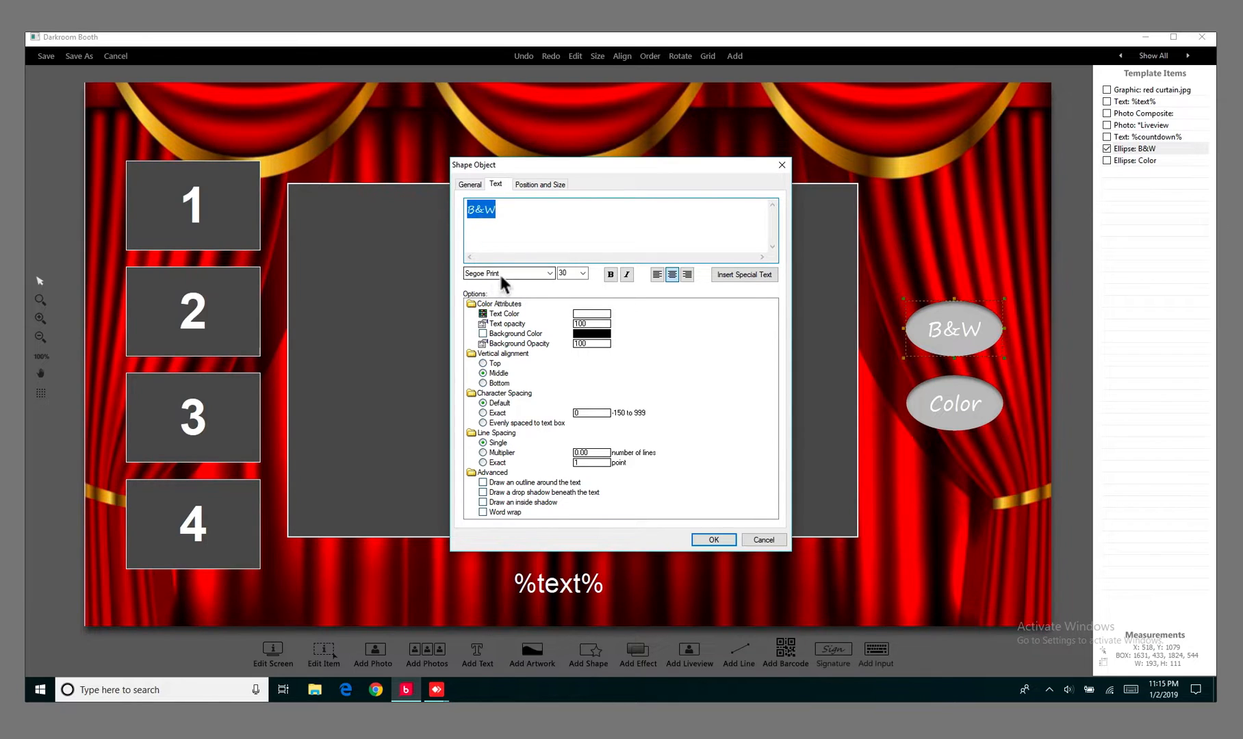
pyautogui.moveTo(556, 363)
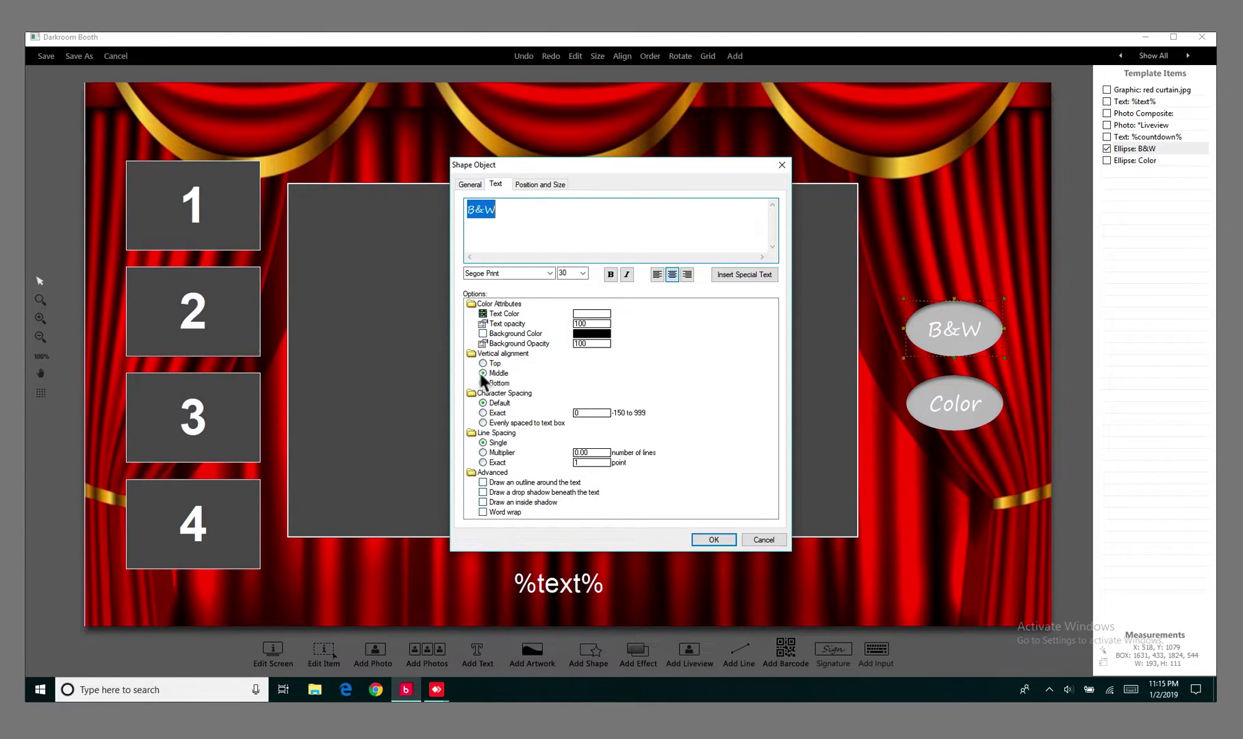
pyautogui.moveTo(900, 348)
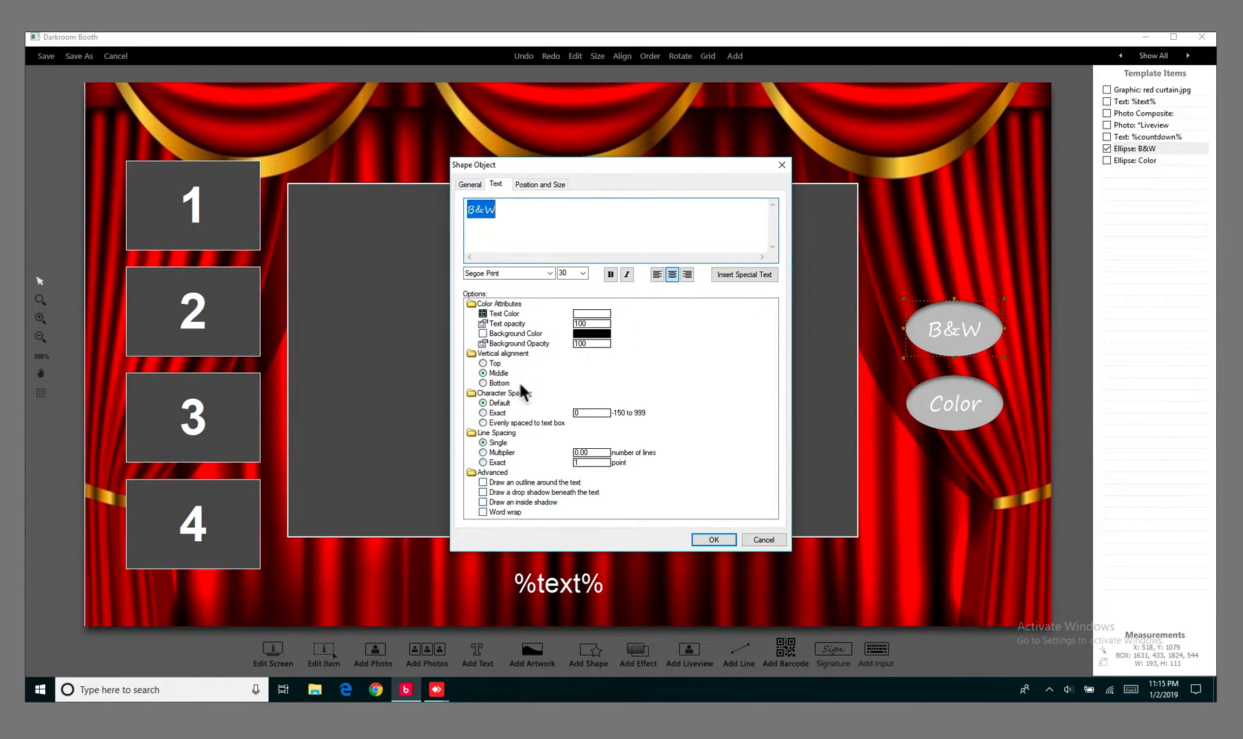
pyautogui.moveTo(712, 540)
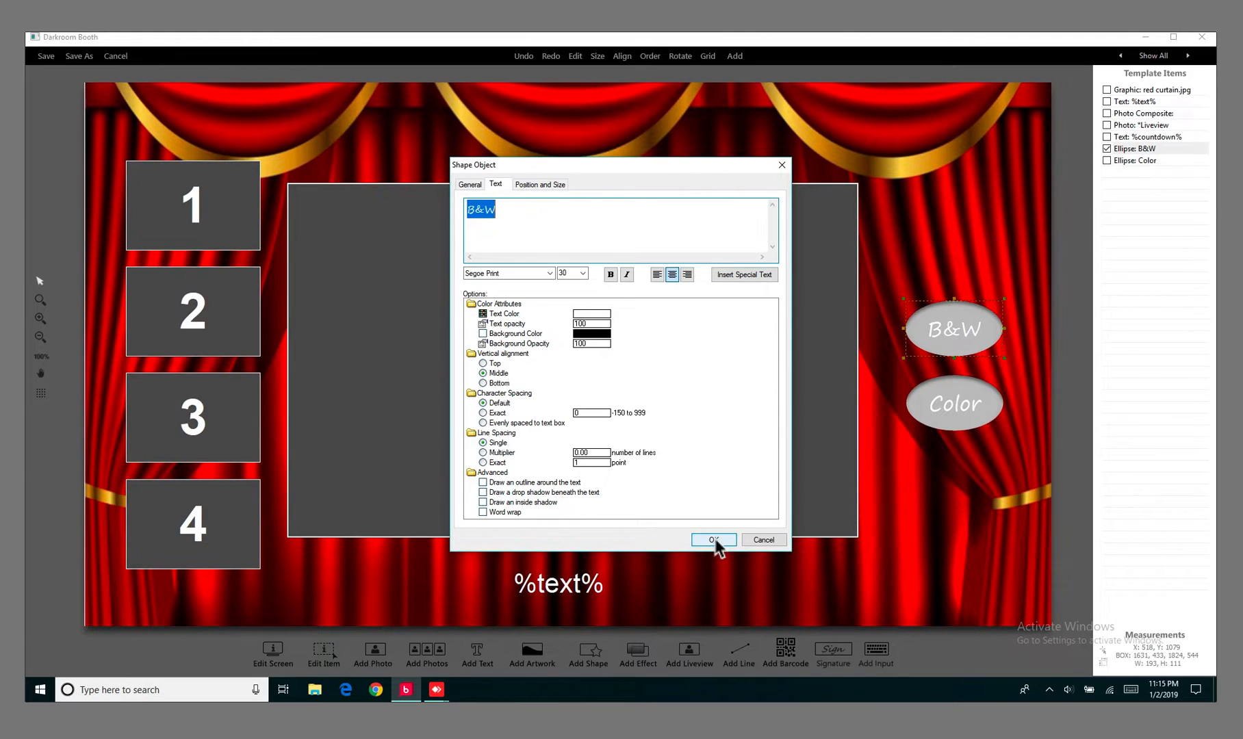
pyautogui.click(712, 540)
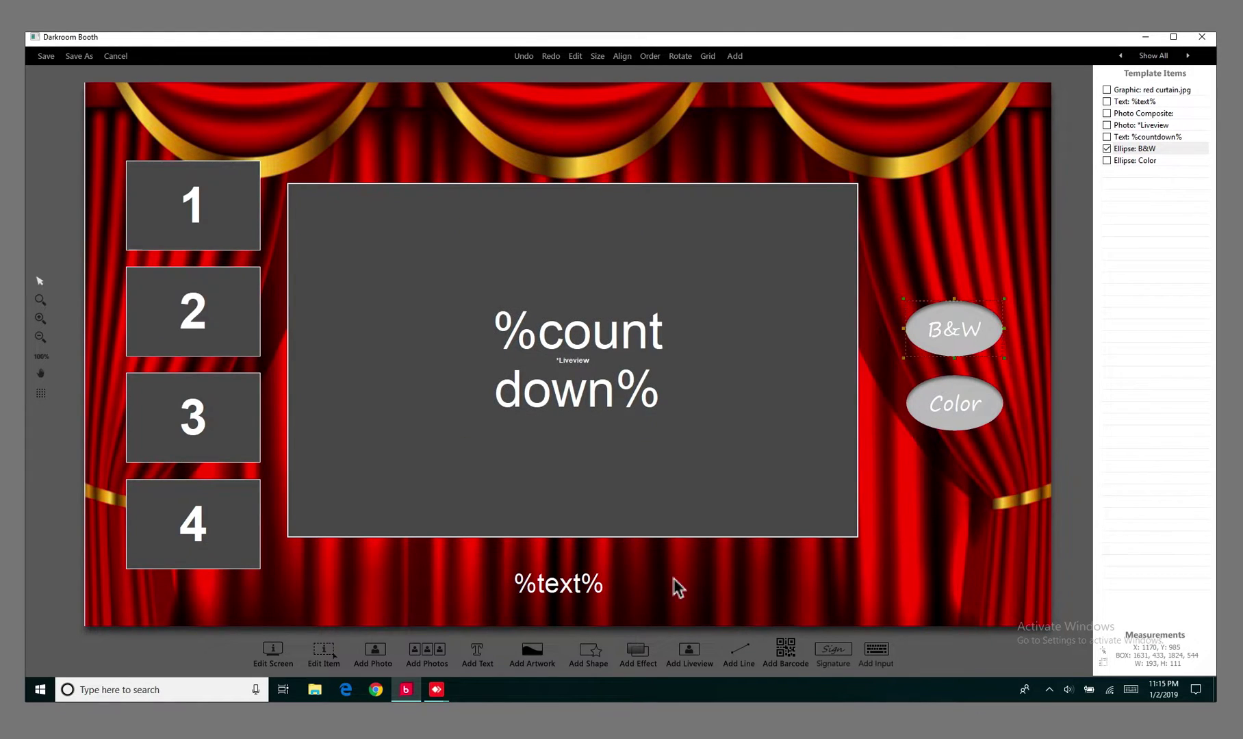
pyautogui.moveTo(1032, 374)
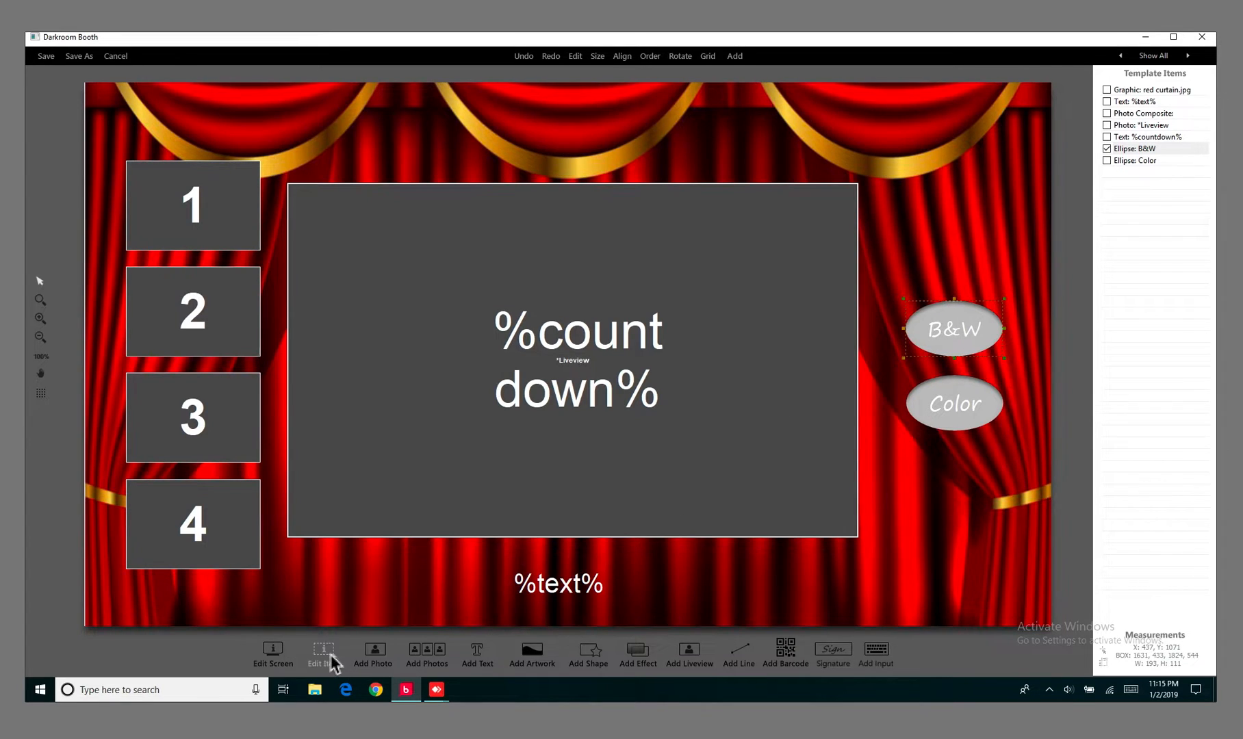
pyautogui.moveTo(636, 654)
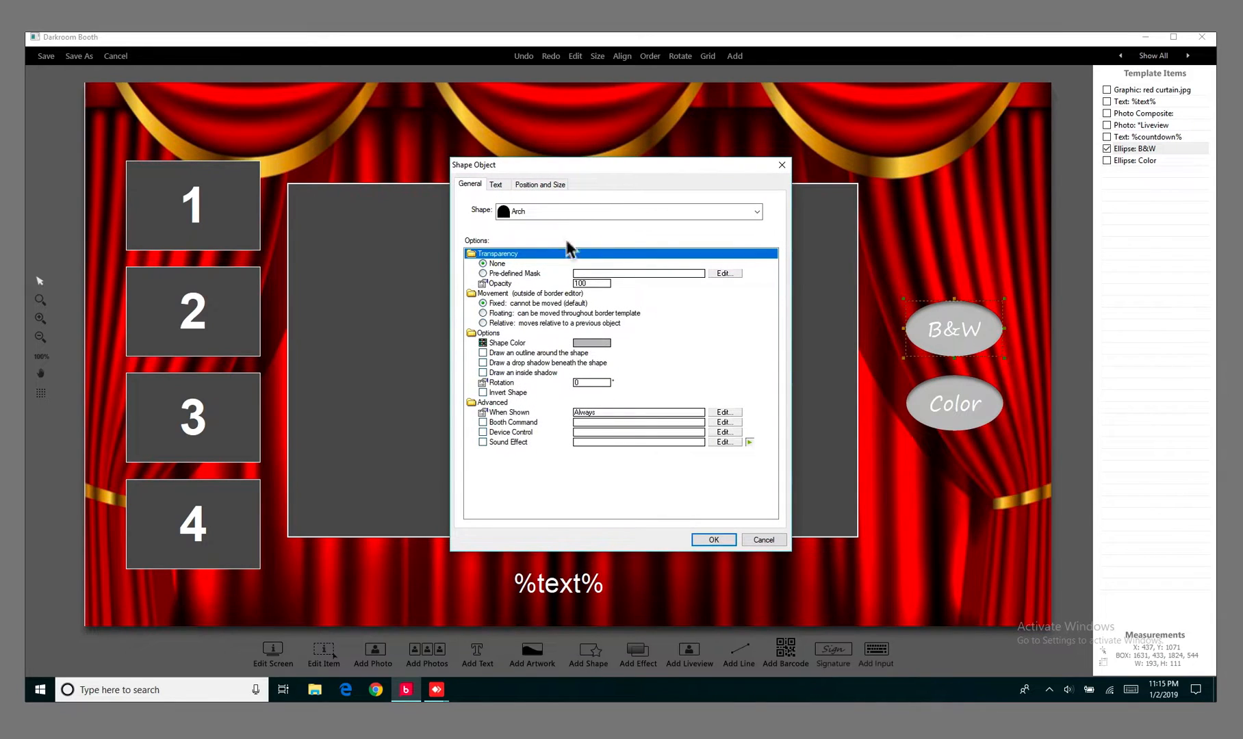
# Set the shape type to Ellipse and enable 'Draw an inside shadow'.
pyautogui.click(754, 212)
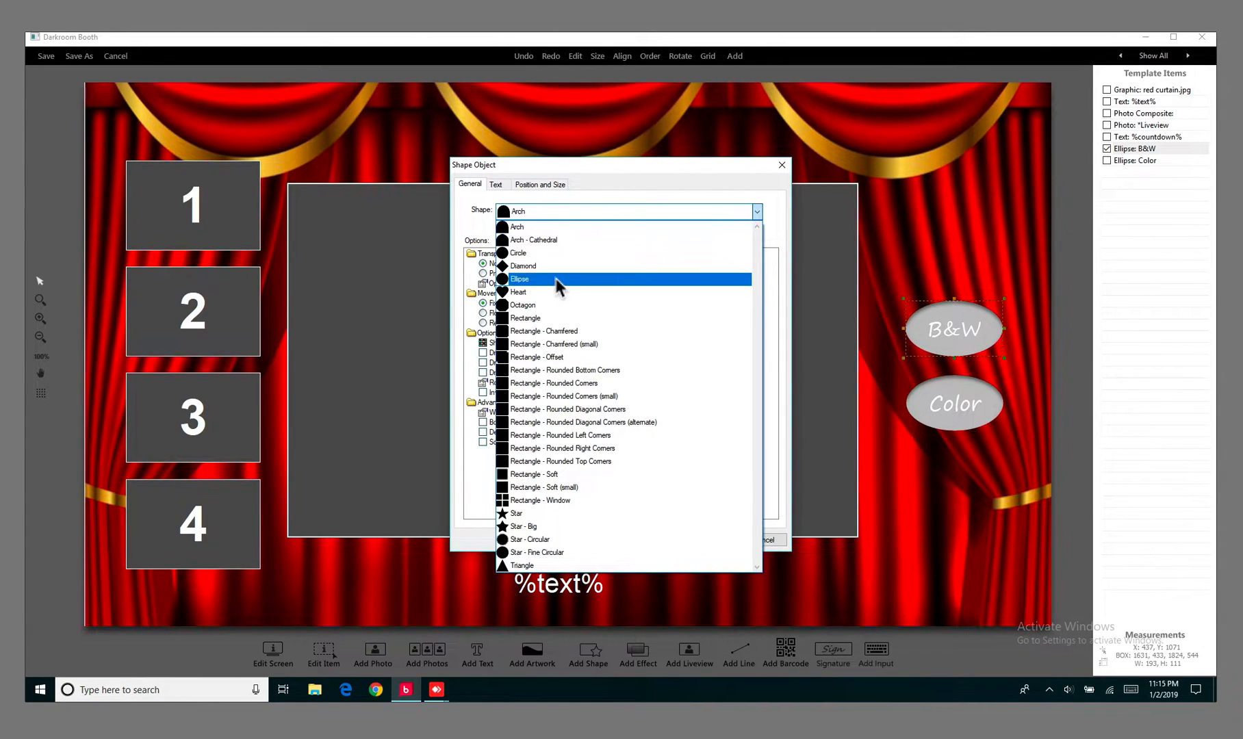
pyautogui.click(519, 280)
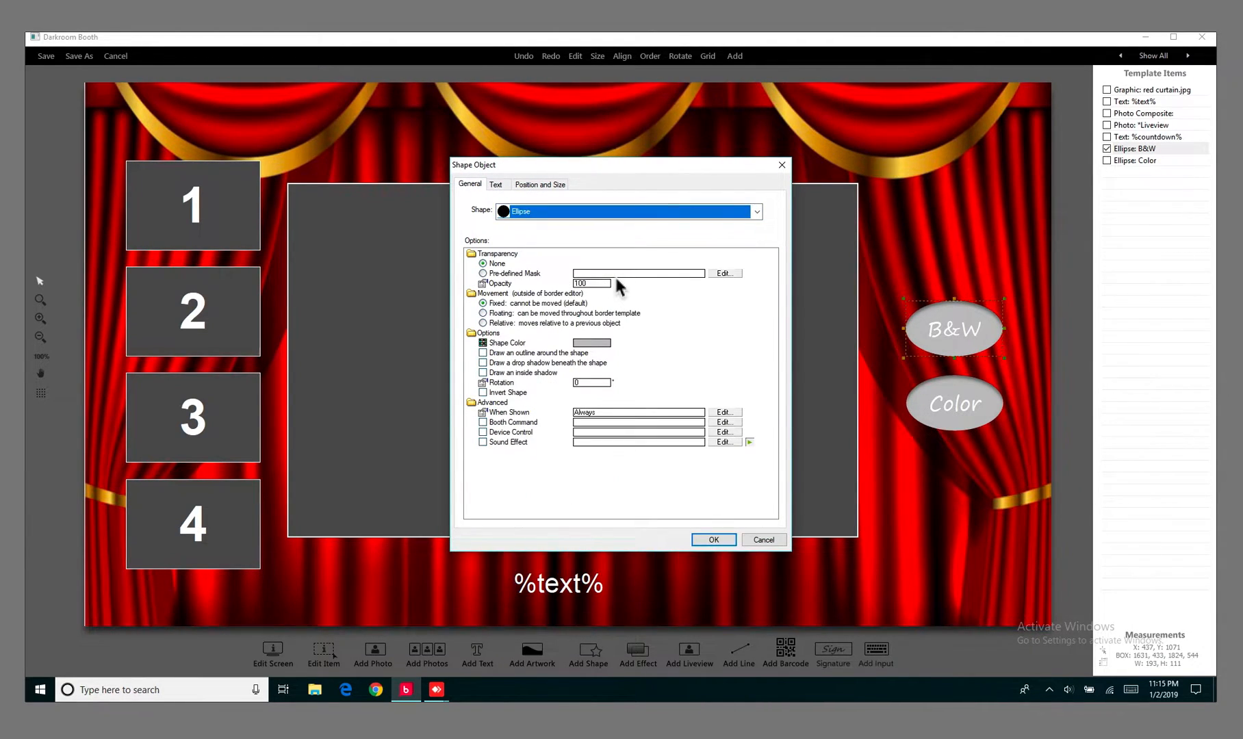
pyautogui.moveTo(542, 318)
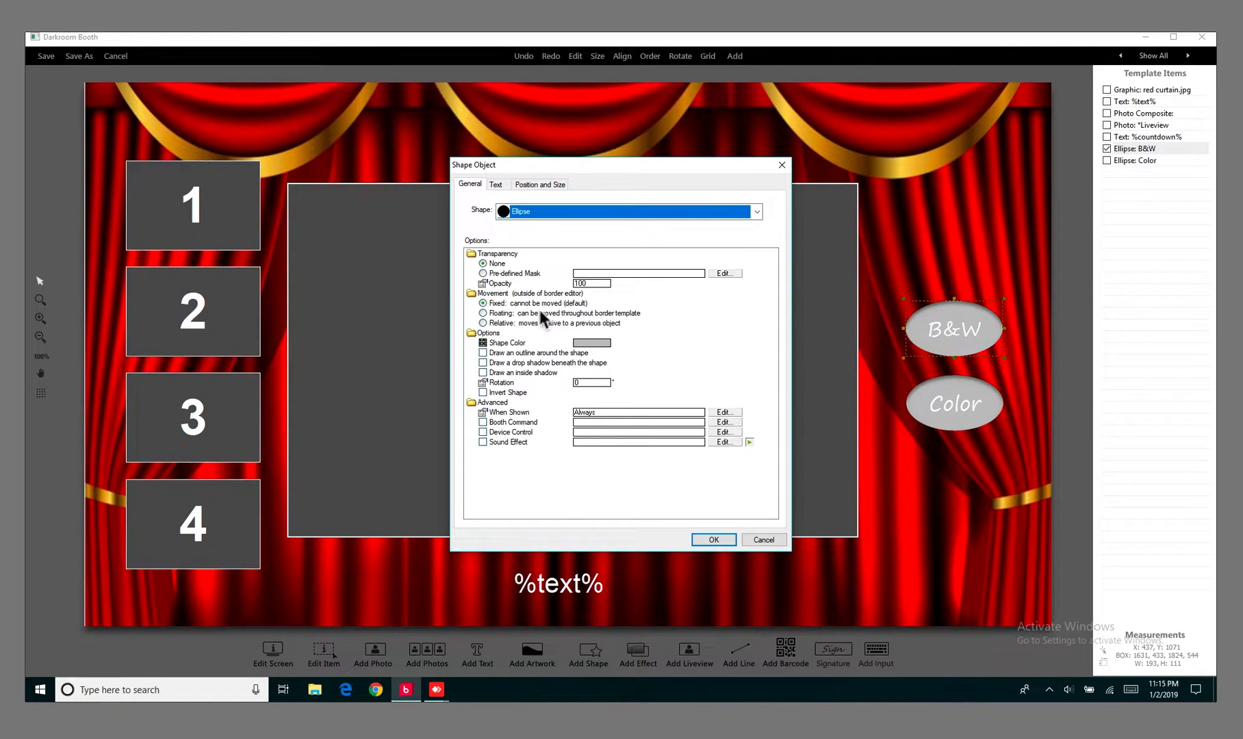
pyautogui.moveTo(582, 347)
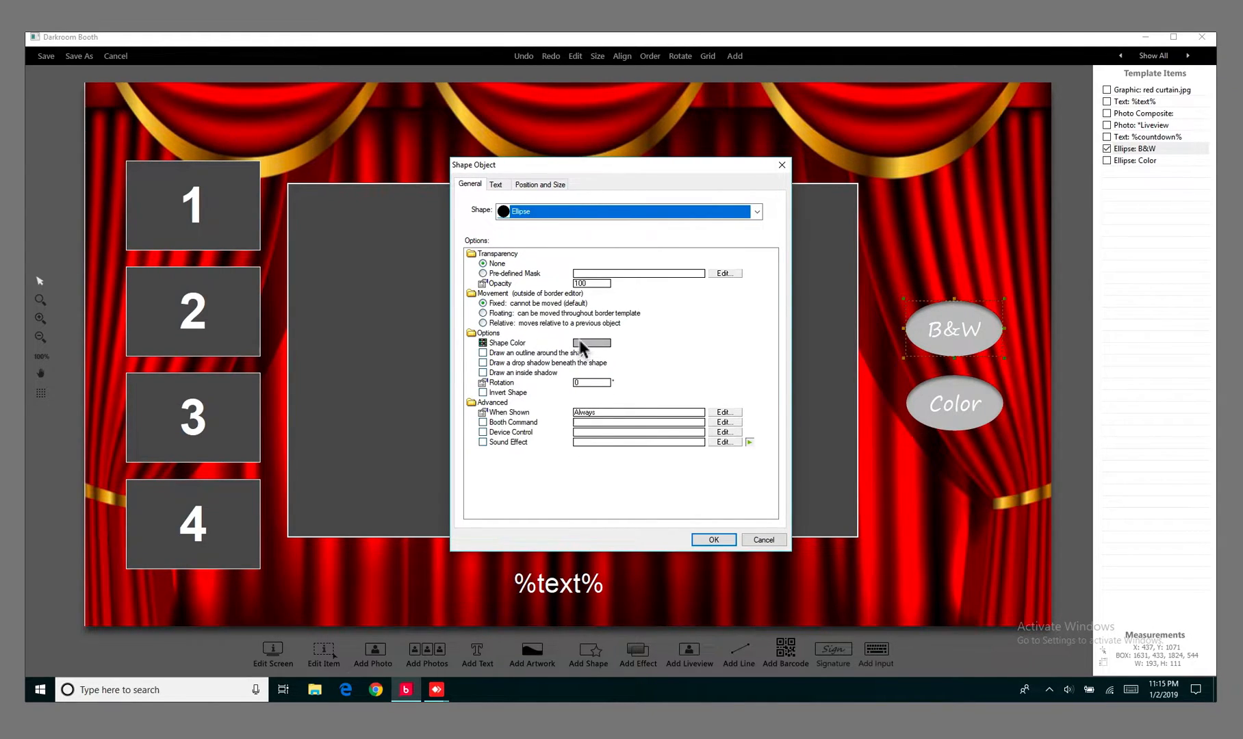
pyautogui.moveTo(563, 369)
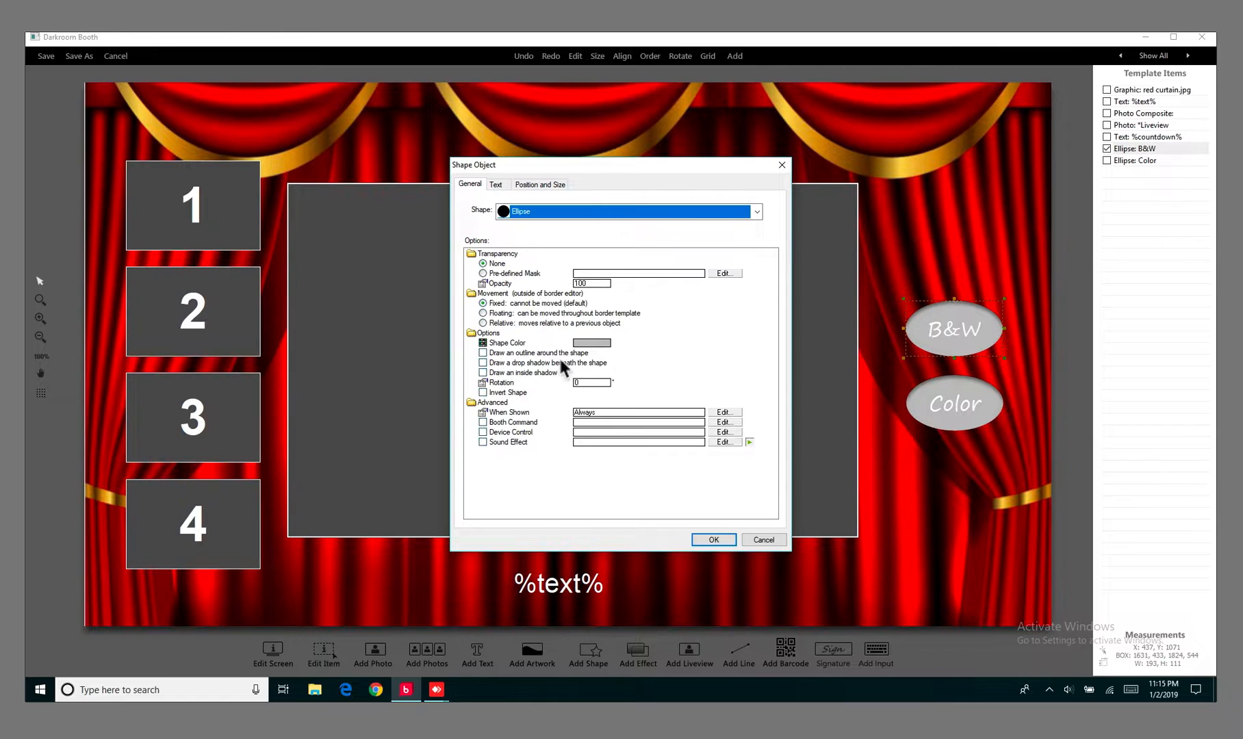
pyautogui.moveTo(506, 386)
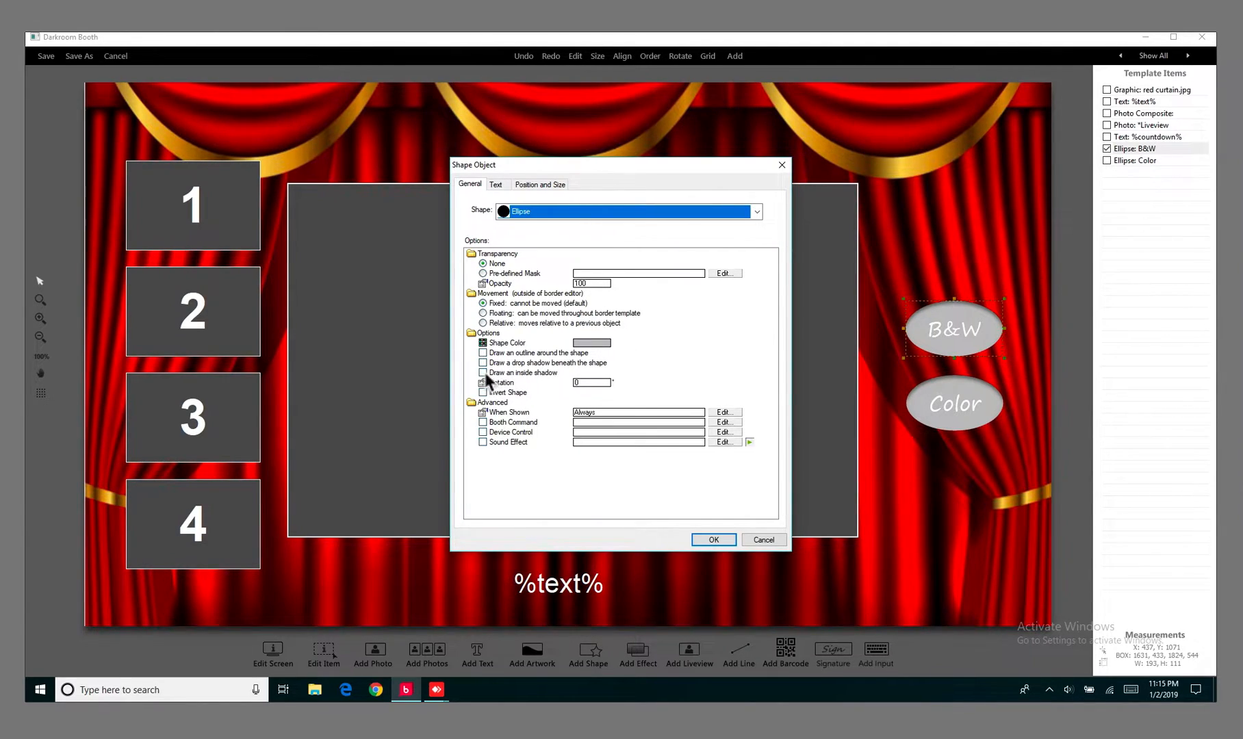
pyautogui.click(483, 372)
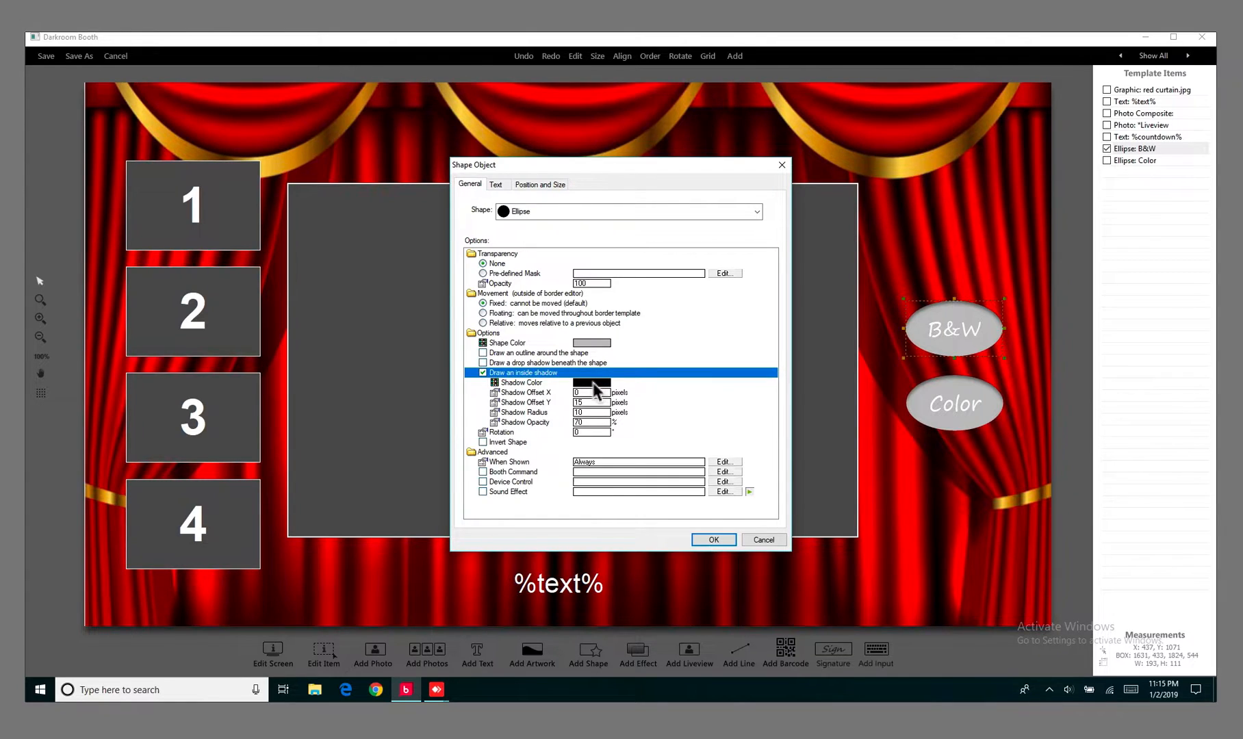
pyautogui.moveTo(666, 434)
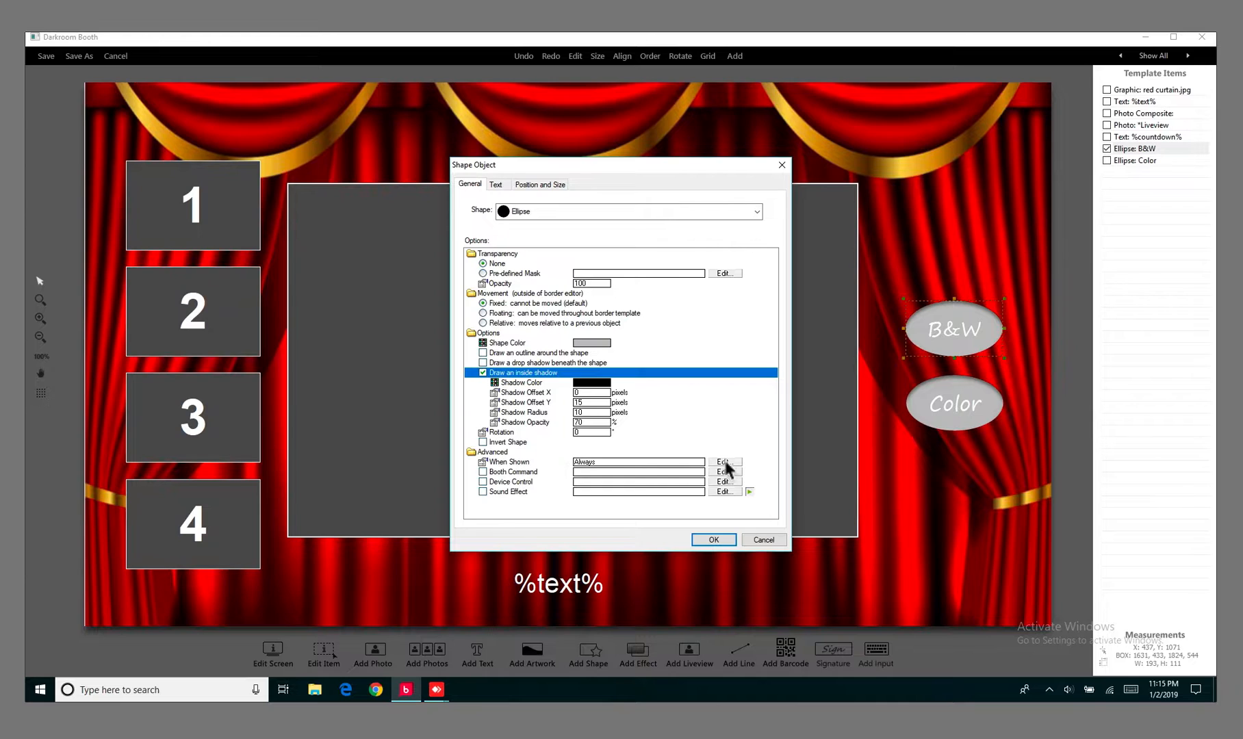
# Set a custom When Shown list with only End Instructions ticked.
pyautogui.click(724, 462)
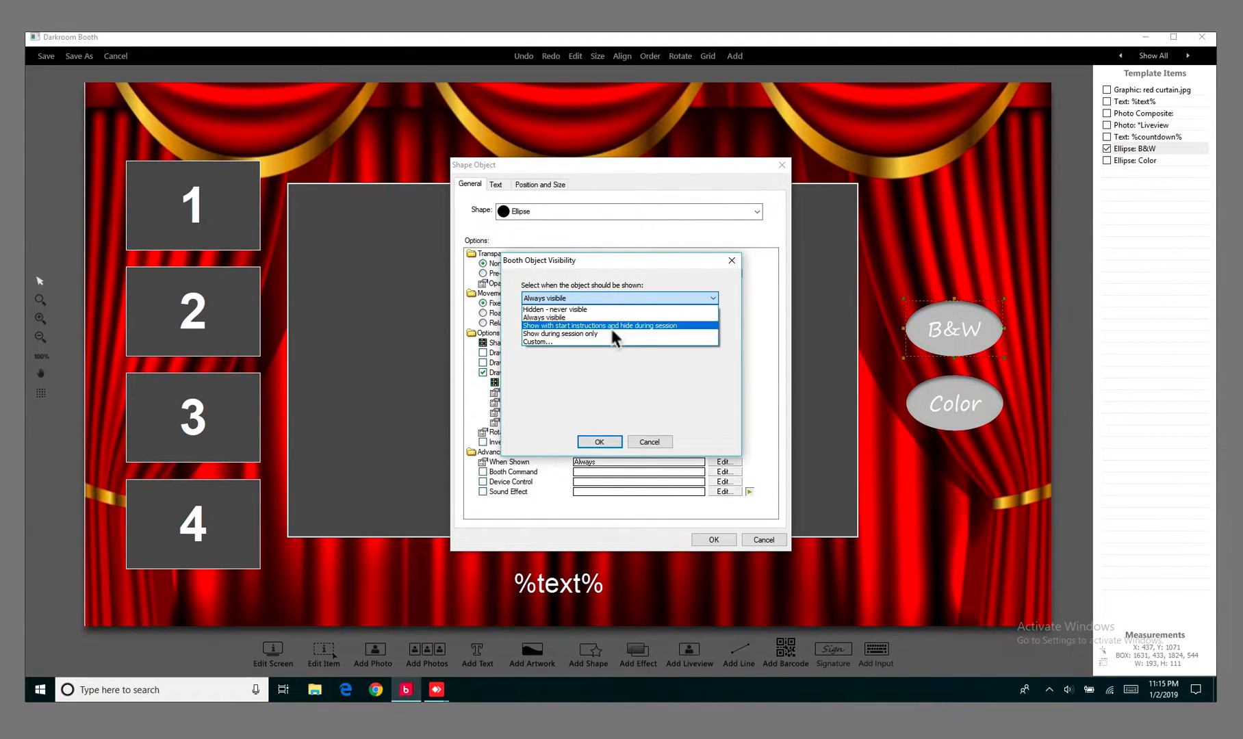
pyautogui.click(537, 342)
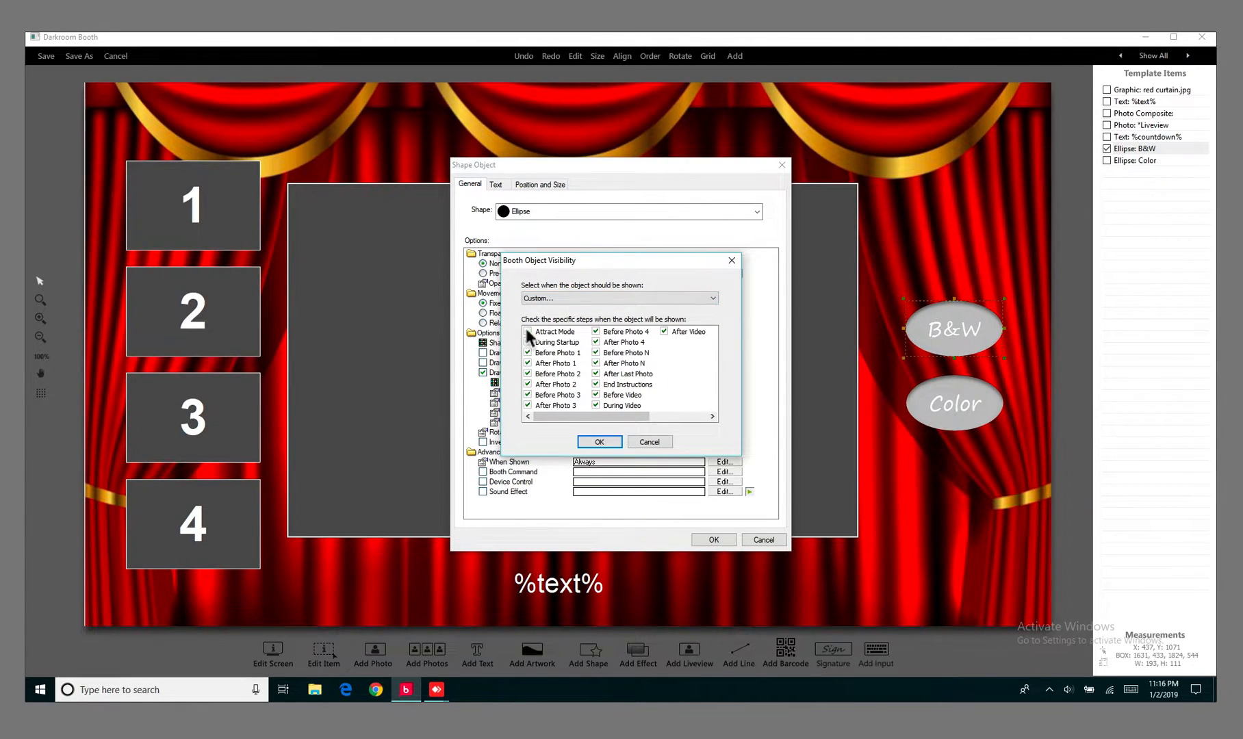
pyautogui.click(527, 331)
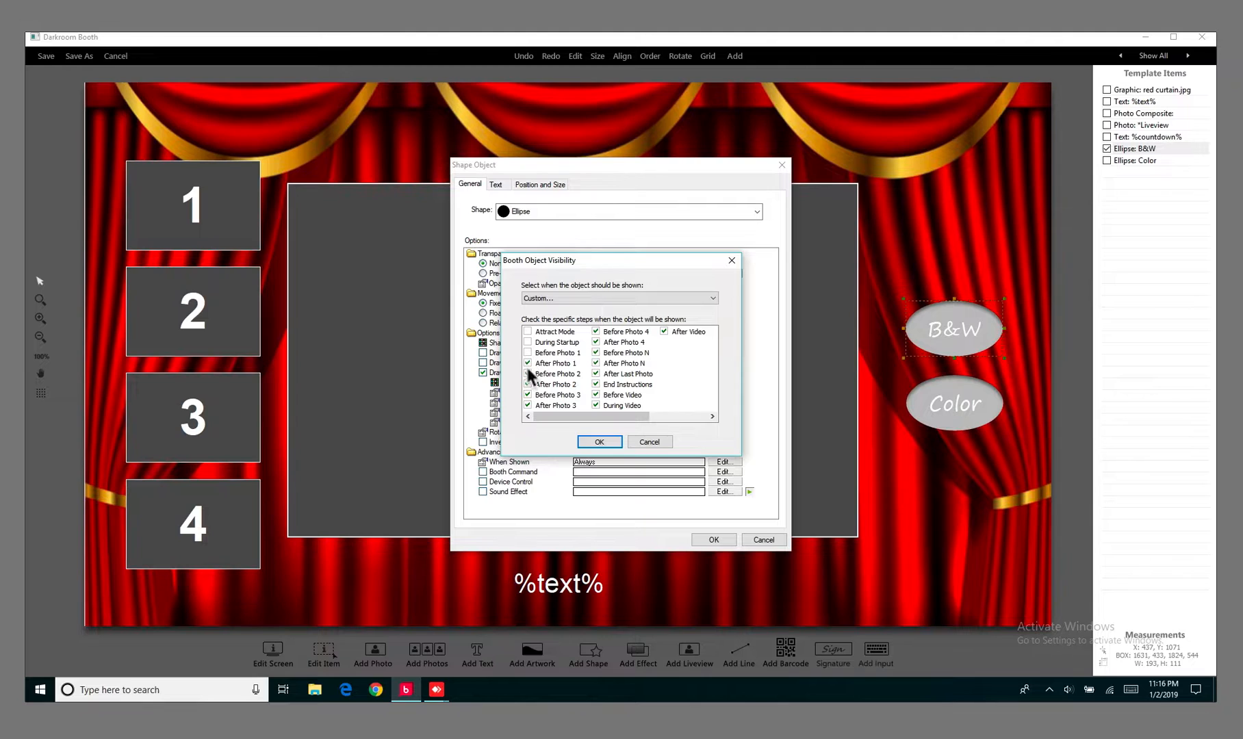
pyautogui.click(528, 384)
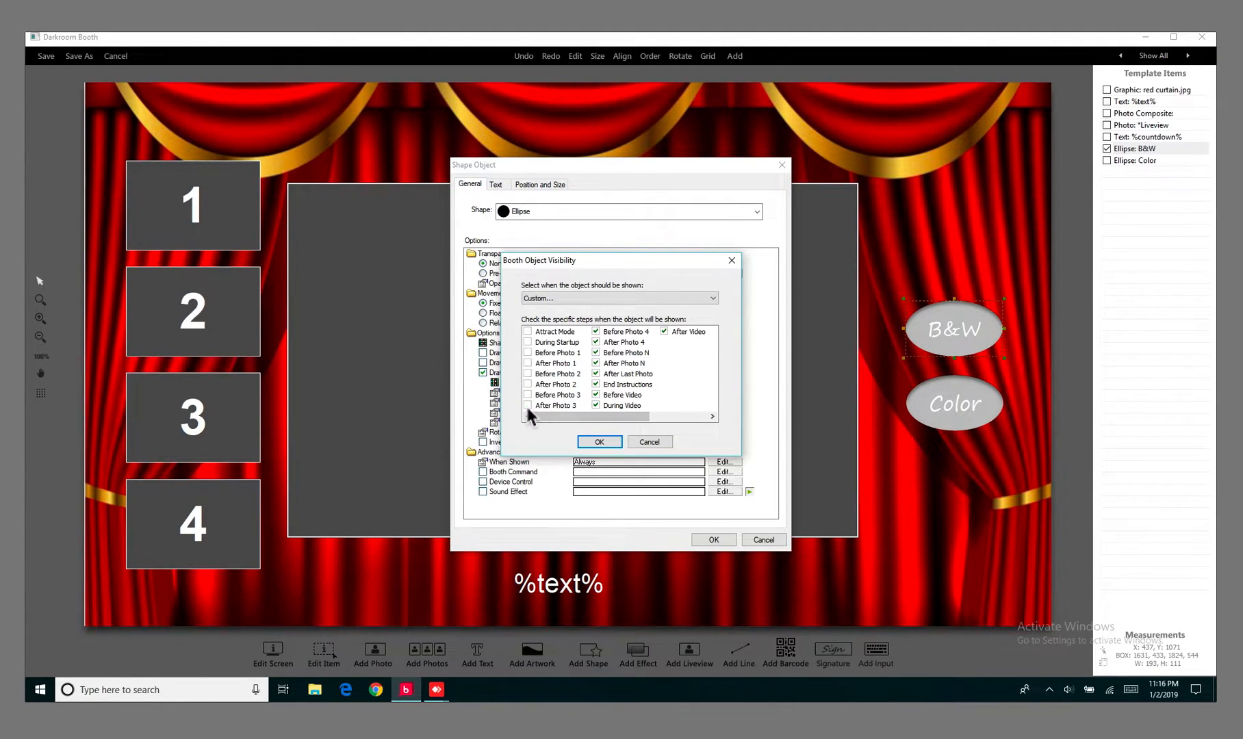
pyautogui.moveTo(591, 409)
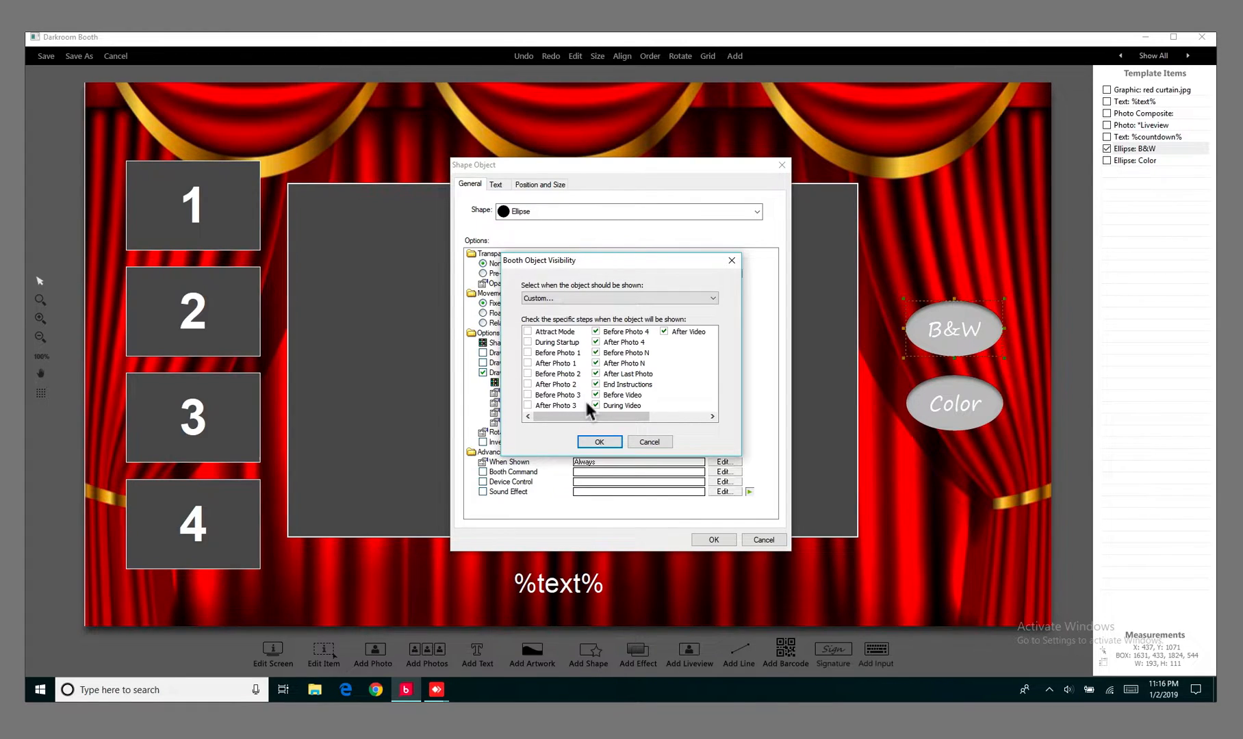
pyautogui.moveTo(610, 416)
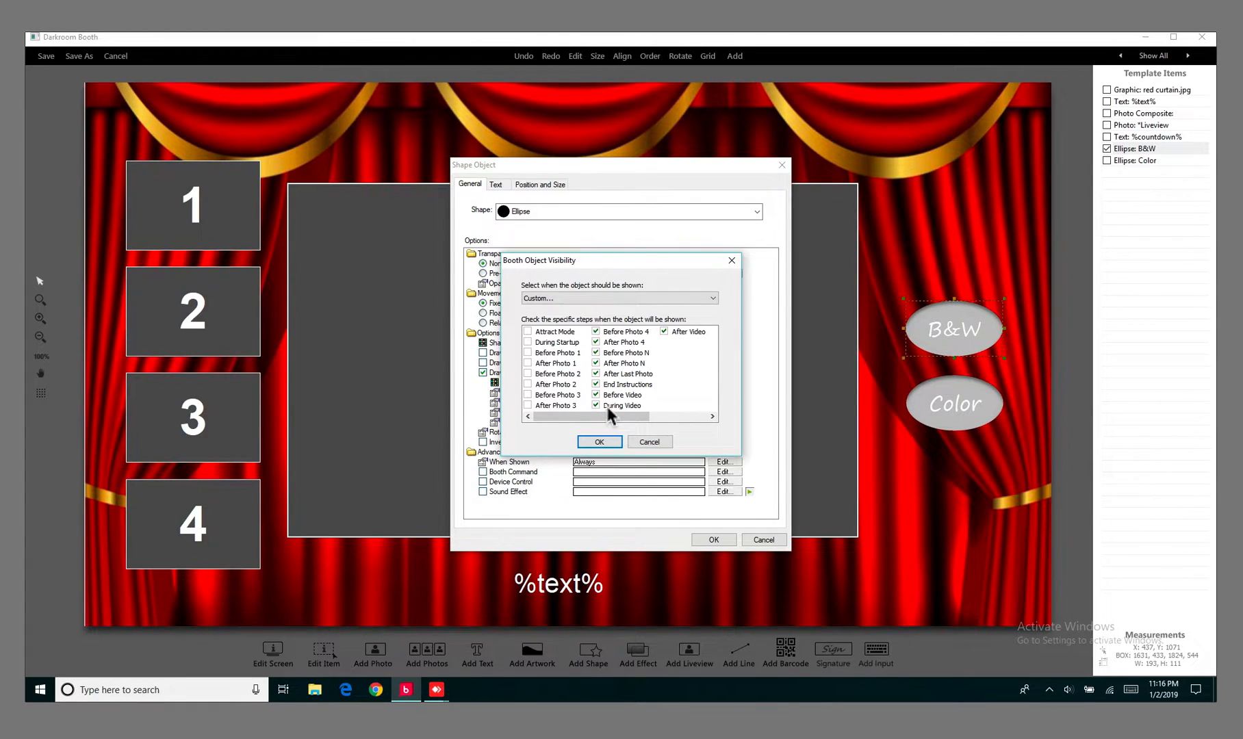
pyautogui.click(527, 394)
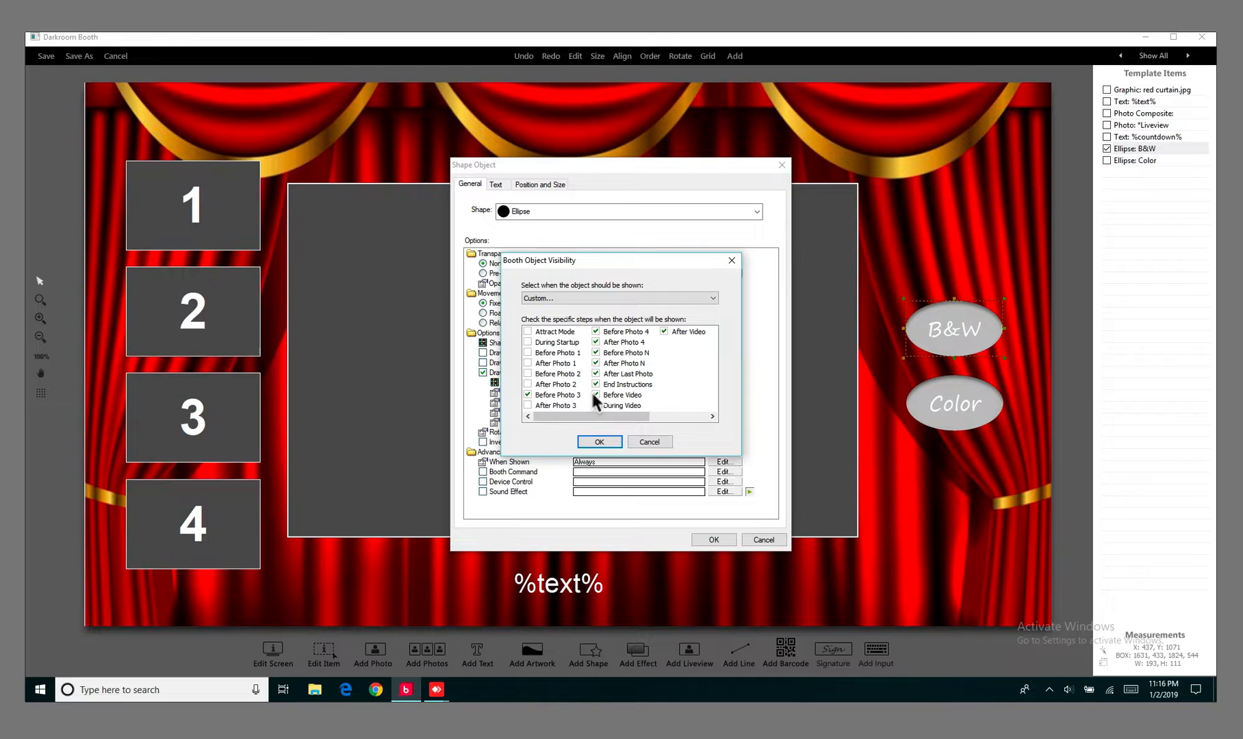
pyautogui.click(557, 396)
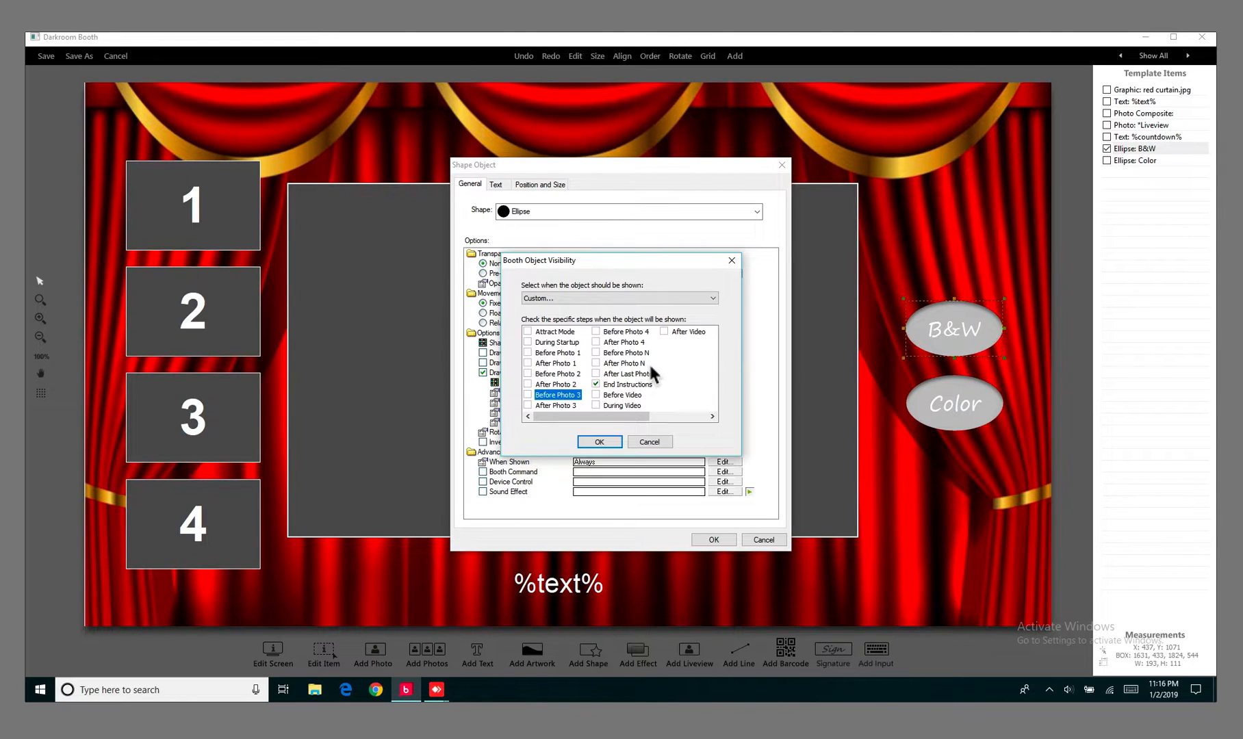
pyautogui.moveTo(550, 351)
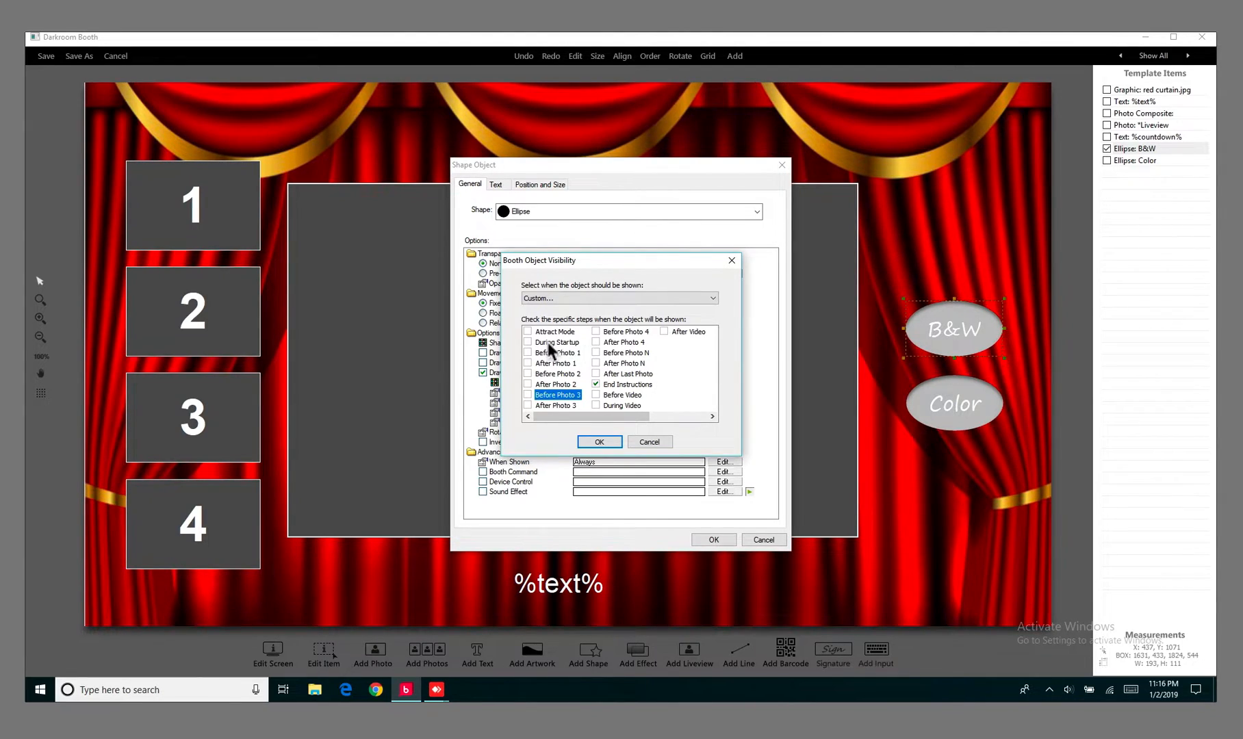
pyautogui.moveTo(607, 482)
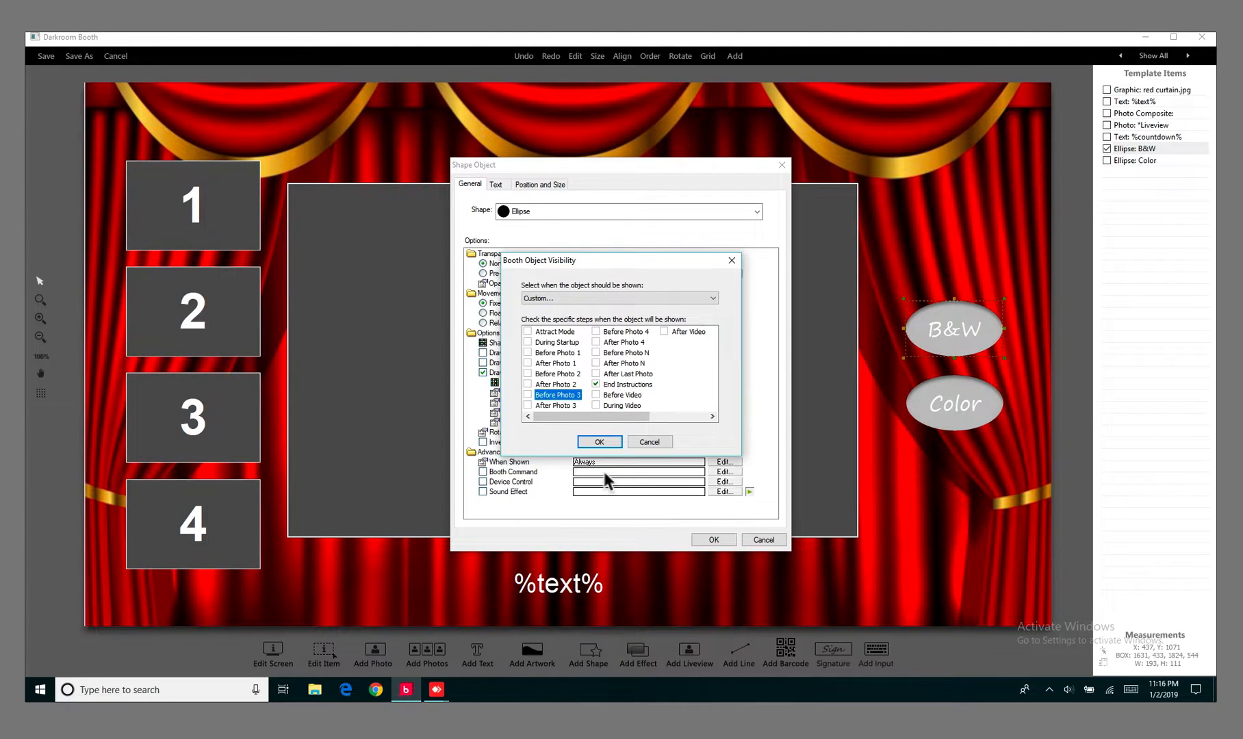
pyautogui.click(598, 442)
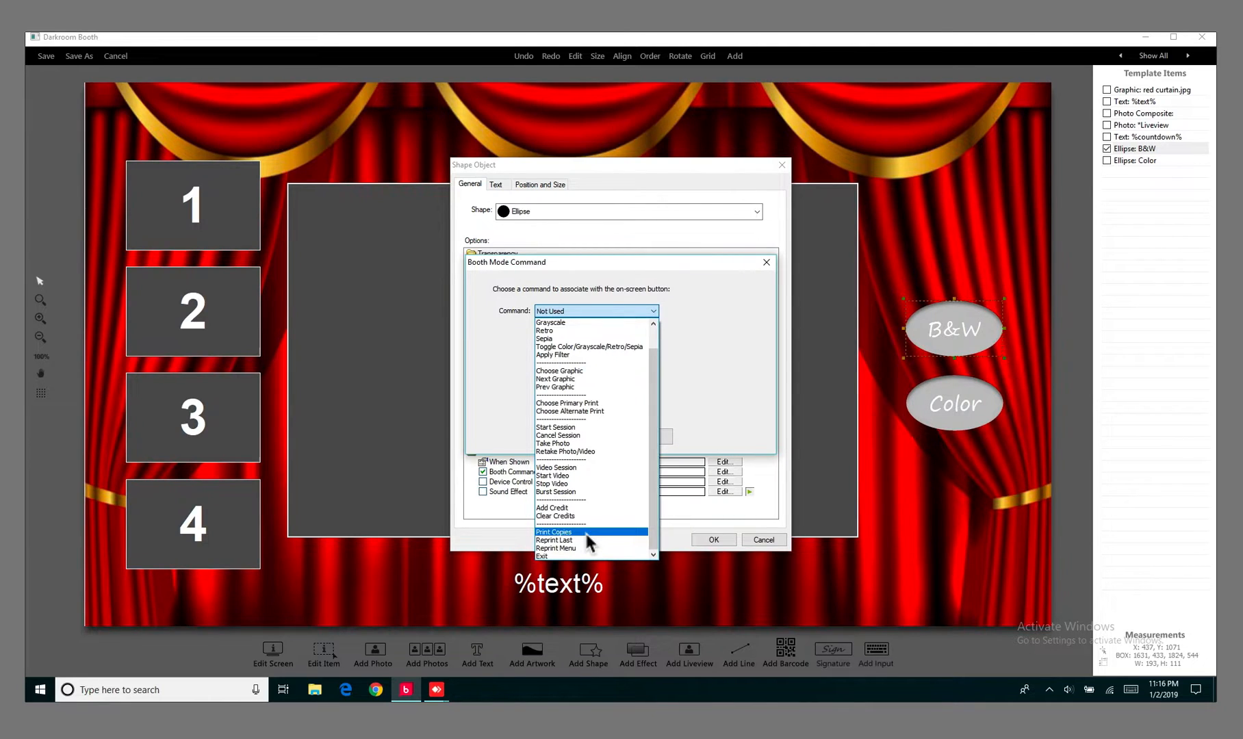
# Assign the Print Copies booth command with 1 copy.
pyautogui.click(553, 532)
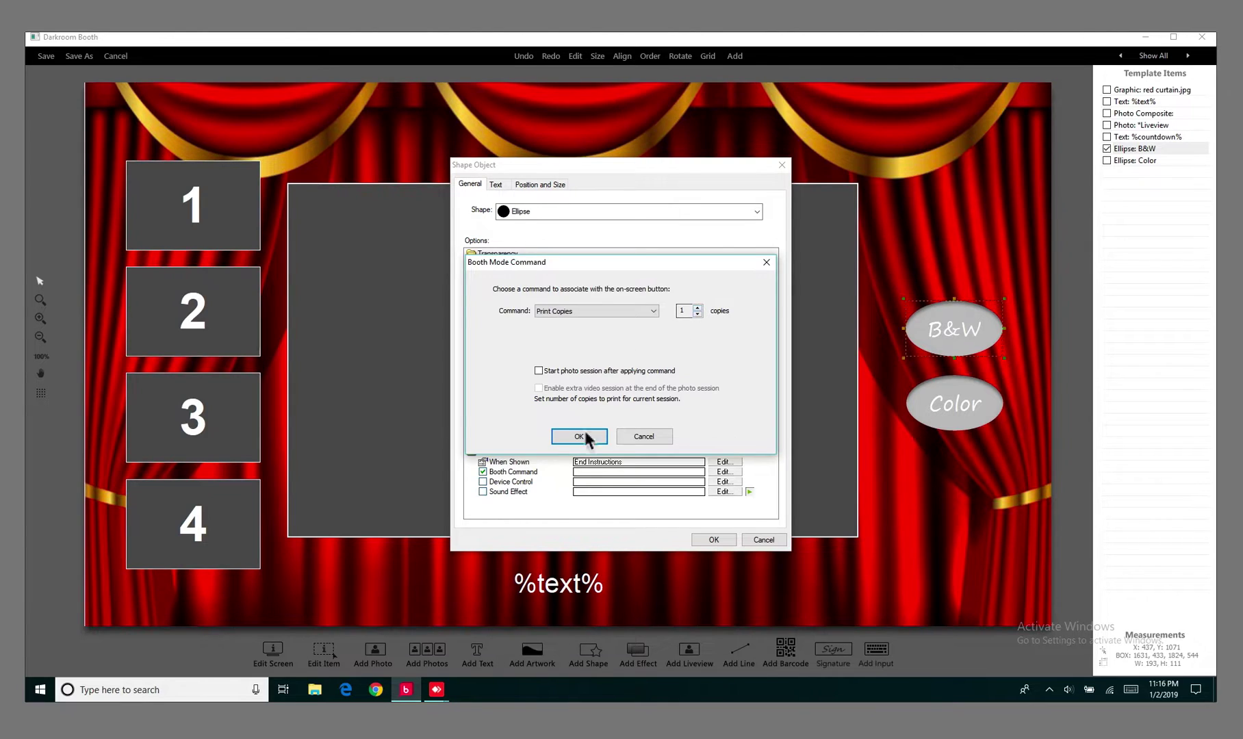
pyautogui.click(578, 437)
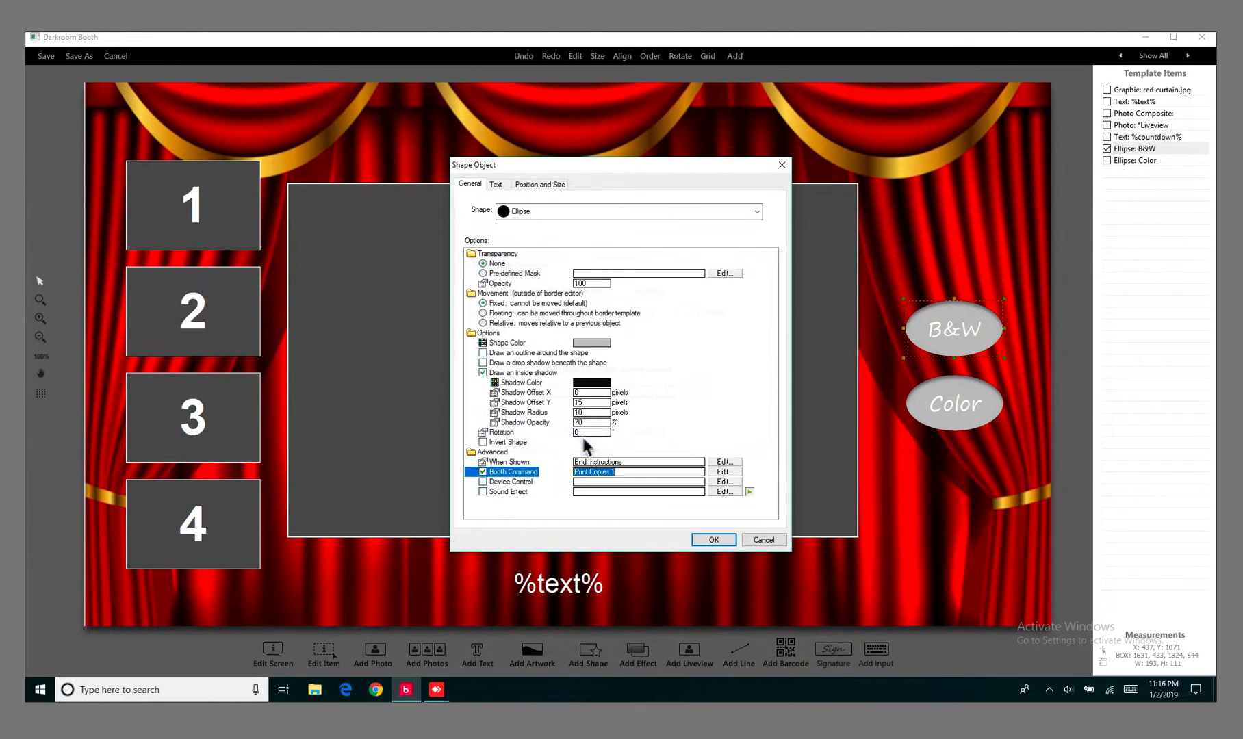
pyautogui.moveTo(746, 432)
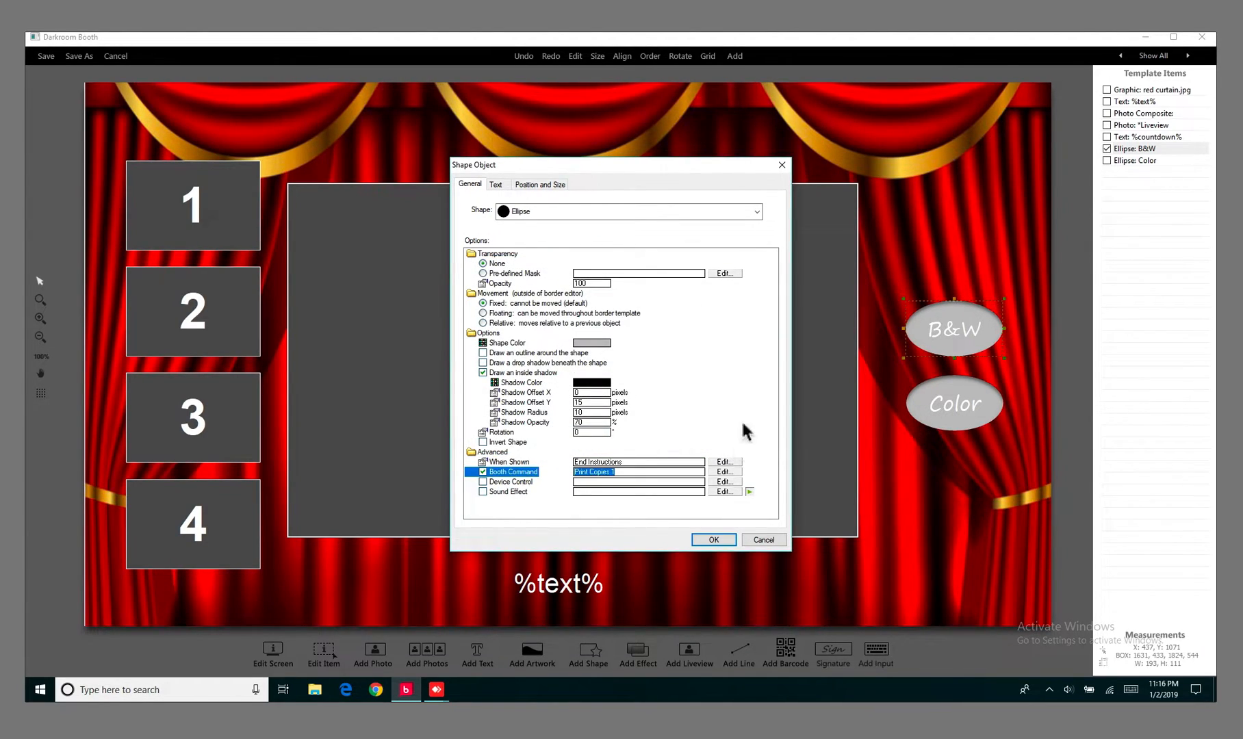
pyautogui.moveTo(798, 450)
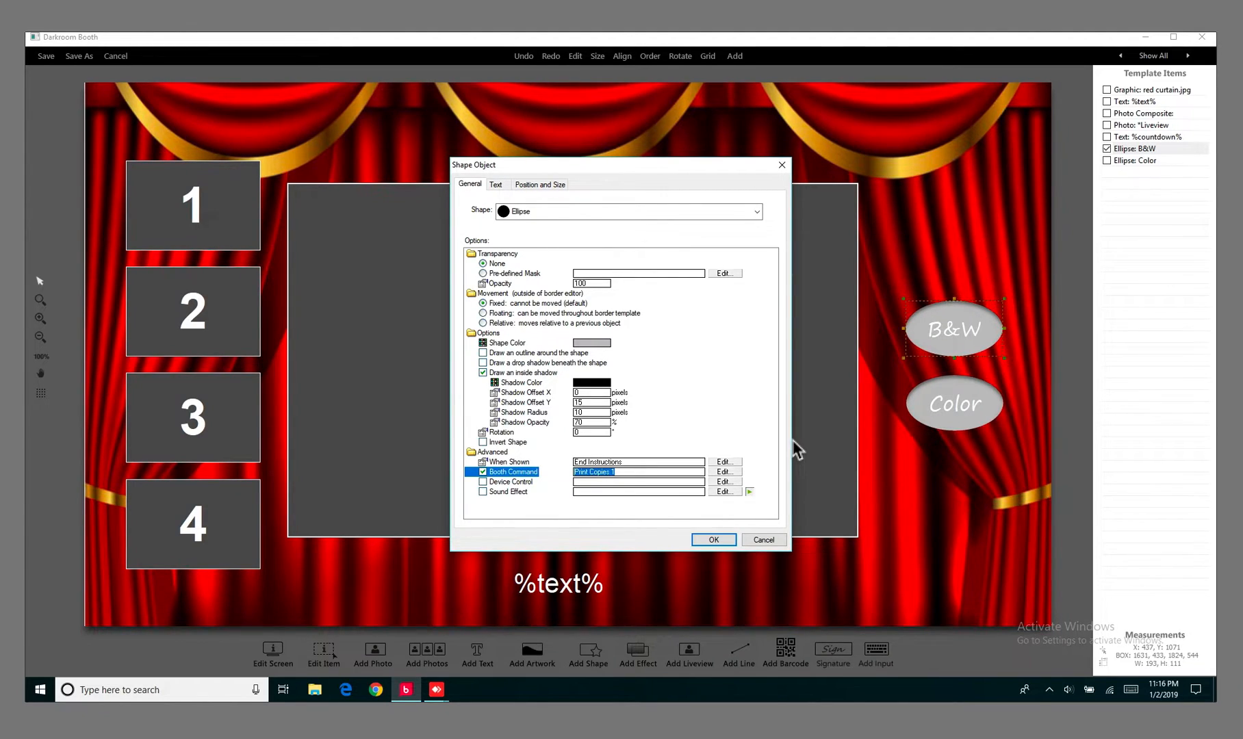
pyautogui.moveTo(651, 332)
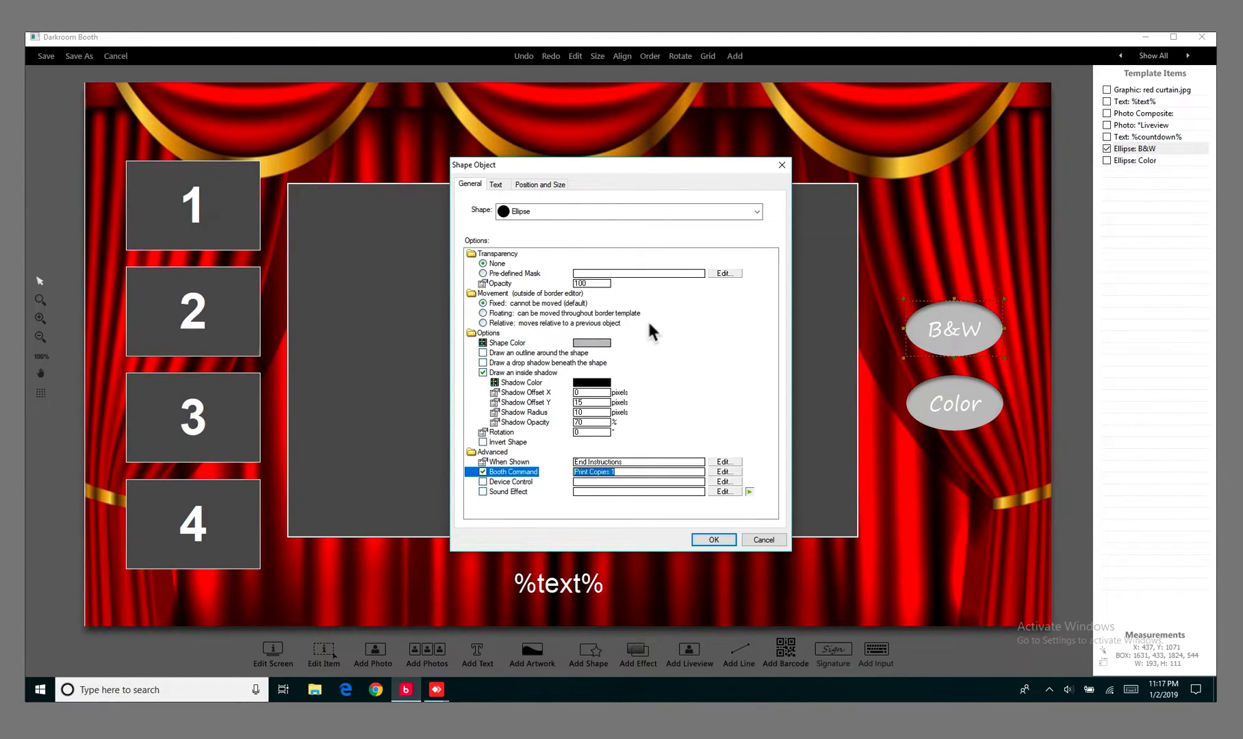
pyautogui.moveTo(708, 458)
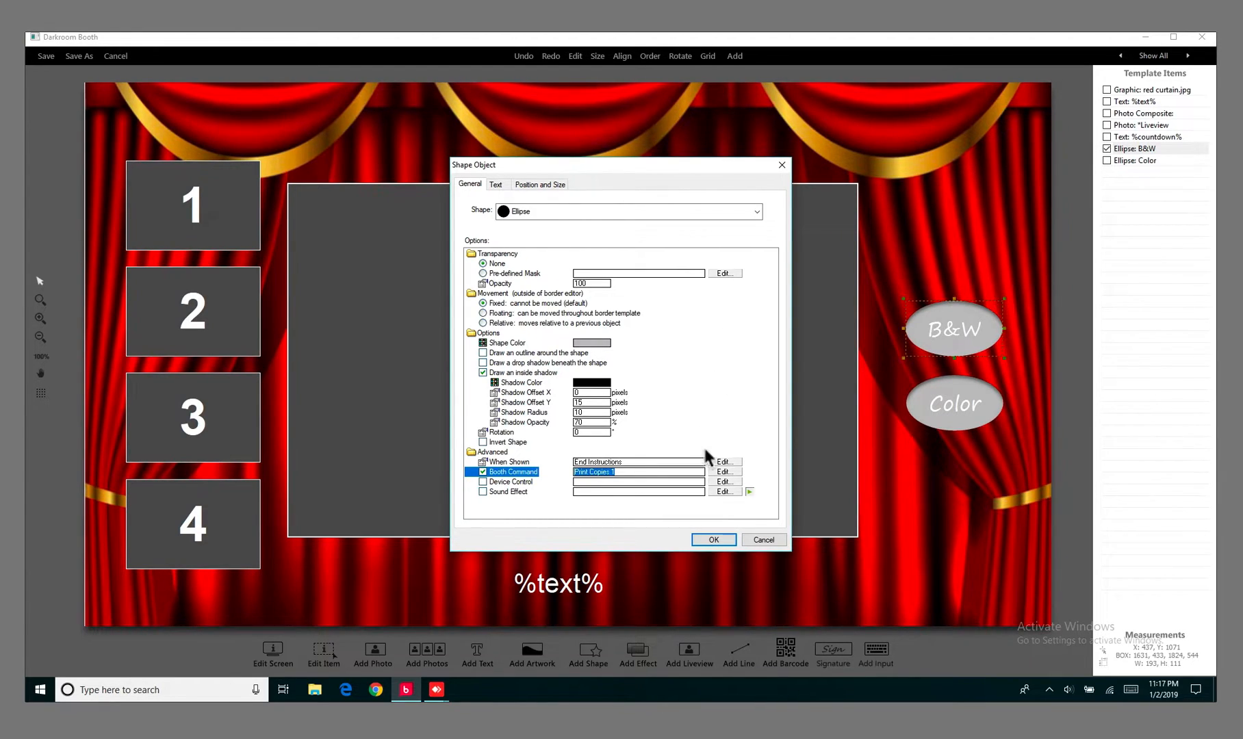
pyautogui.moveTo(656, 359)
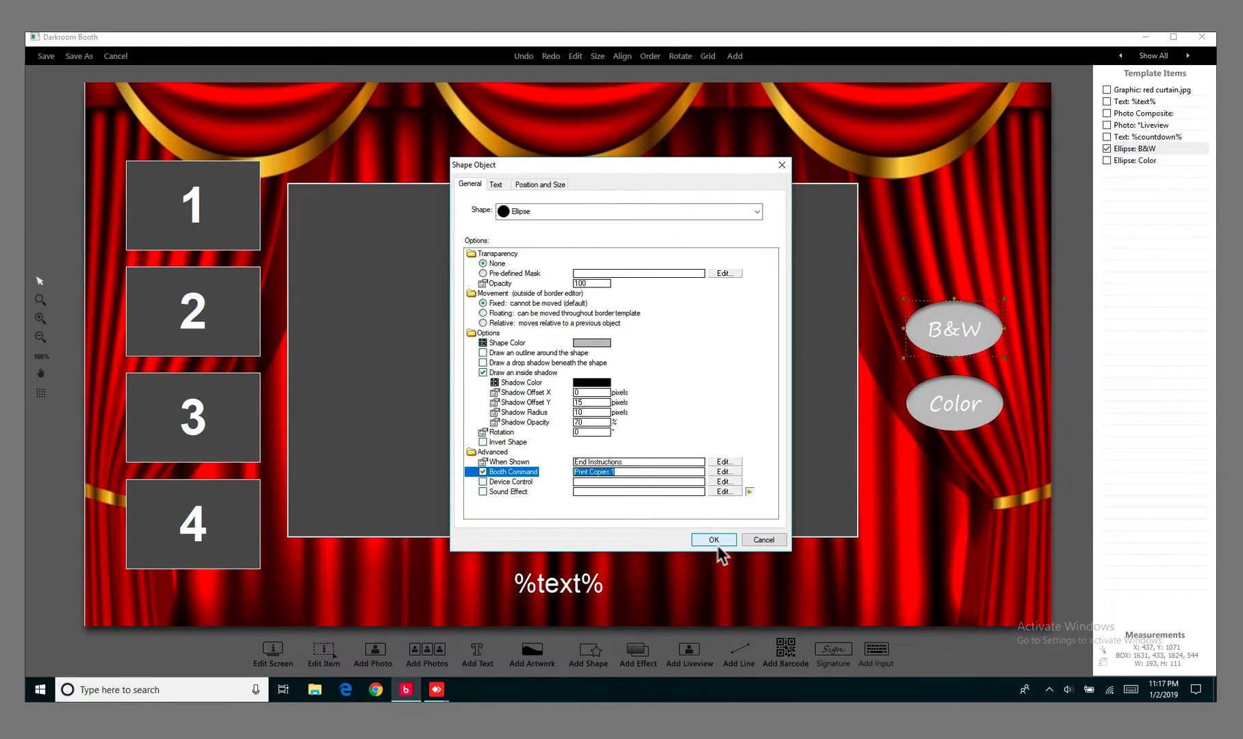
pyautogui.moveTo(784, 535)
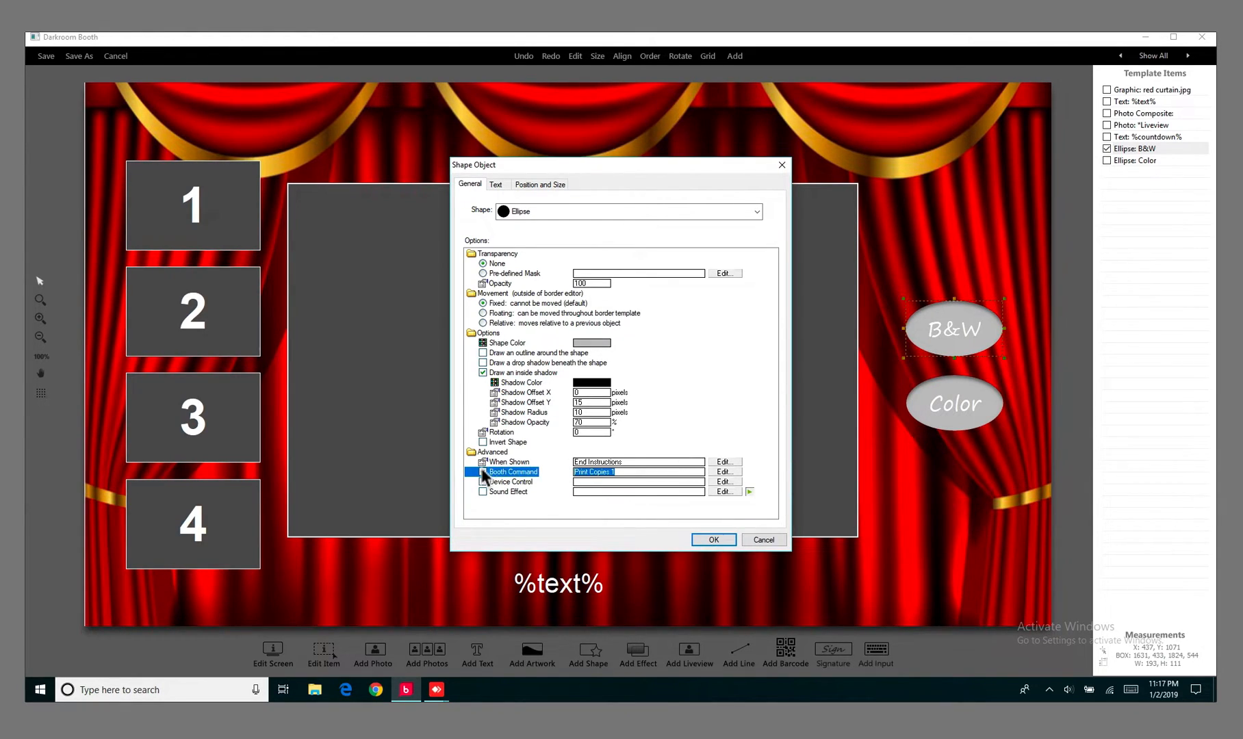
# Apply the settings to place the unlabeled ellipse below the Color button.
pyautogui.click(483, 471)
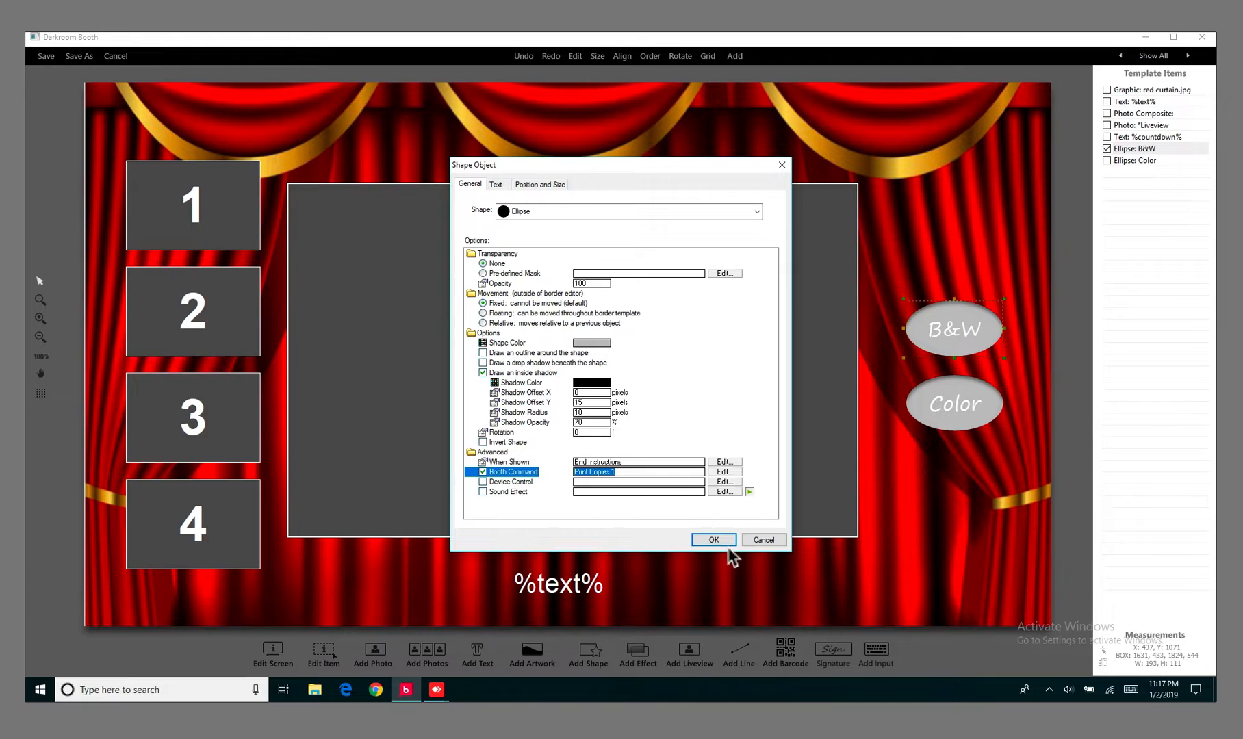
pyautogui.click(713, 539)
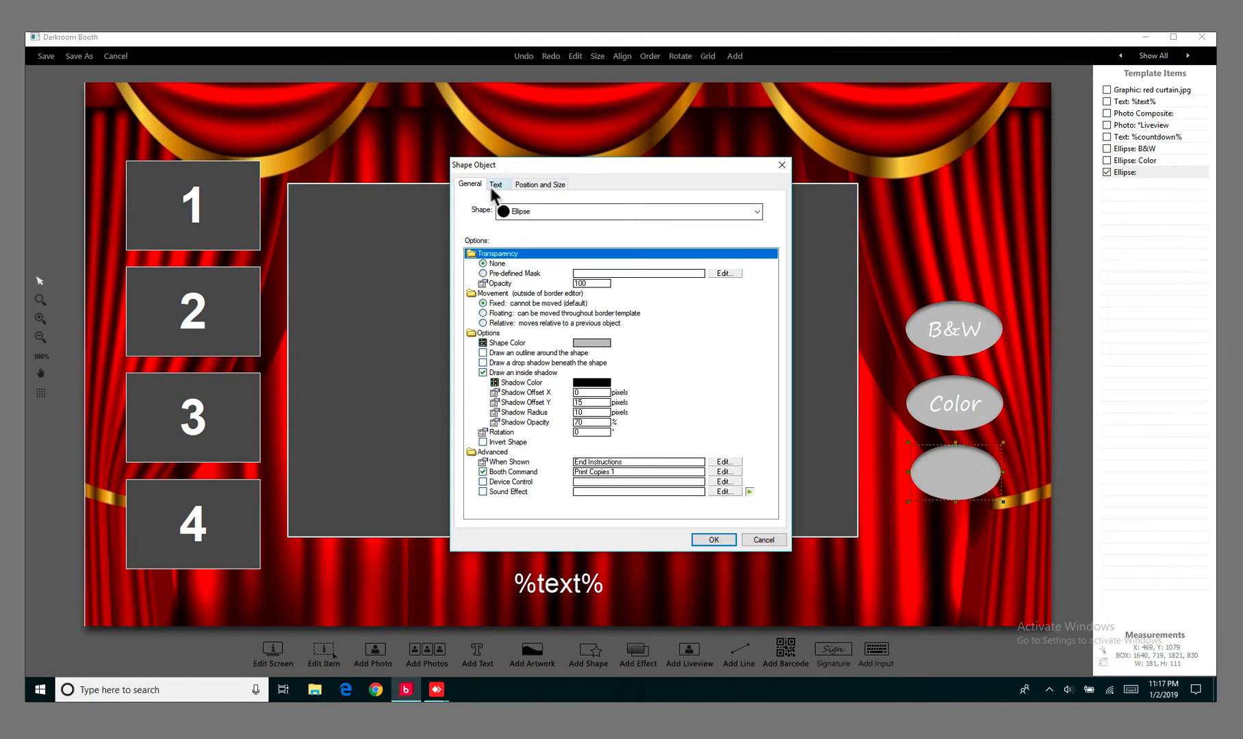
# Label the third ellipse 'Prints', centred vertically and horizontally, and apply it.
pyautogui.click(496, 184)
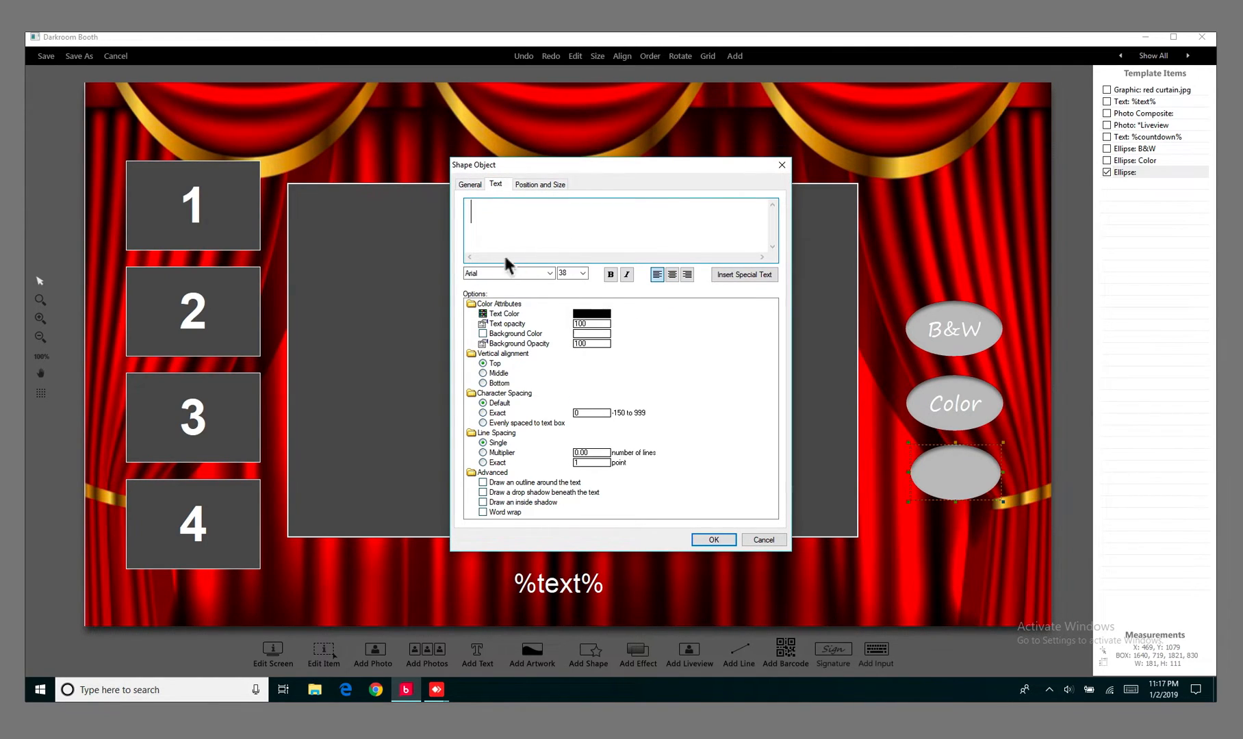
pyautogui.write('P')
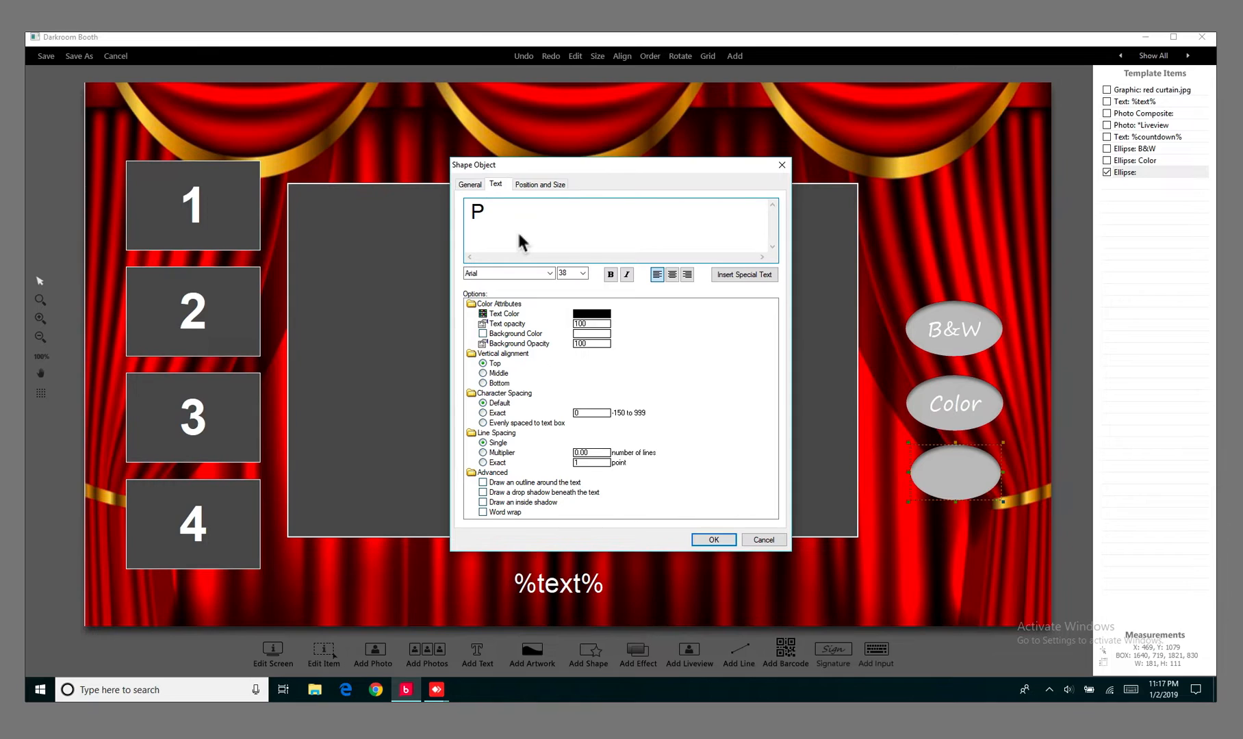
pyautogui.write('rints')
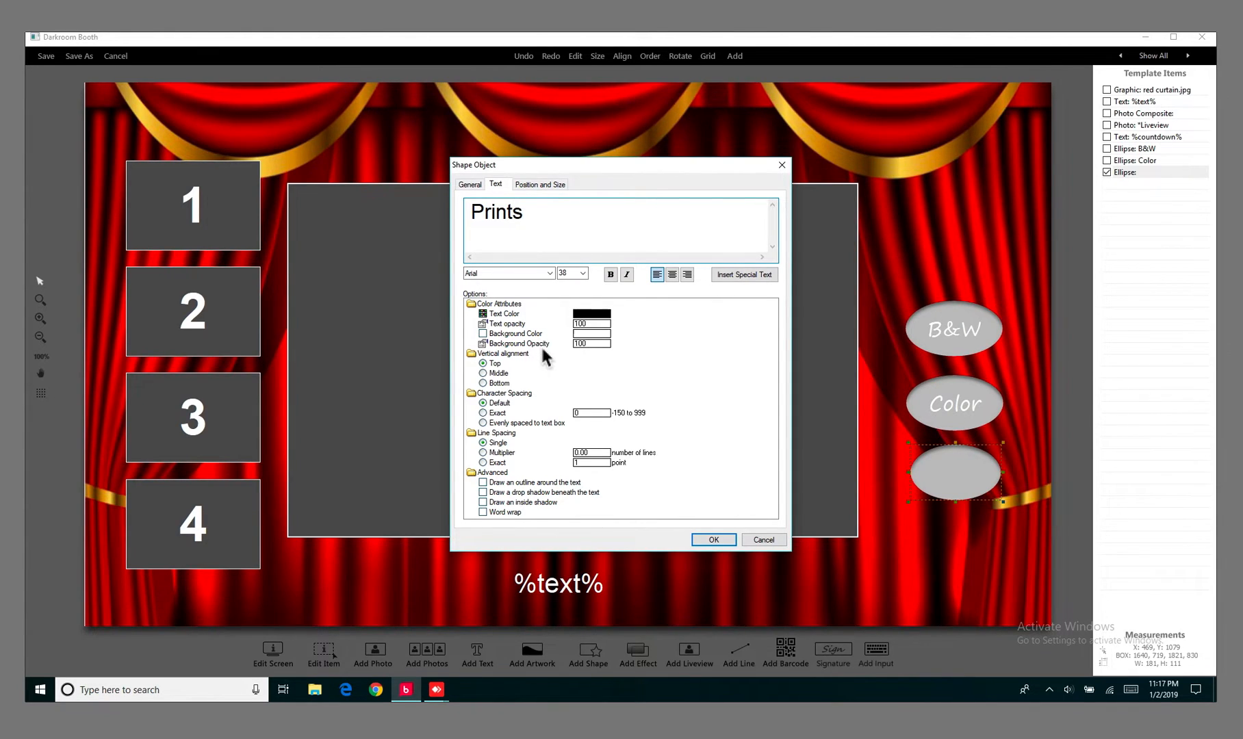
pyautogui.click(481, 373)
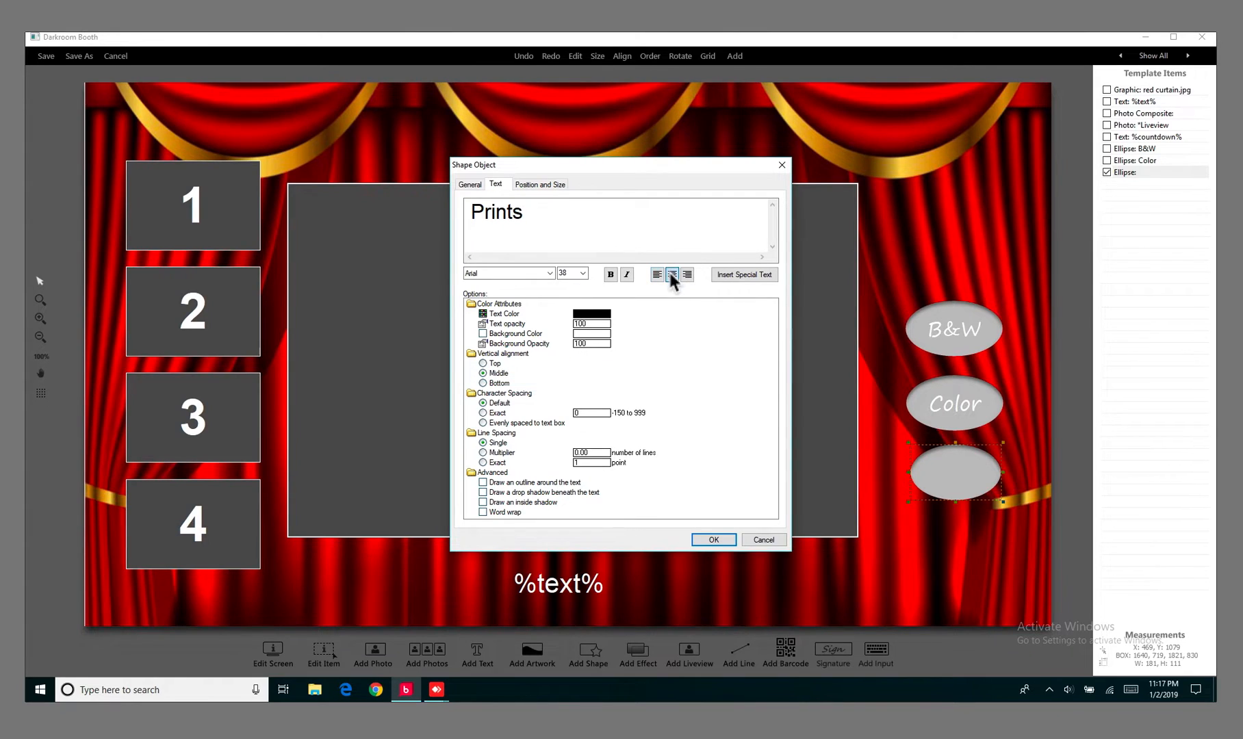
pyautogui.click(658, 276)
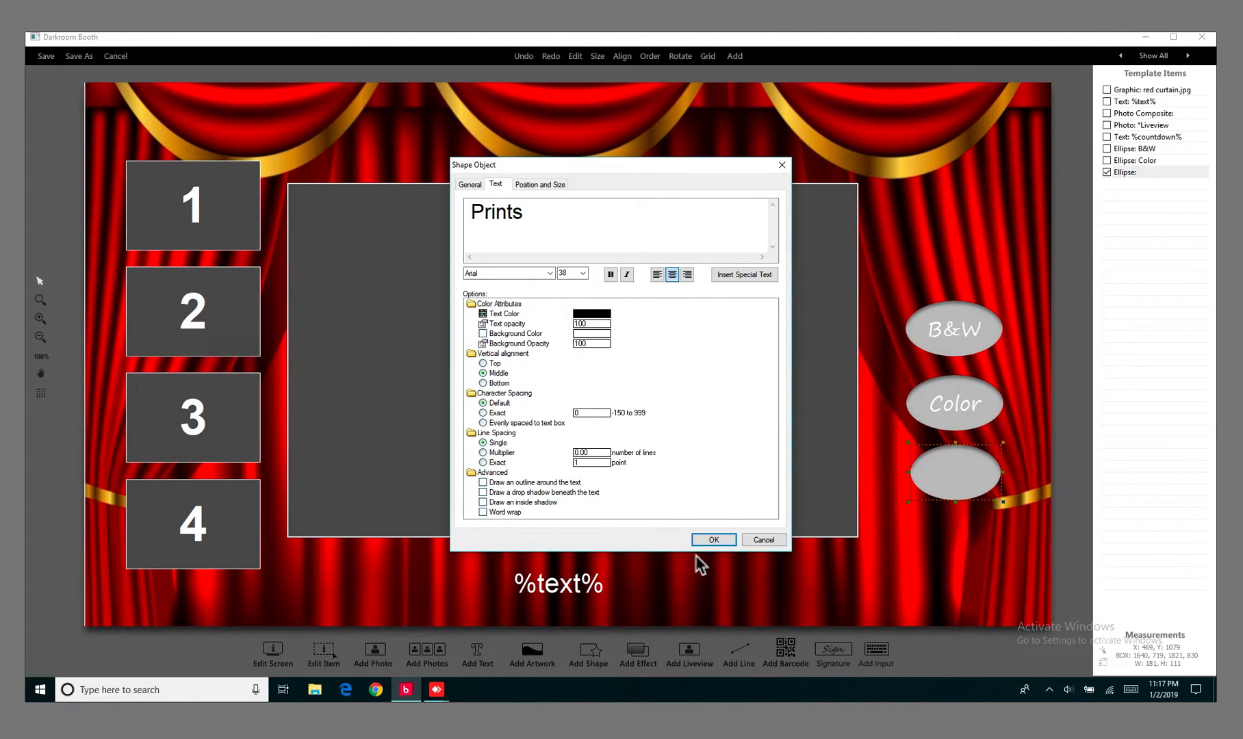
pyautogui.click(712, 540)
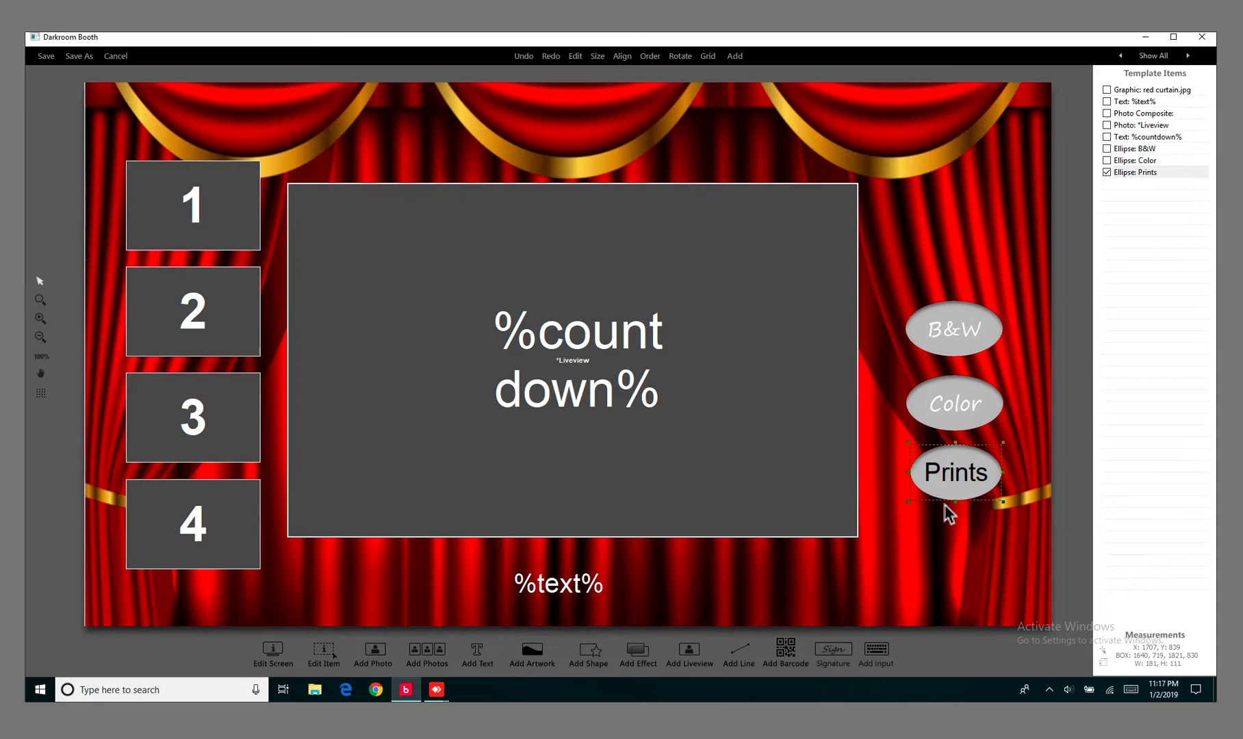
pyautogui.moveTo(983, 504)
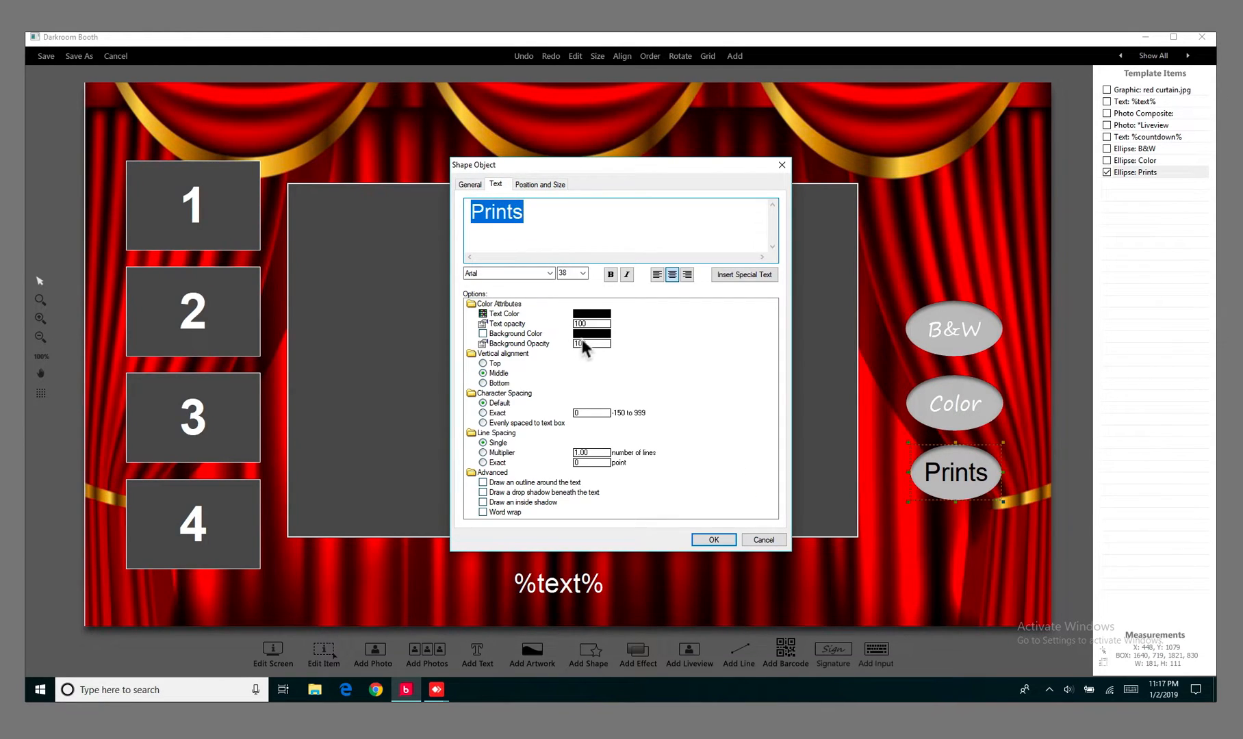
# Change the Prints label text colour from black to white and close the shape properties.
pyautogui.click(591, 314)
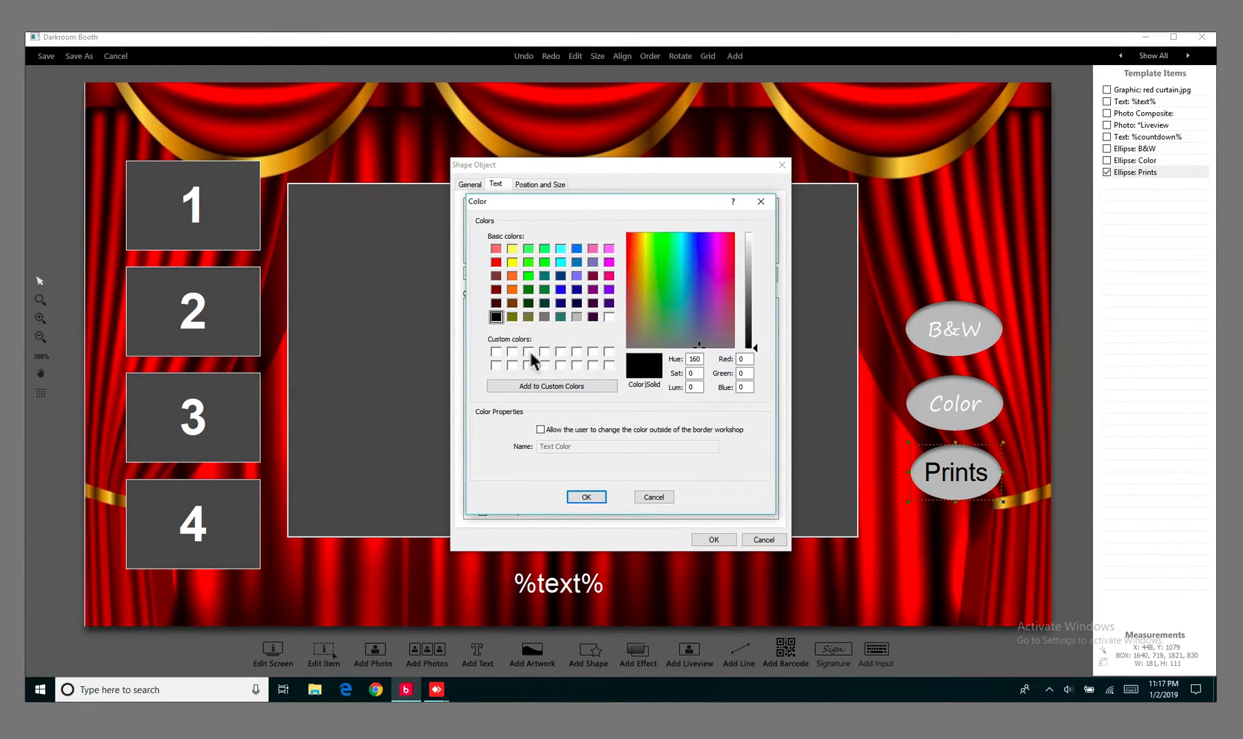
pyautogui.click(609, 317)
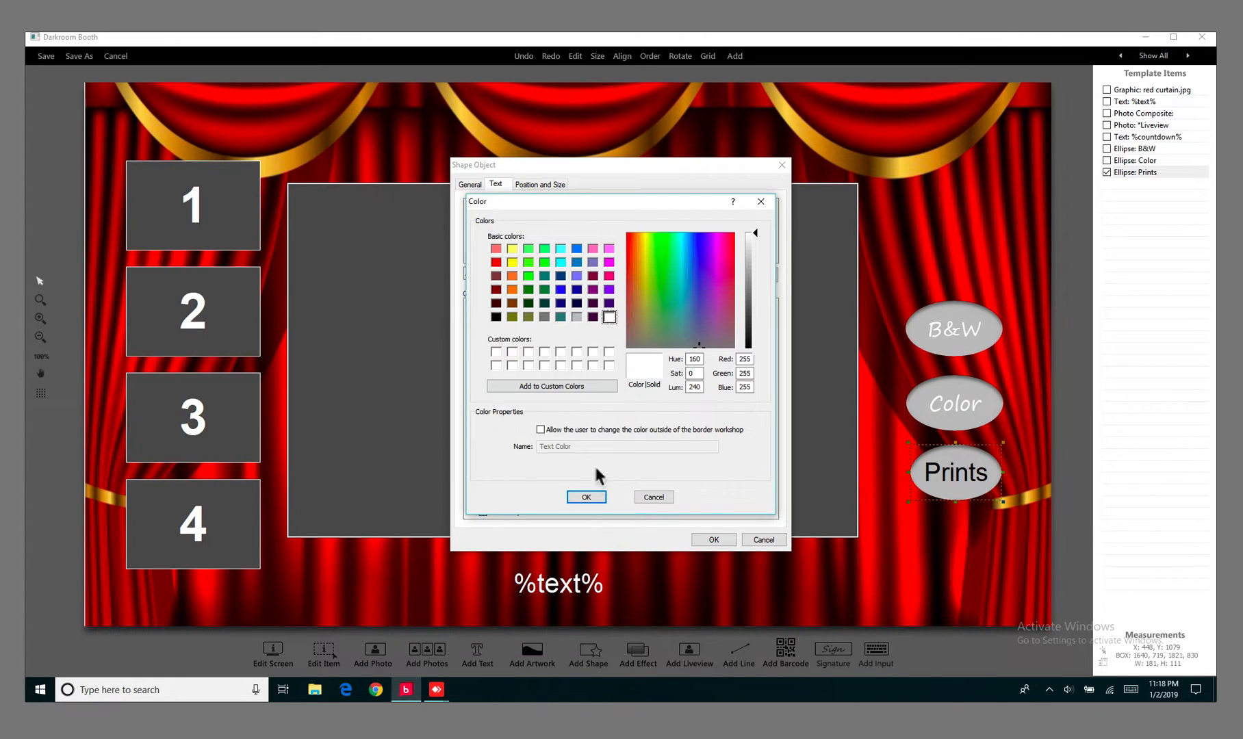
pyautogui.click(586, 497)
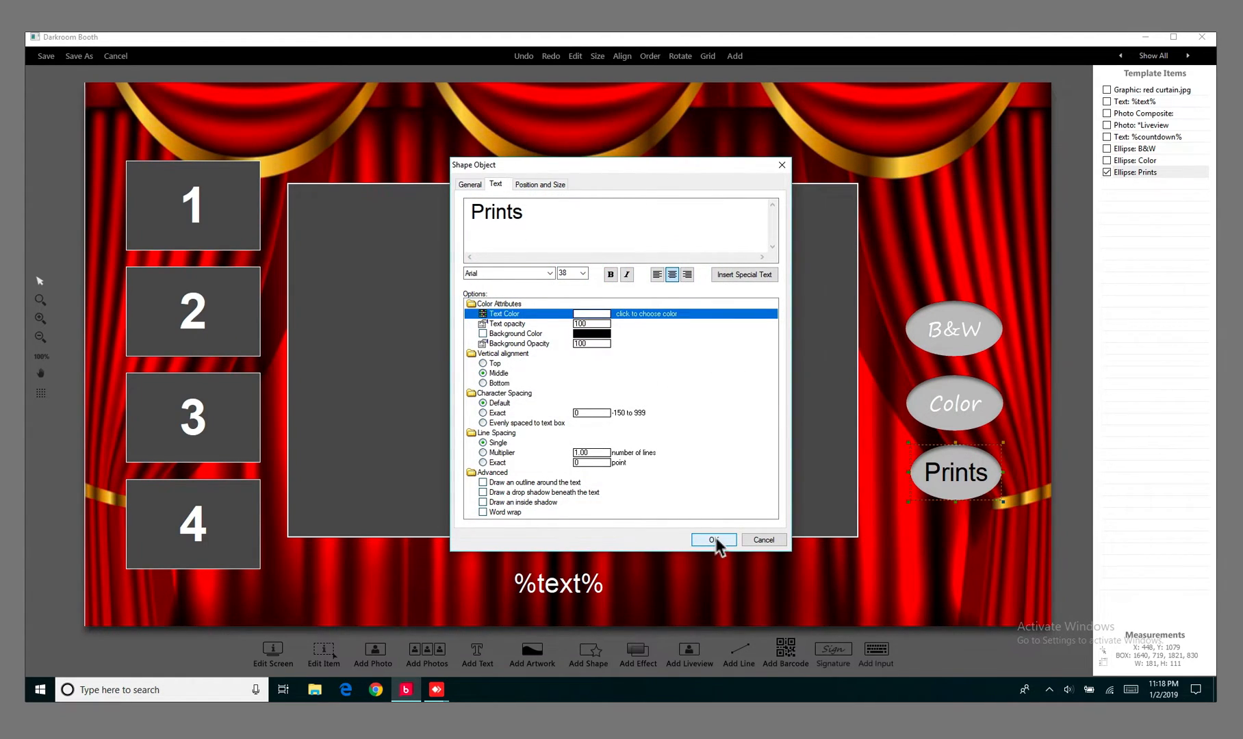
pyautogui.click(713, 540)
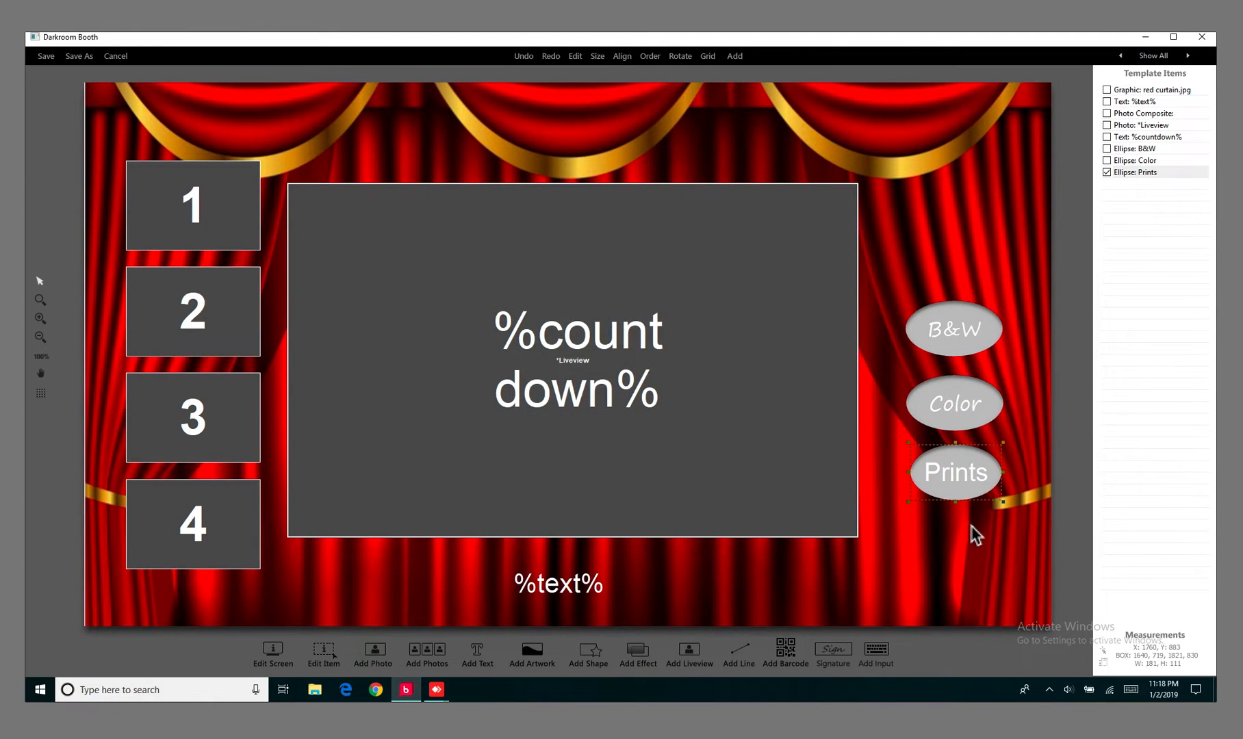
pyautogui.moveTo(323, 647)
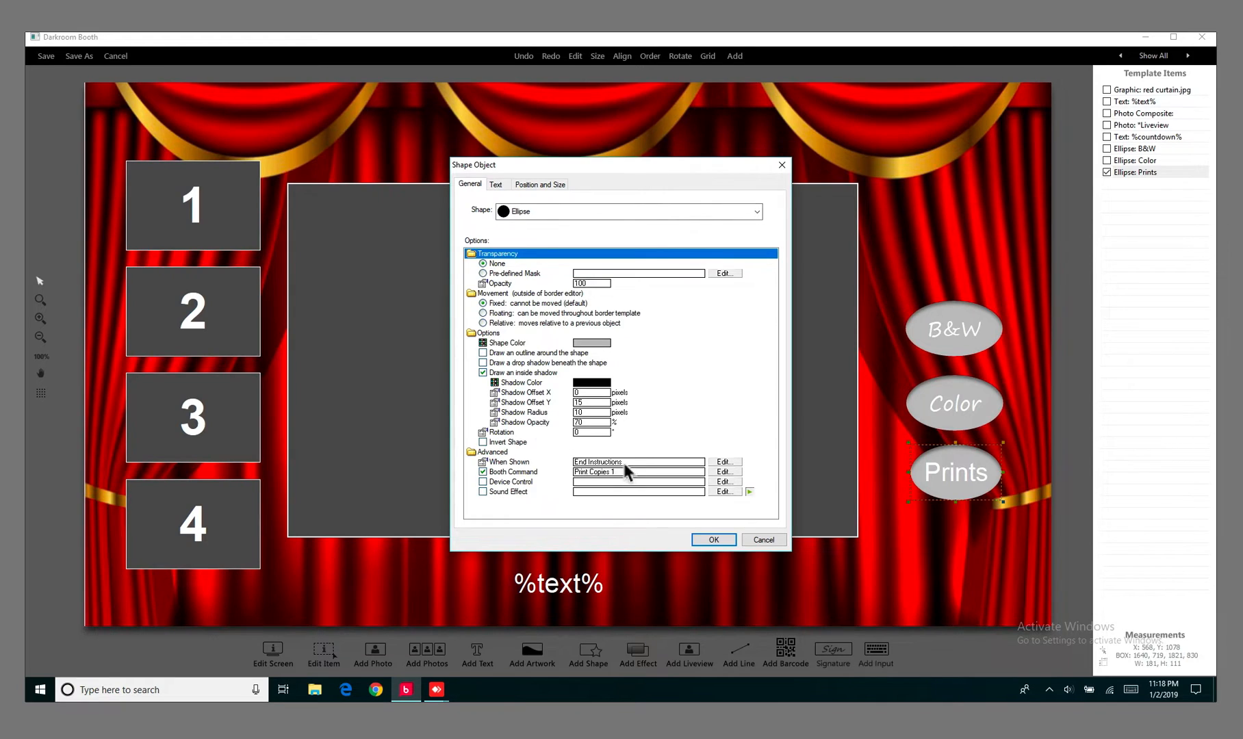
pyautogui.moveTo(717, 474)
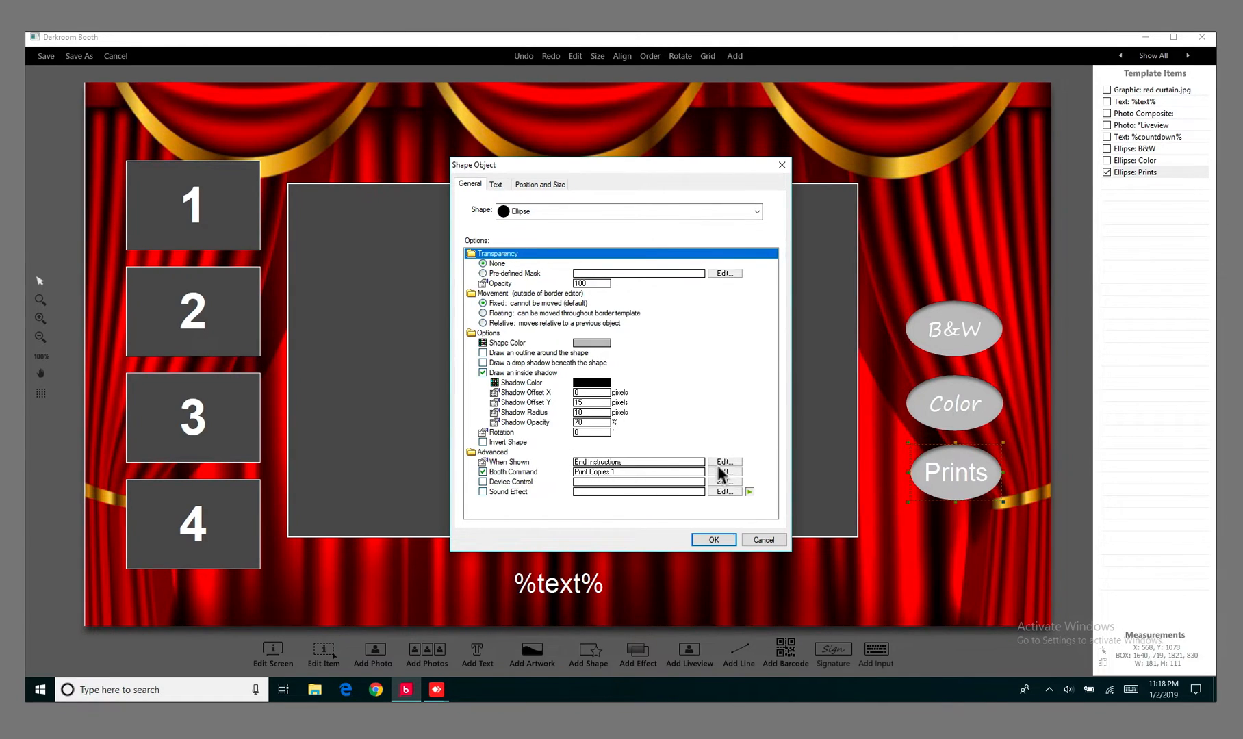
pyautogui.click(724, 471)
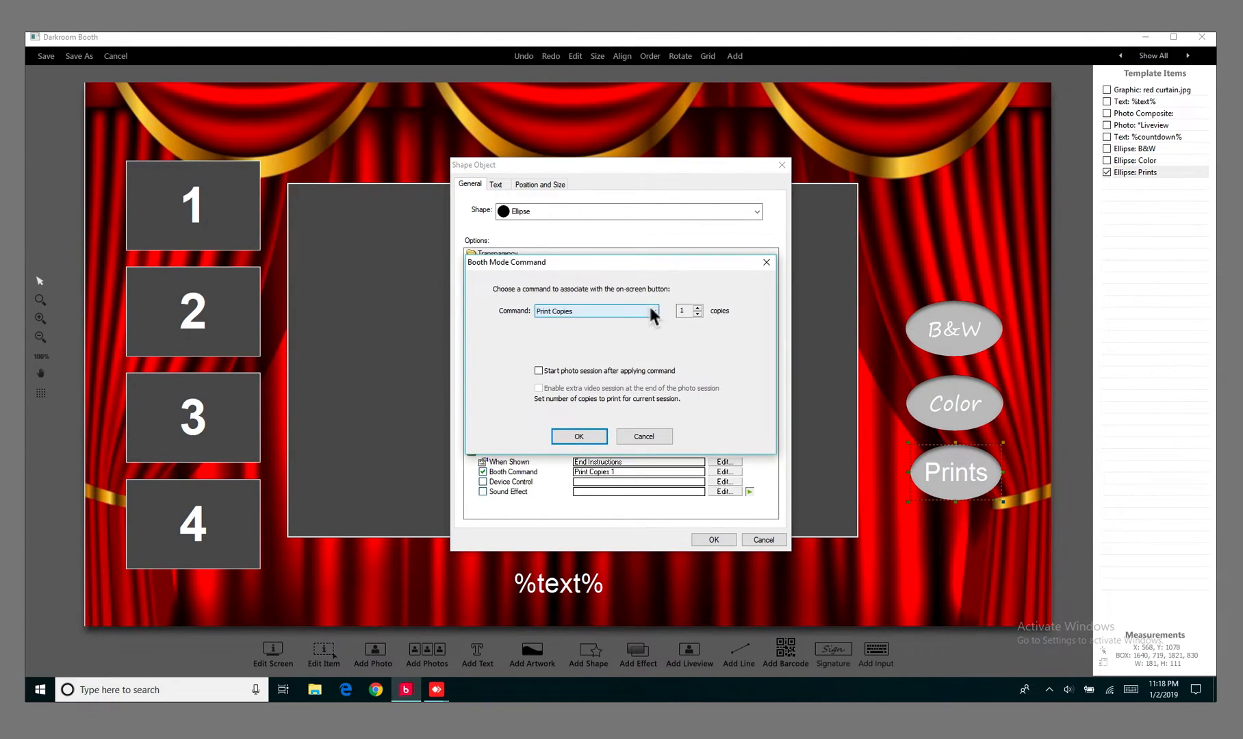
pyautogui.click(653, 311)
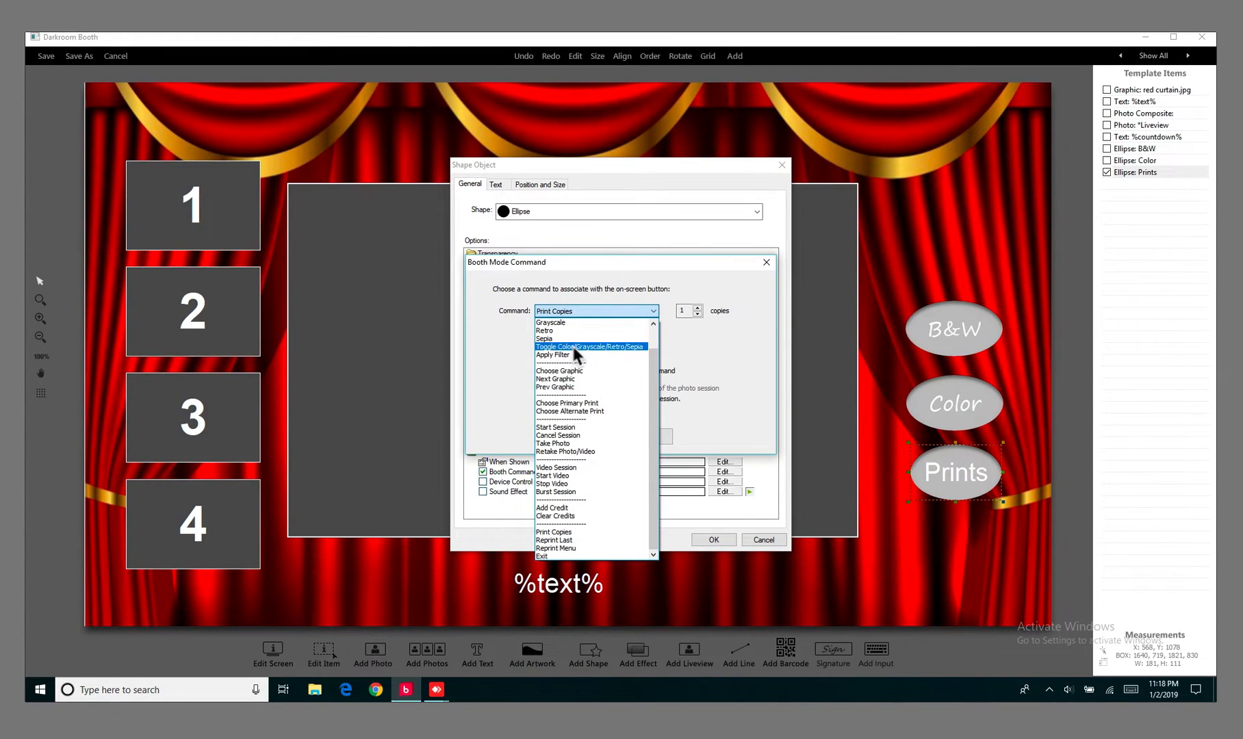
pyautogui.moveTo(602, 489)
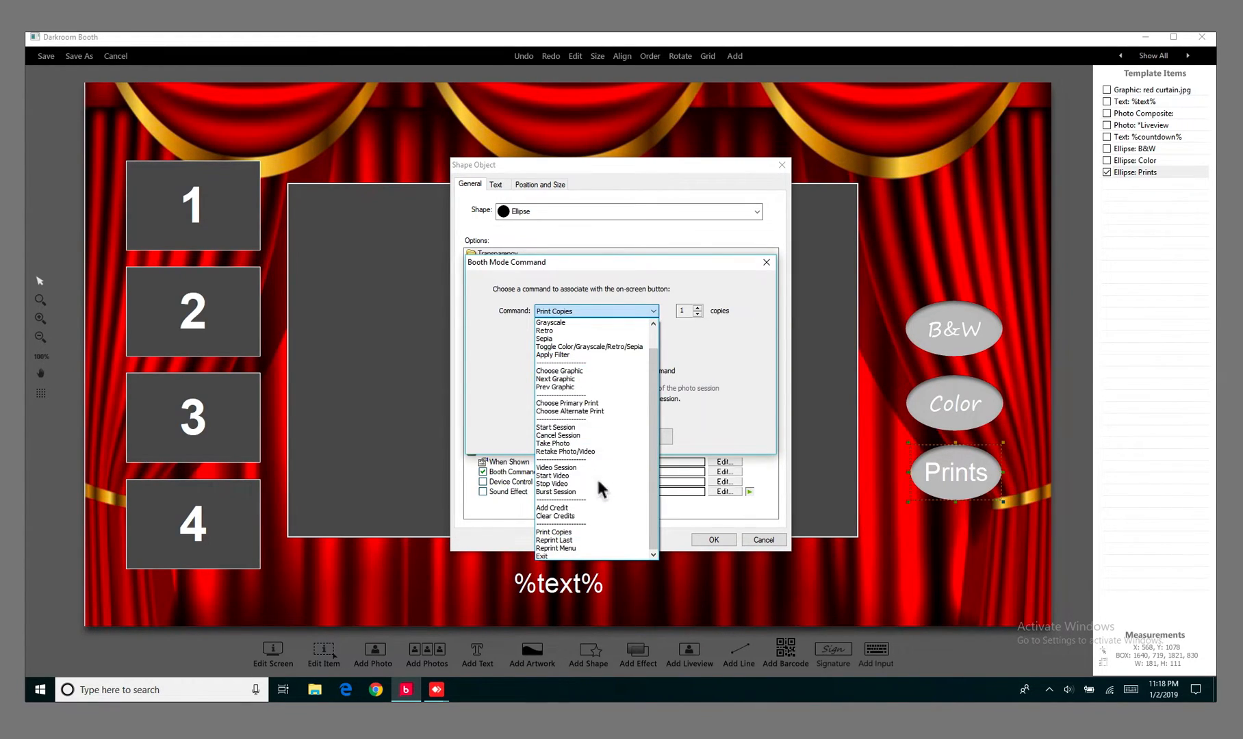
pyautogui.moveTo(591, 461)
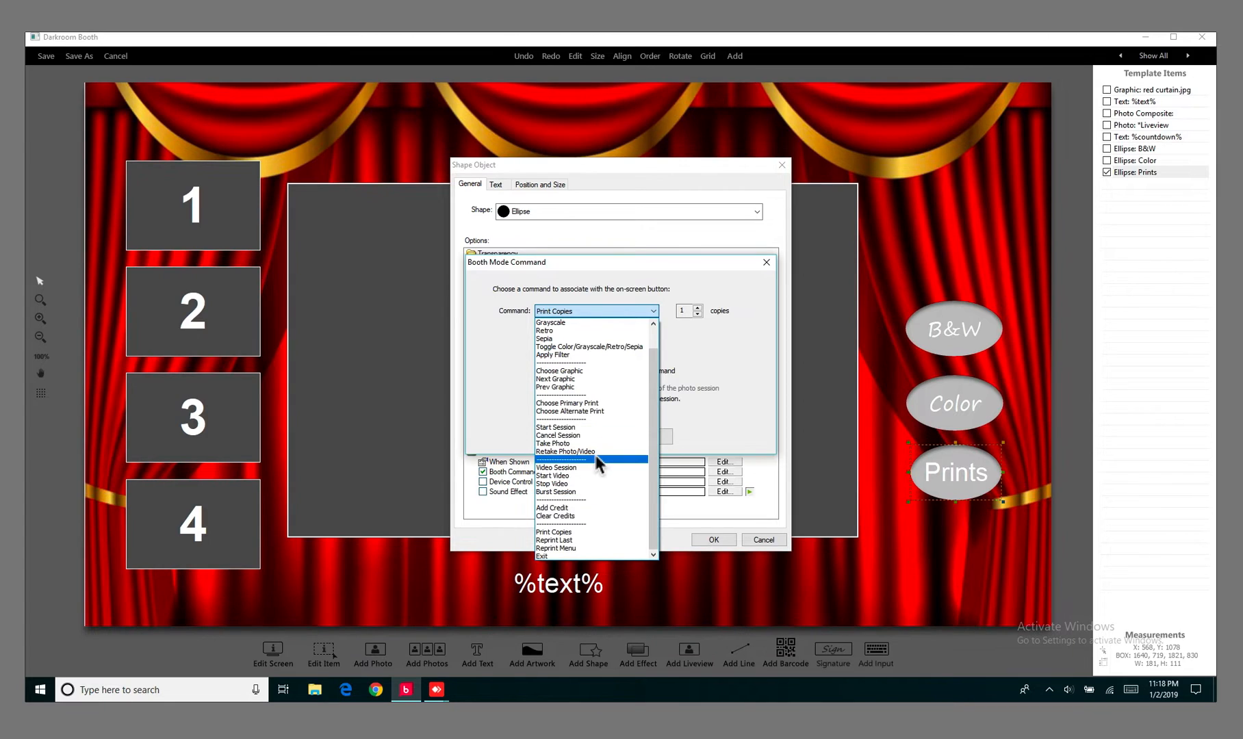
pyautogui.moveTo(587, 354)
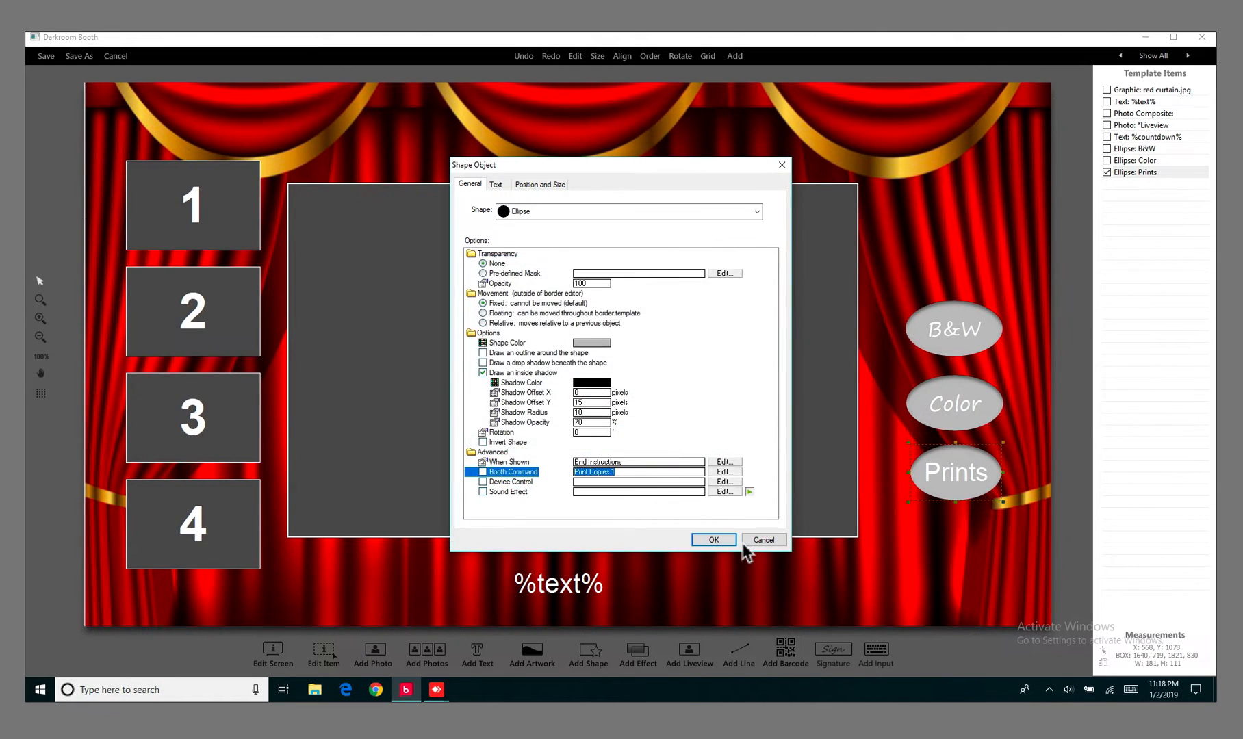
pyautogui.click(712, 540)
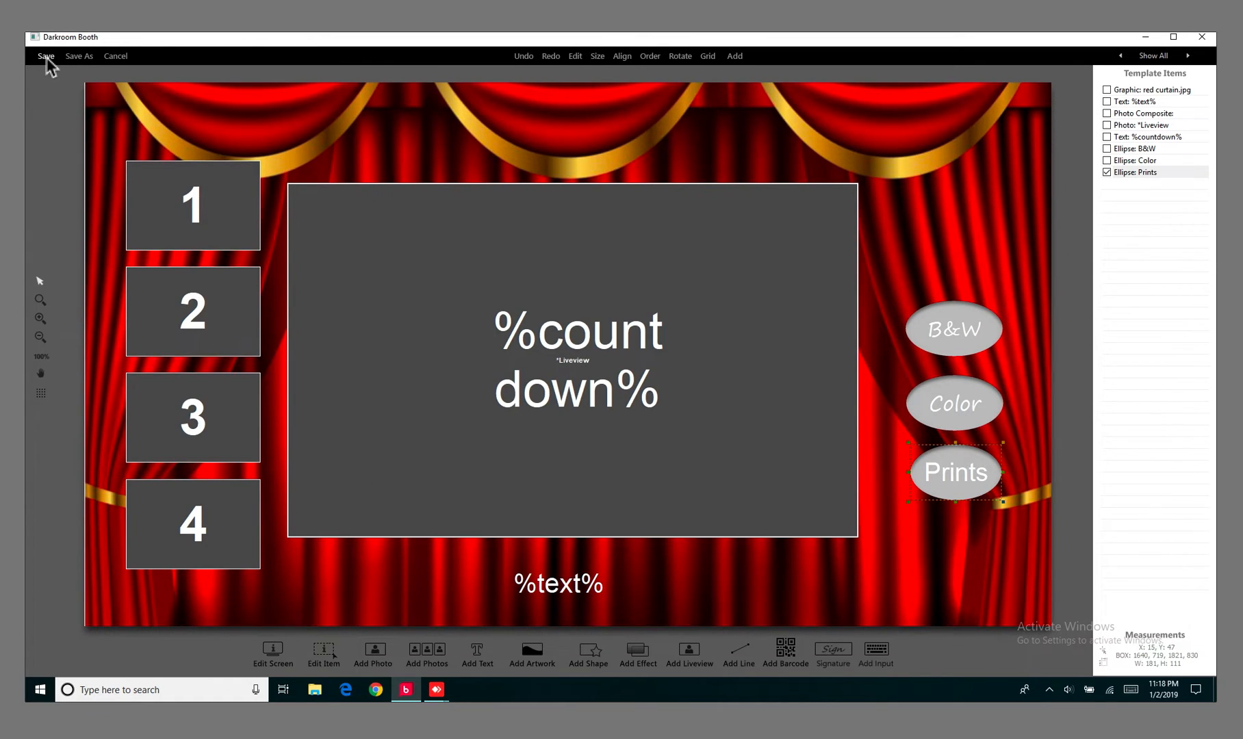
# Save the touch screen template, view it under Output > Screens, and start the booth live.
pyautogui.click(45, 55)
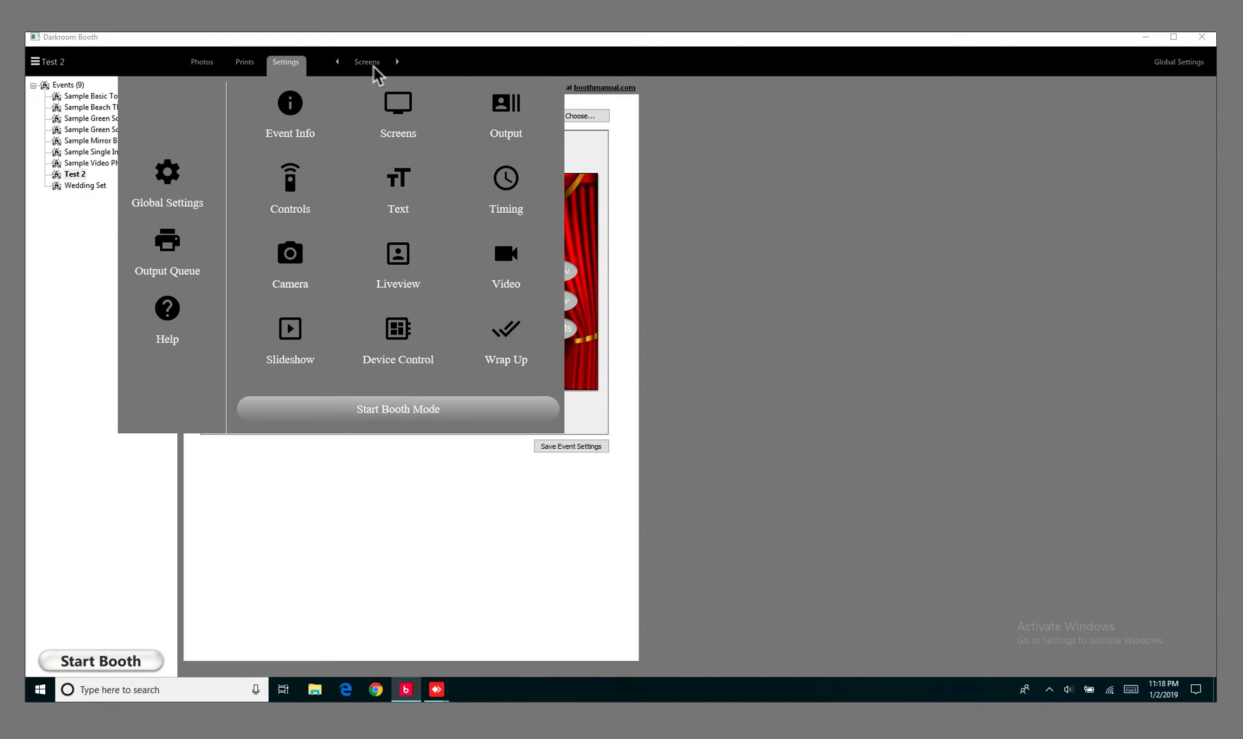
pyautogui.click(505, 115)
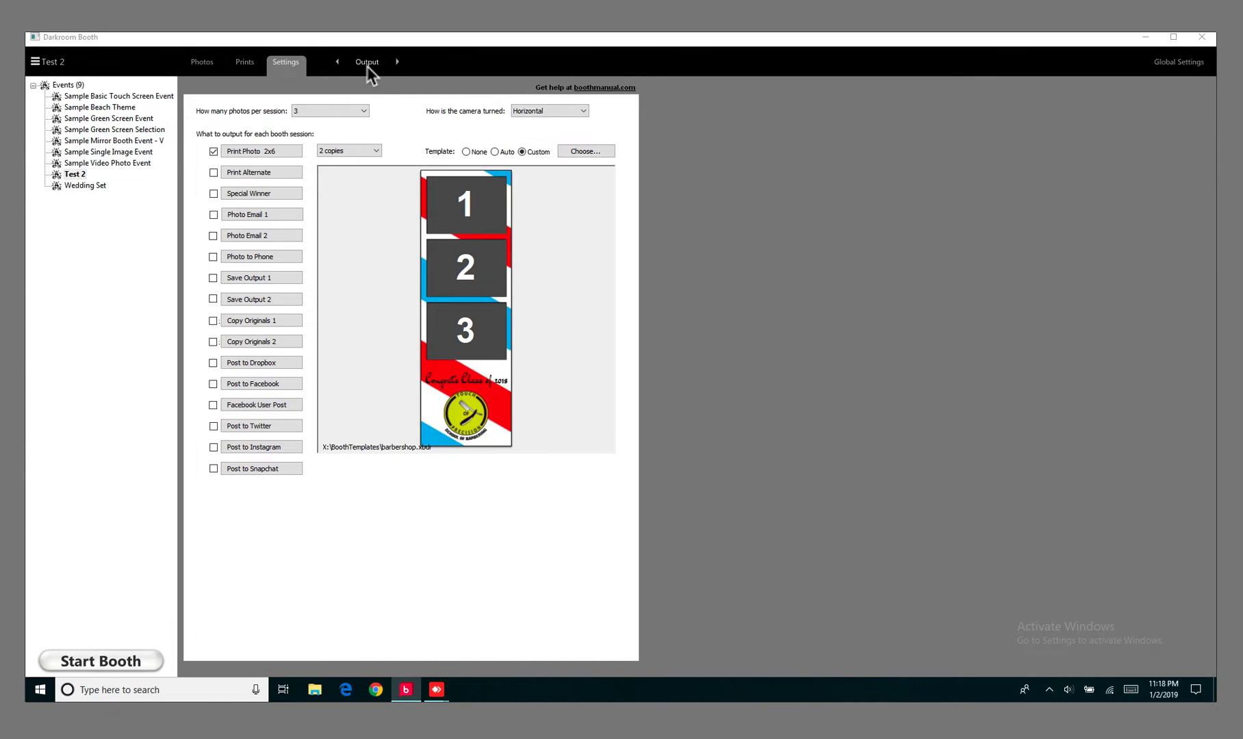
pyautogui.click(285, 62)
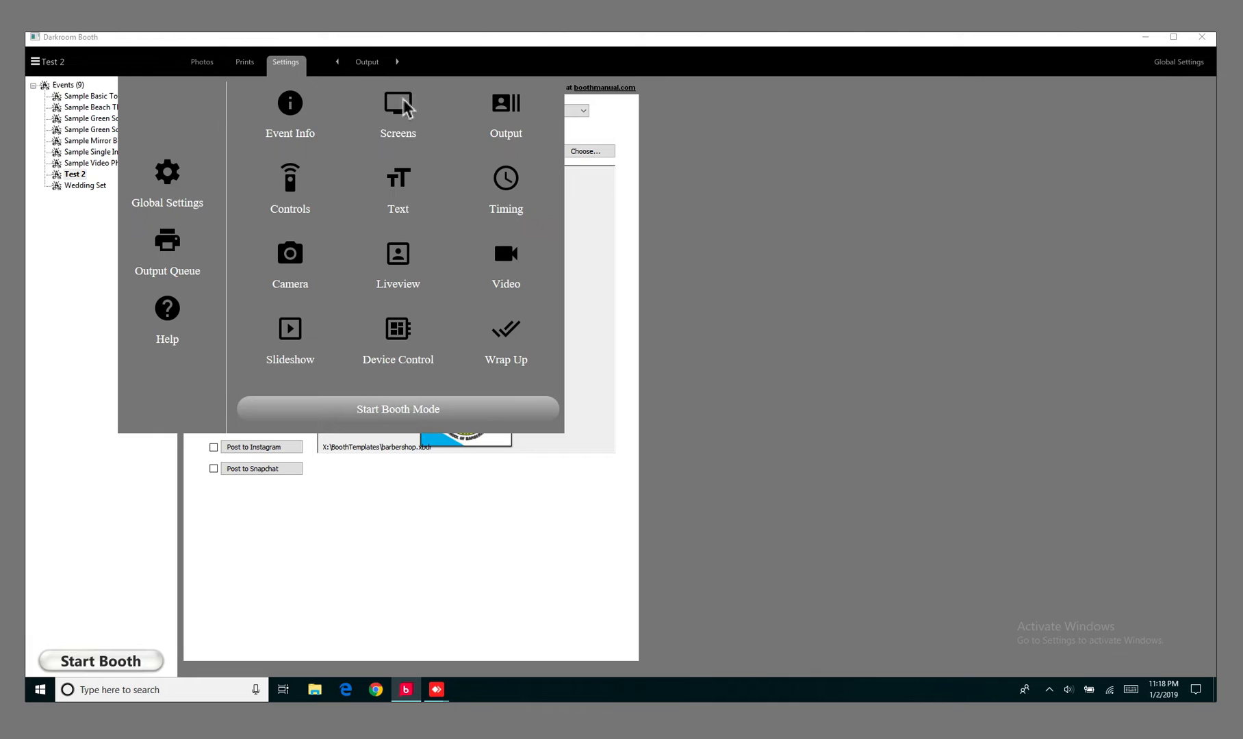
pyautogui.click(397, 114)
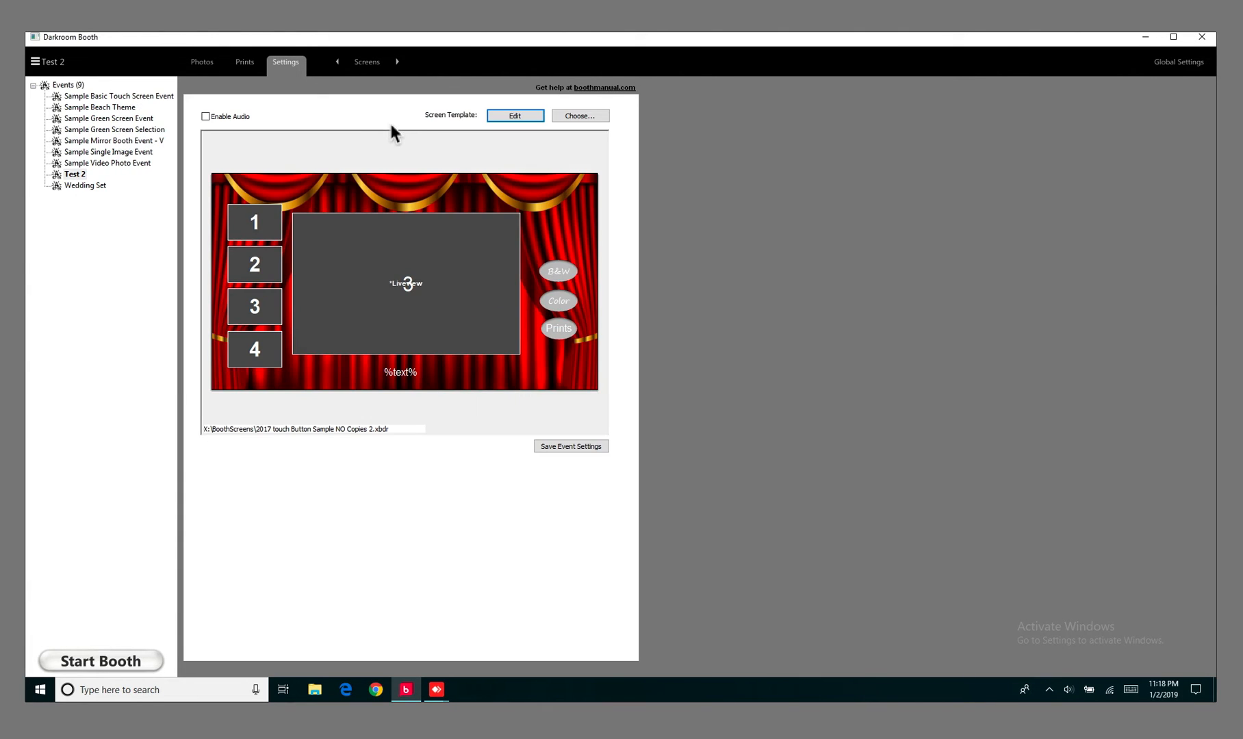
pyautogui.moveTo(274, 250)
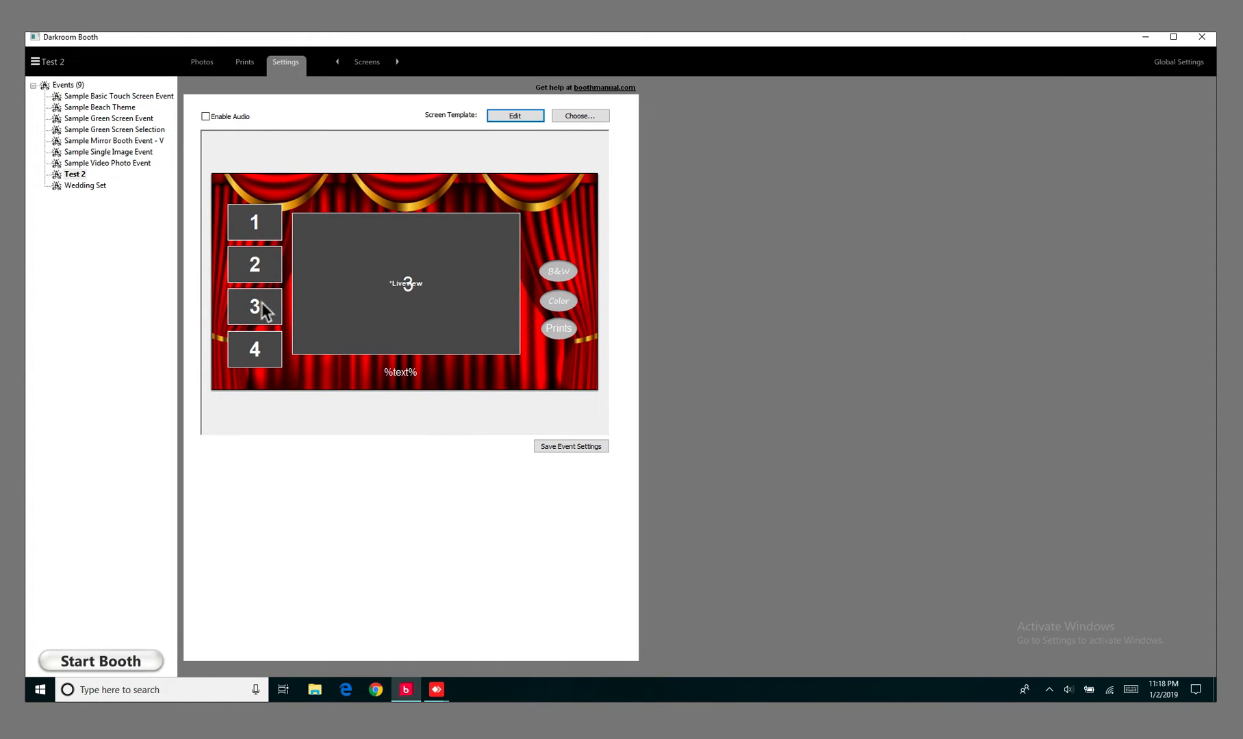
pyautogui.moveTo(111, 551)
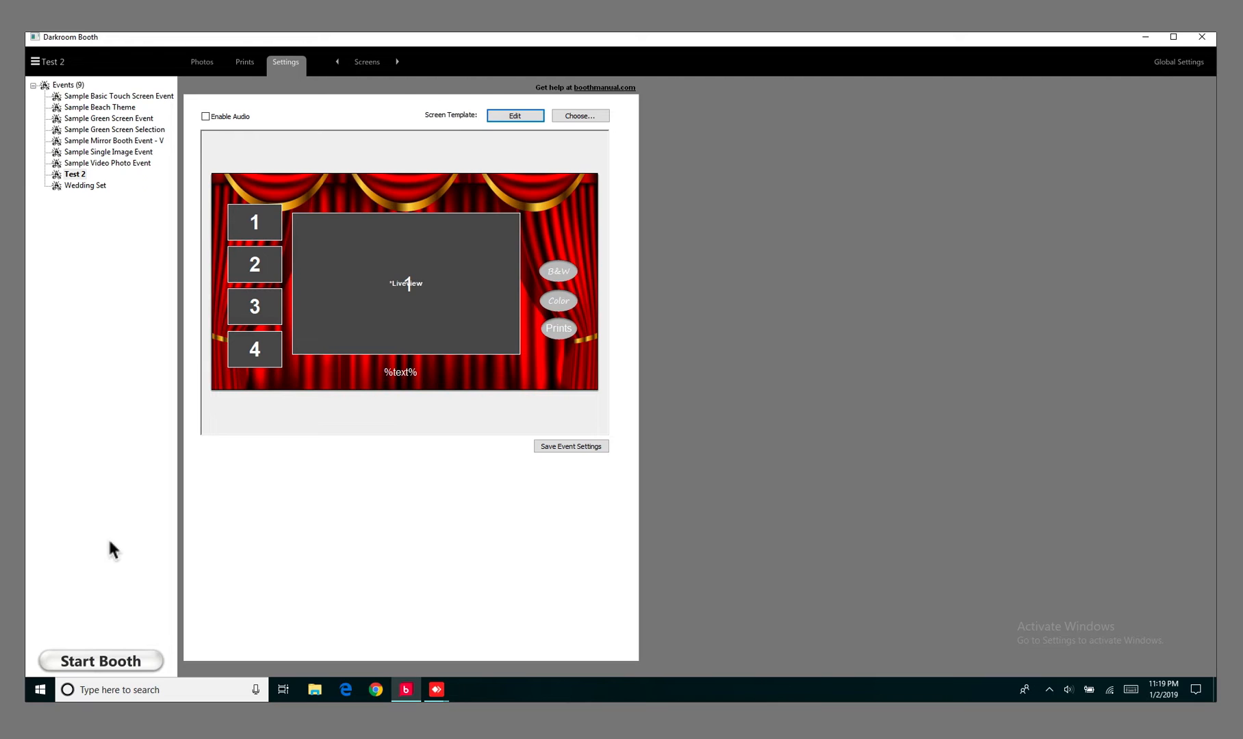
pyautogui.click(101, 661)
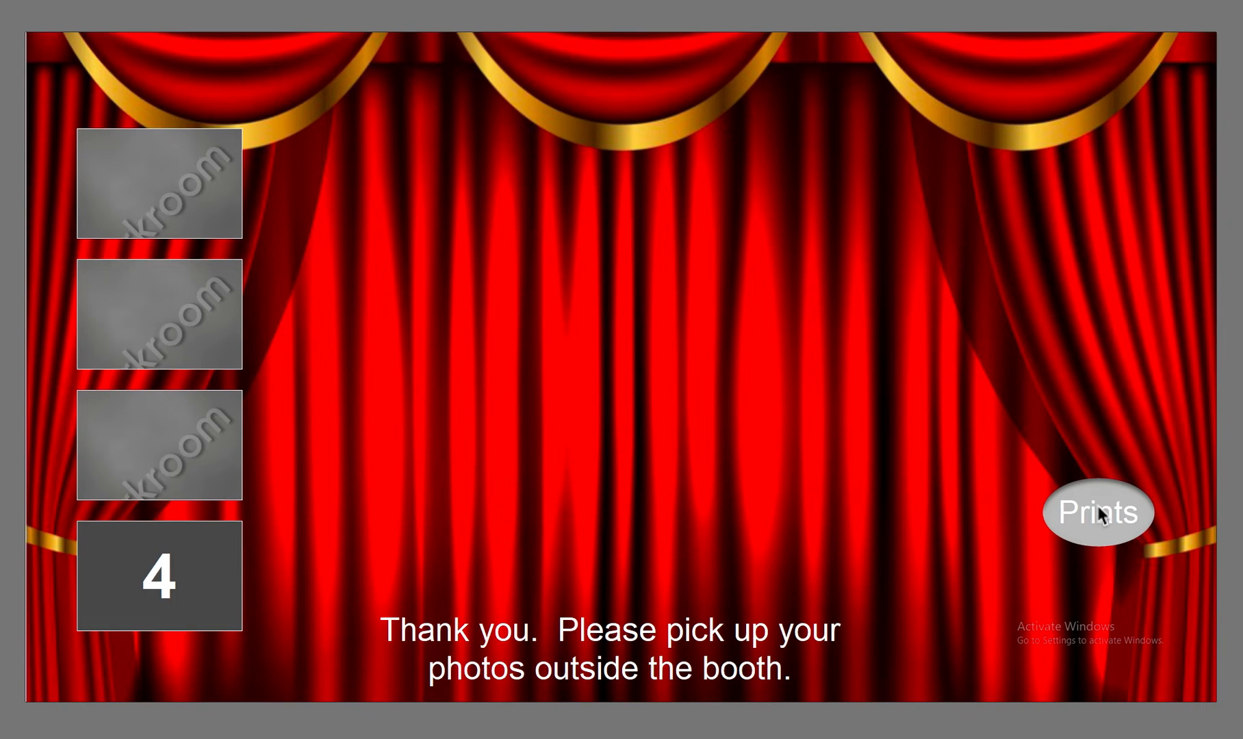
# Tap Prints on the thank-you screen and dismiss the photo-strip print preview.
pyautogui.click(1099, 512)
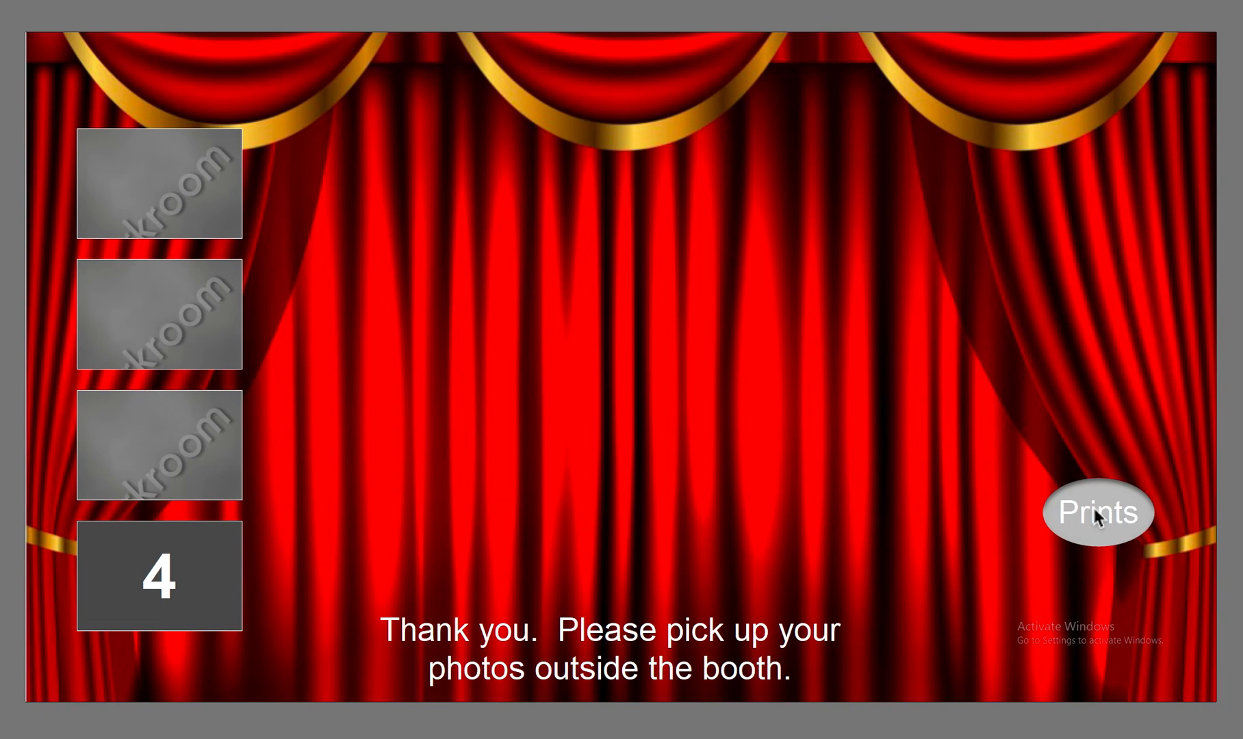
pyautogui.click(1098, 512)
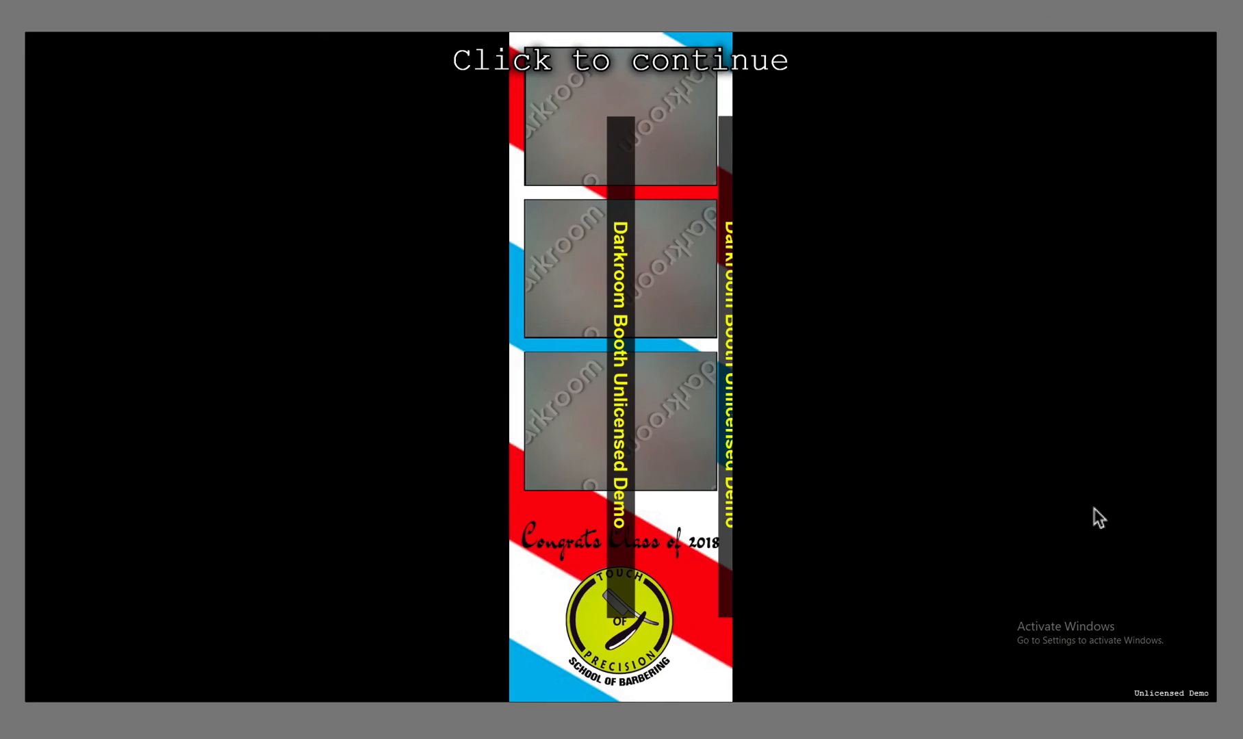
pyautogui.click(621, 317)
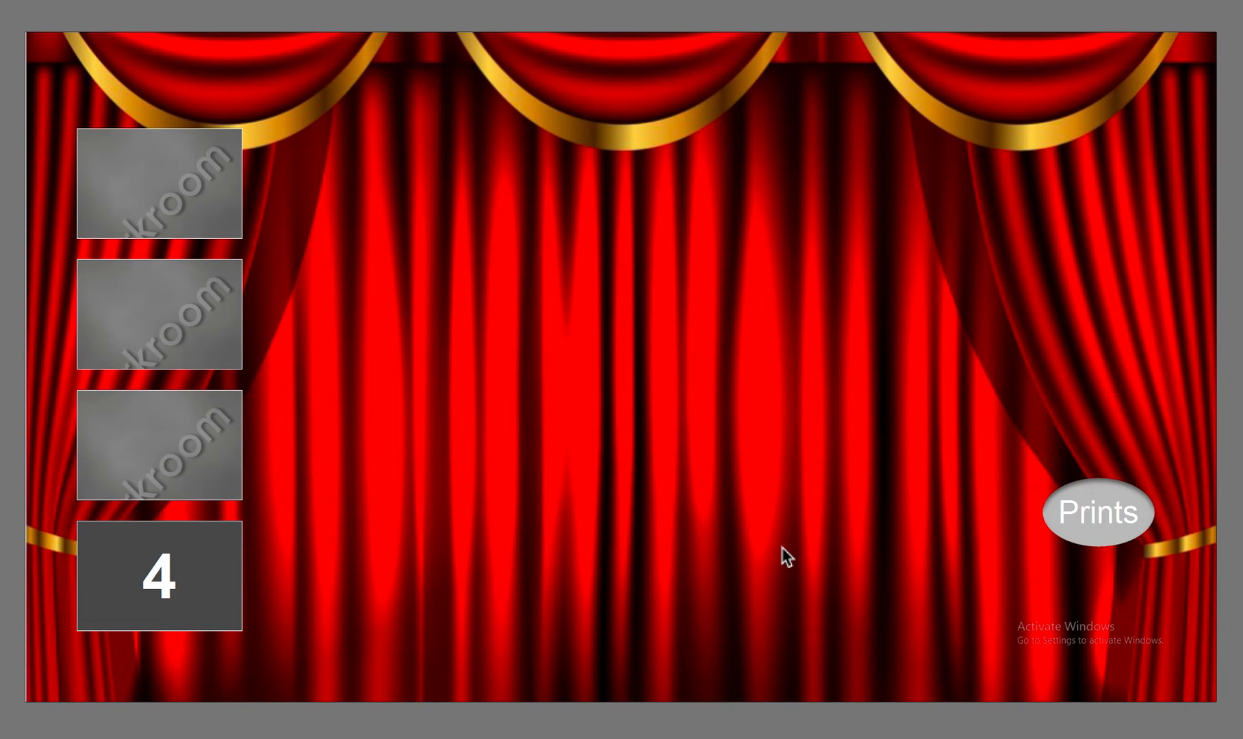
# Tap the thank-you screen to reset the booth to its B&W or Color start screen.
pyautogui.click(1098, 511)
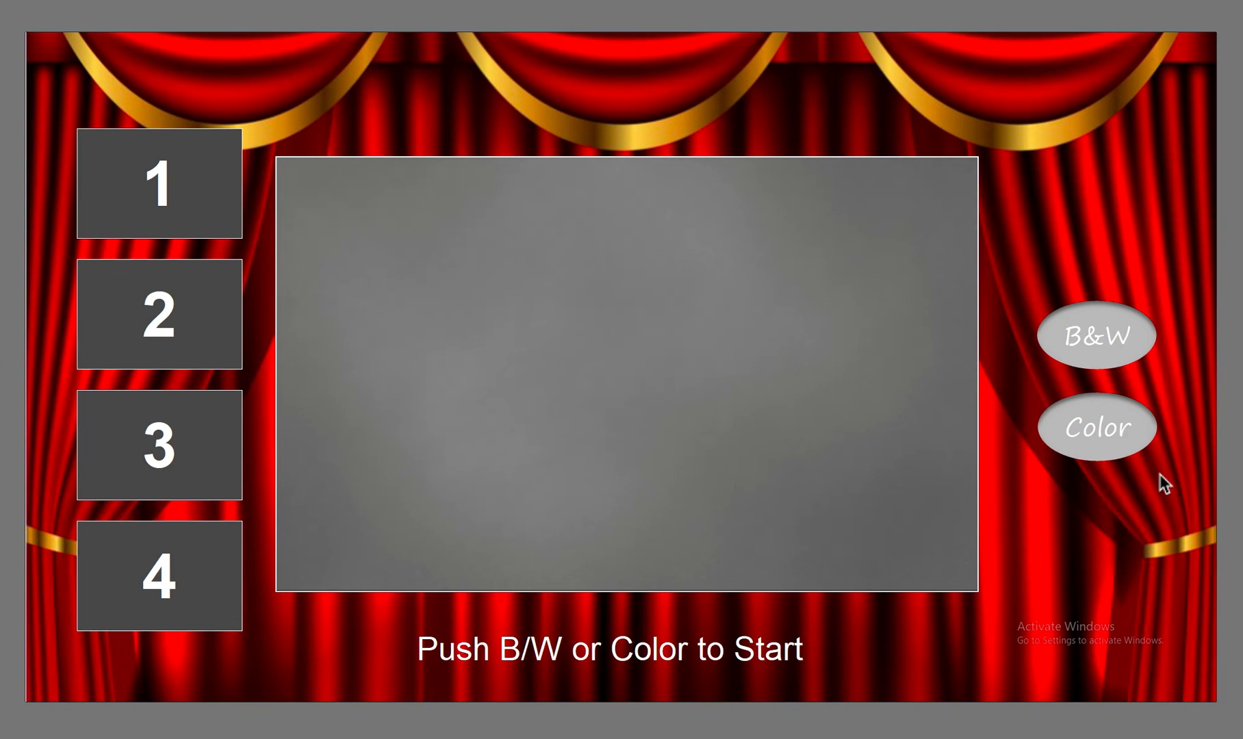
pyautogui.moveTo(1022, 215)
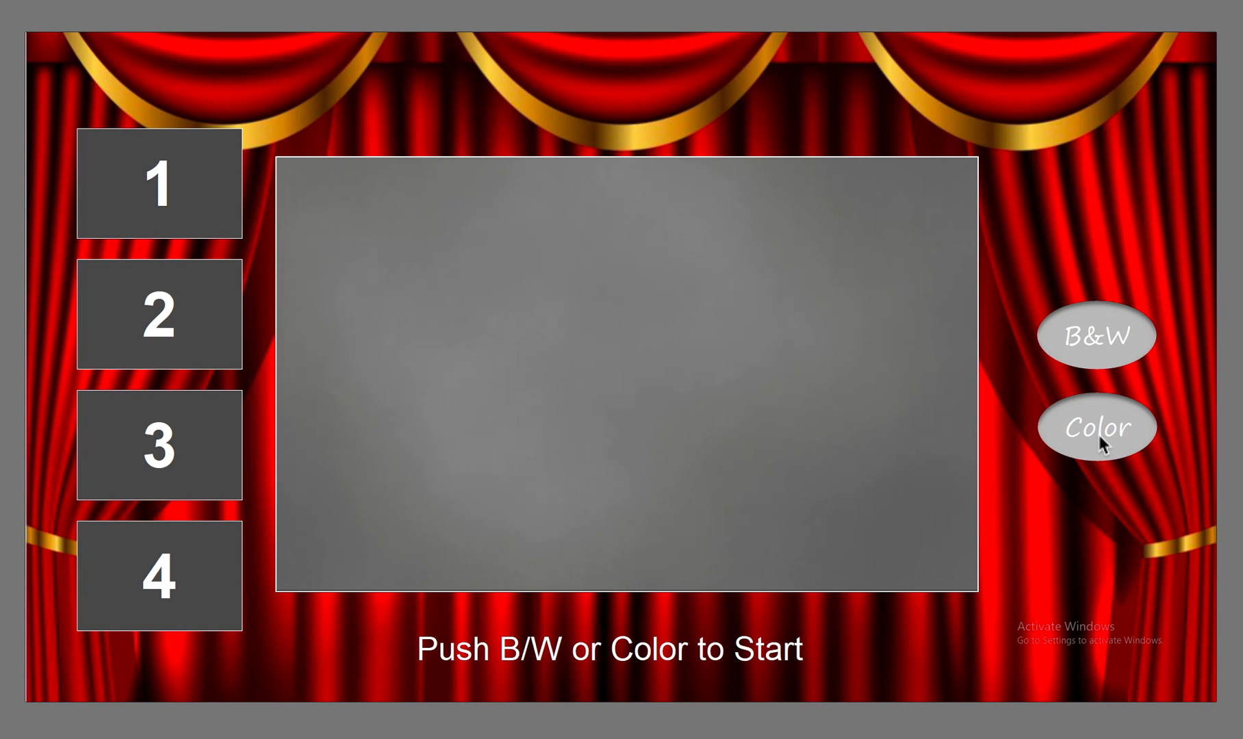
pyautogui.moveTo(347, 652)
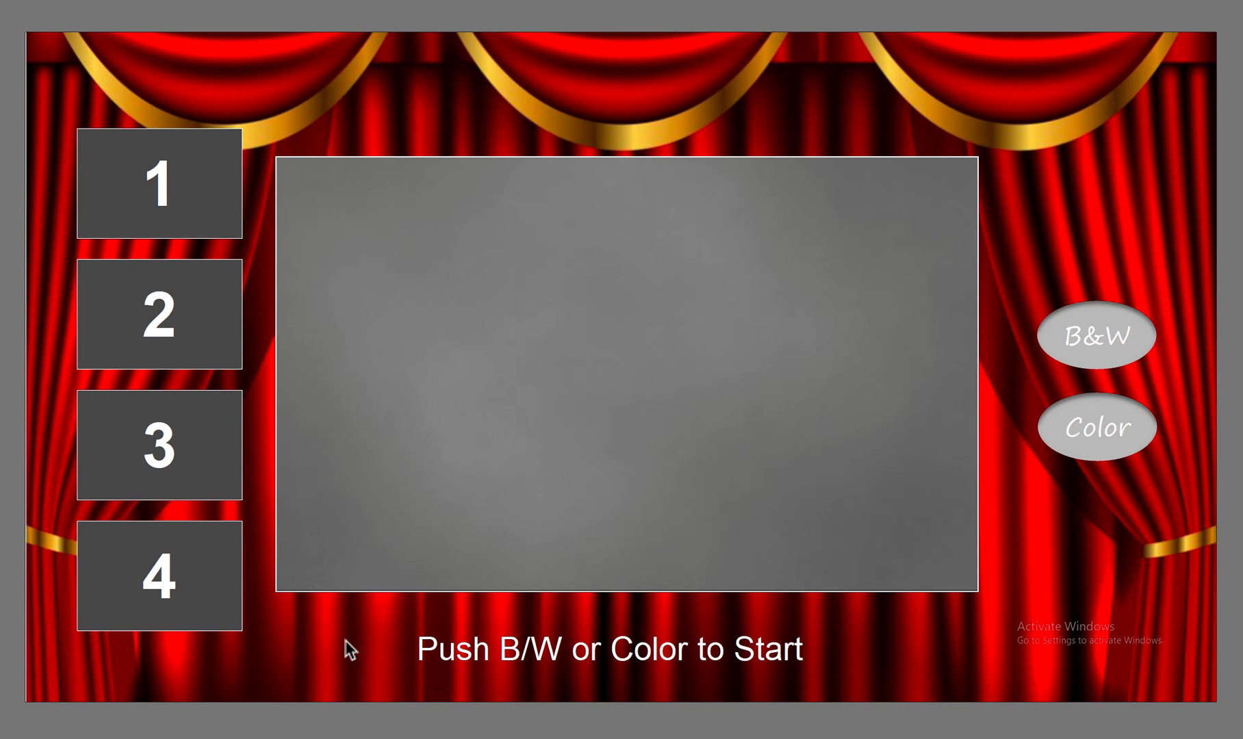
pyautogui.moveTo(348, 650)
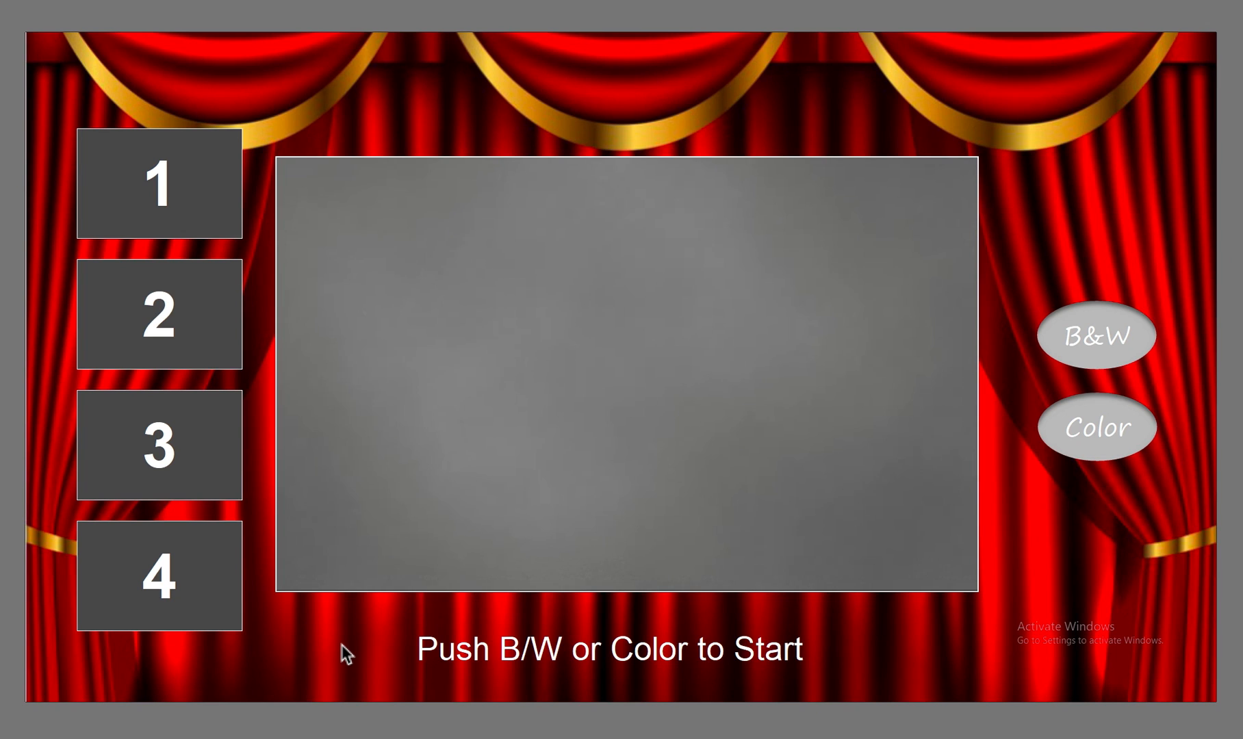
pyautogui.moveTo(1129, 582)
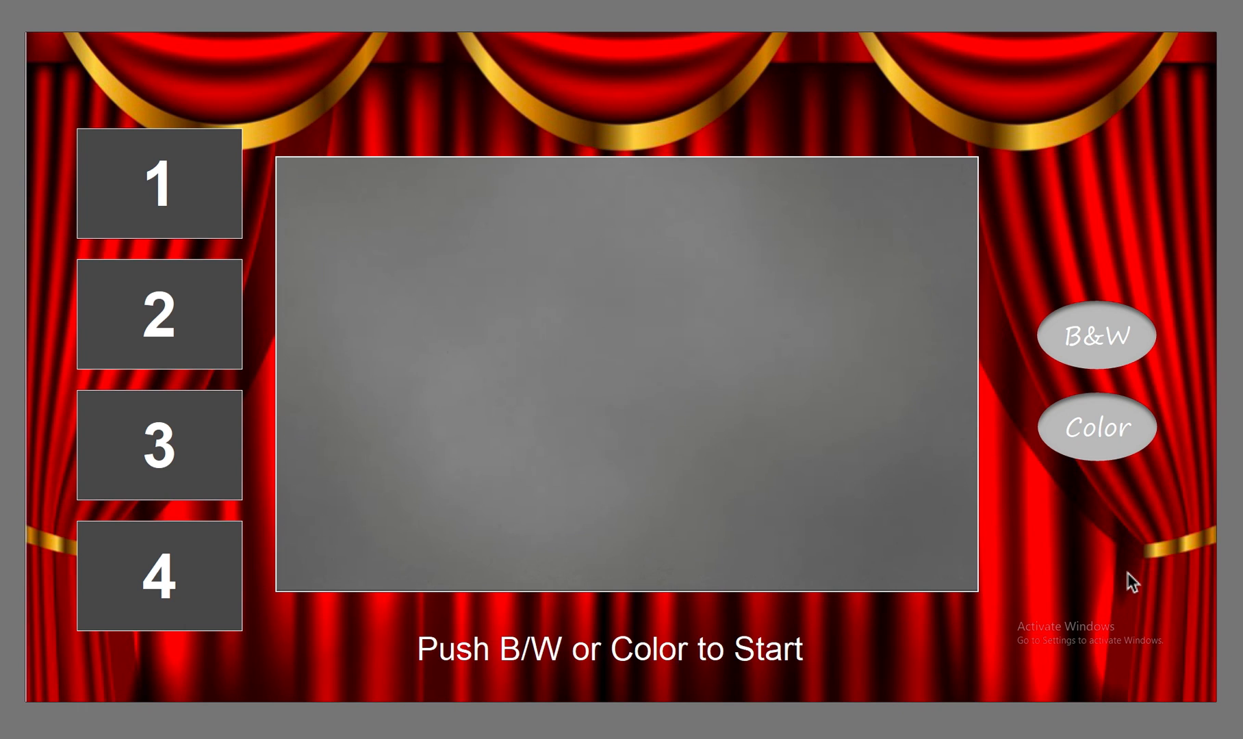